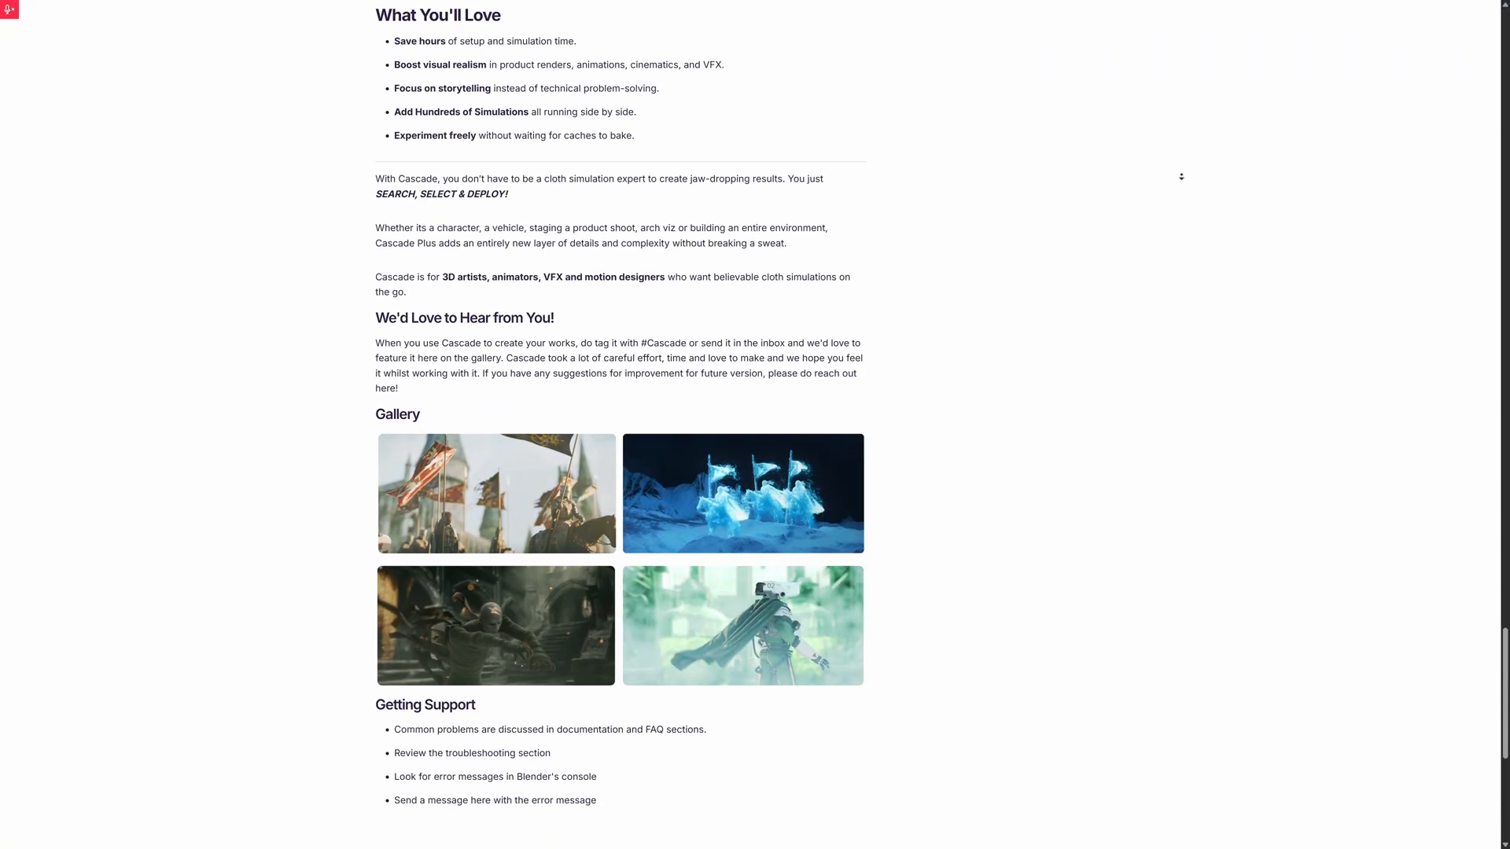
Leave the grey flag demo scene and switch to the Cascade Plus release folder
scroll("down", 3)
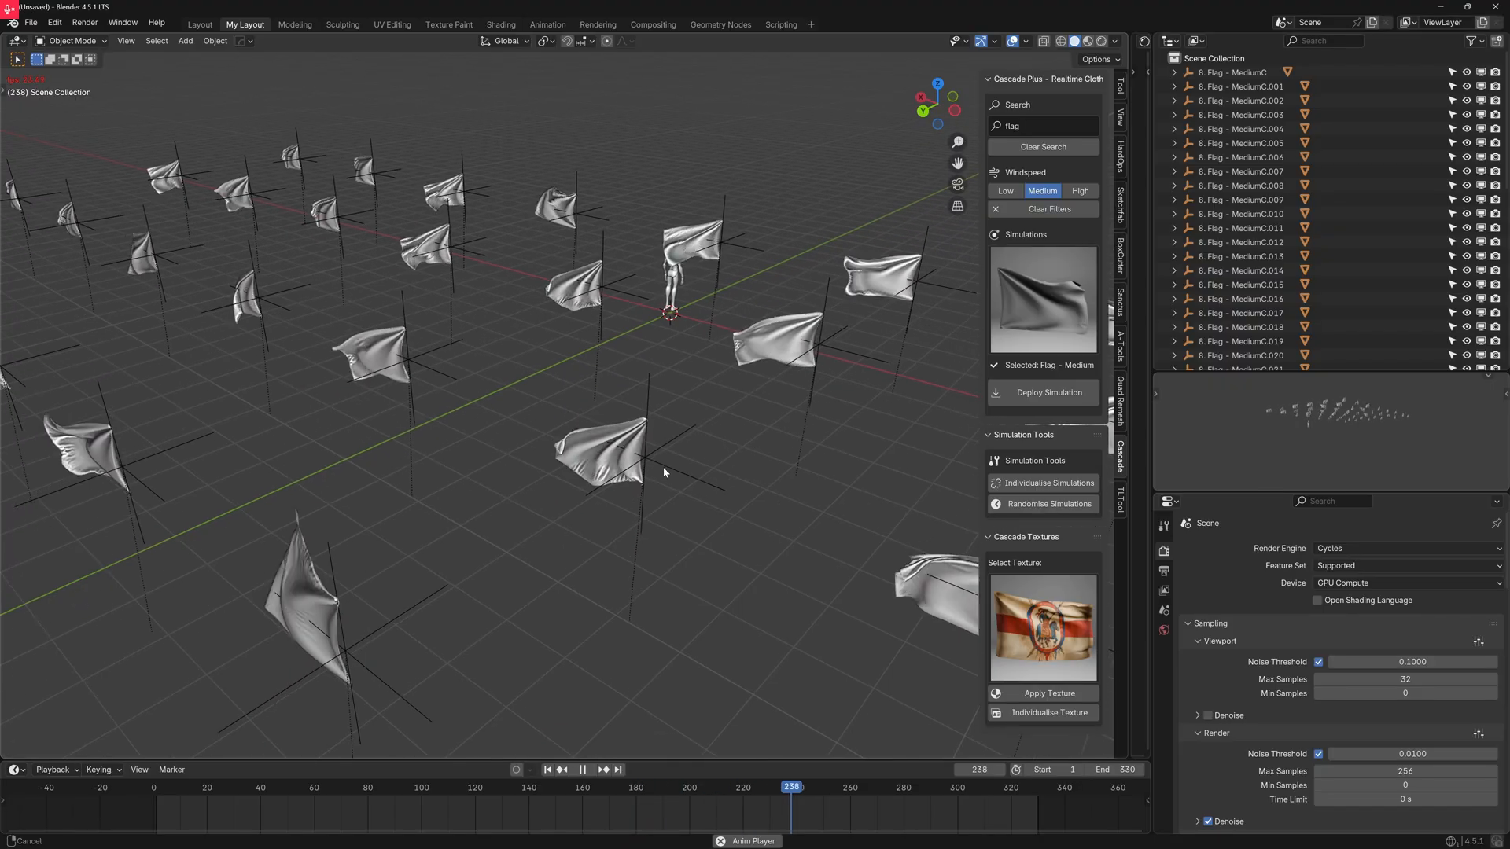
left_click(603, 769)
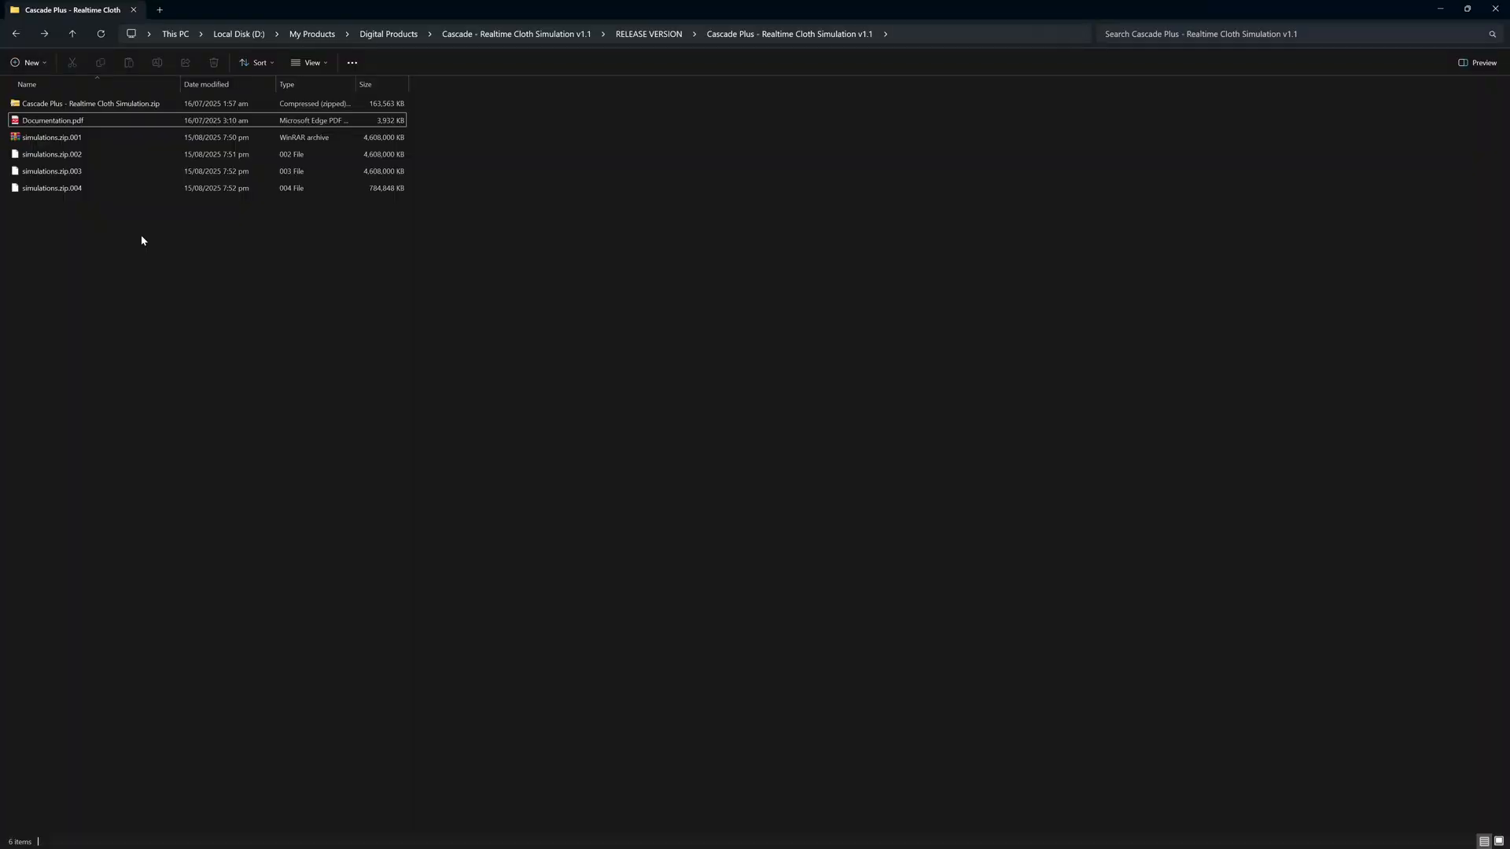
Extract simulations.zip.001 with WinRAR Extract Here, then dismiss the new folder's Properties
left_click(52, 137)
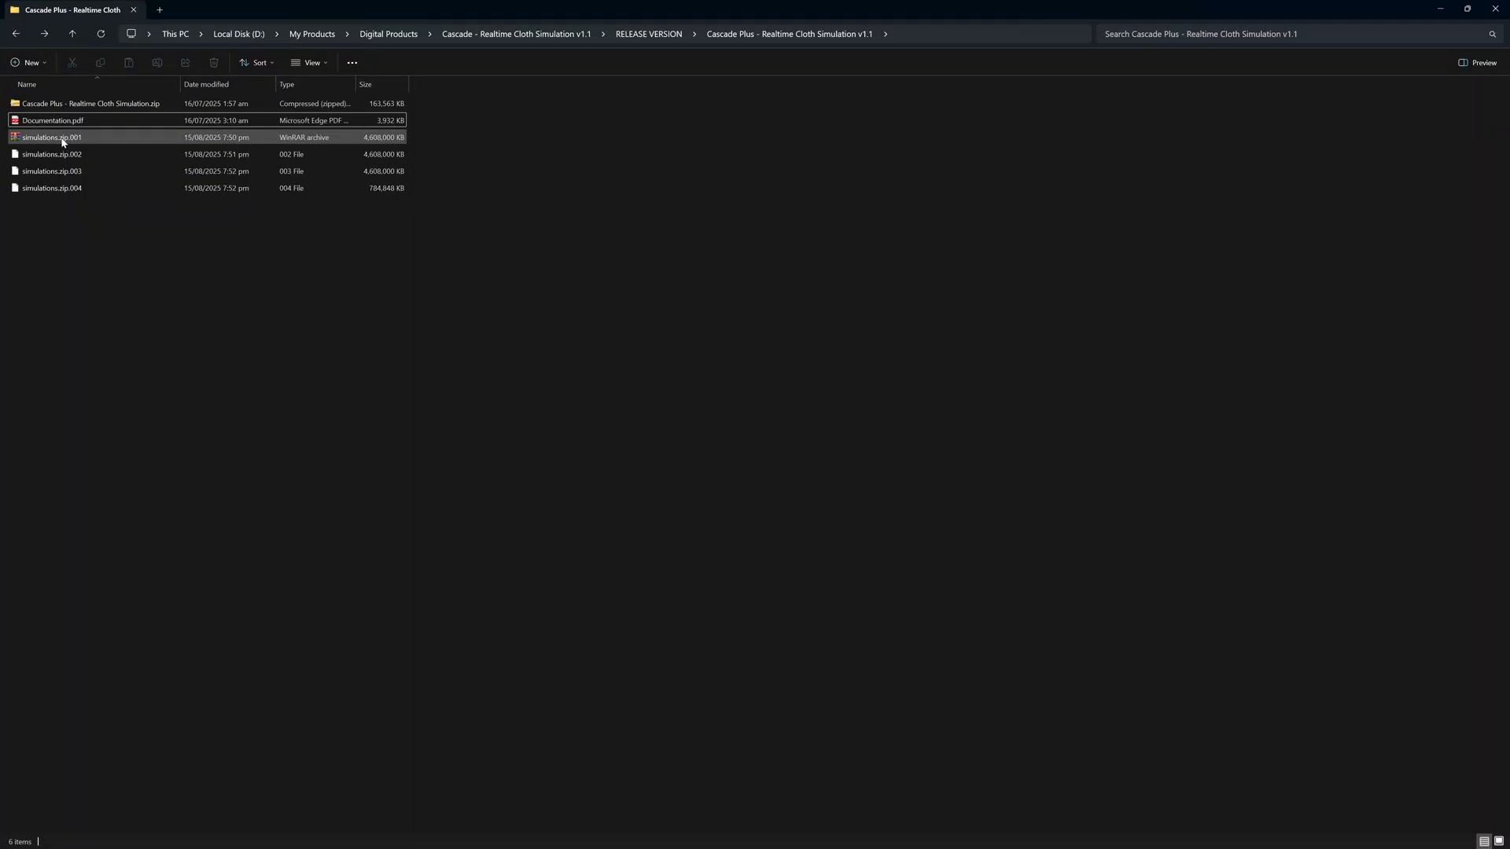
right_click(52, 137)
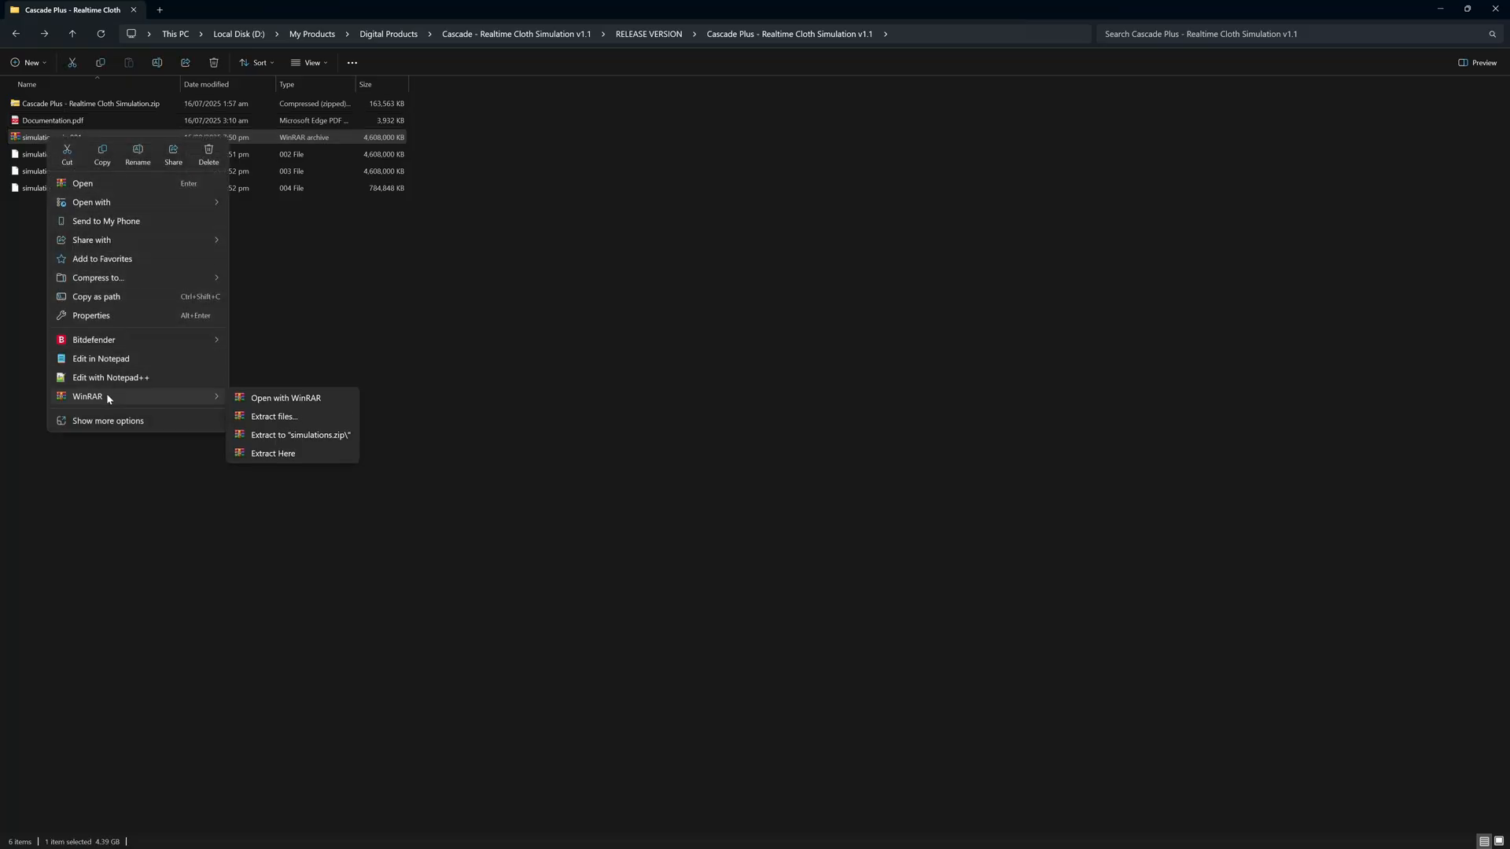
left_click(272, 453)
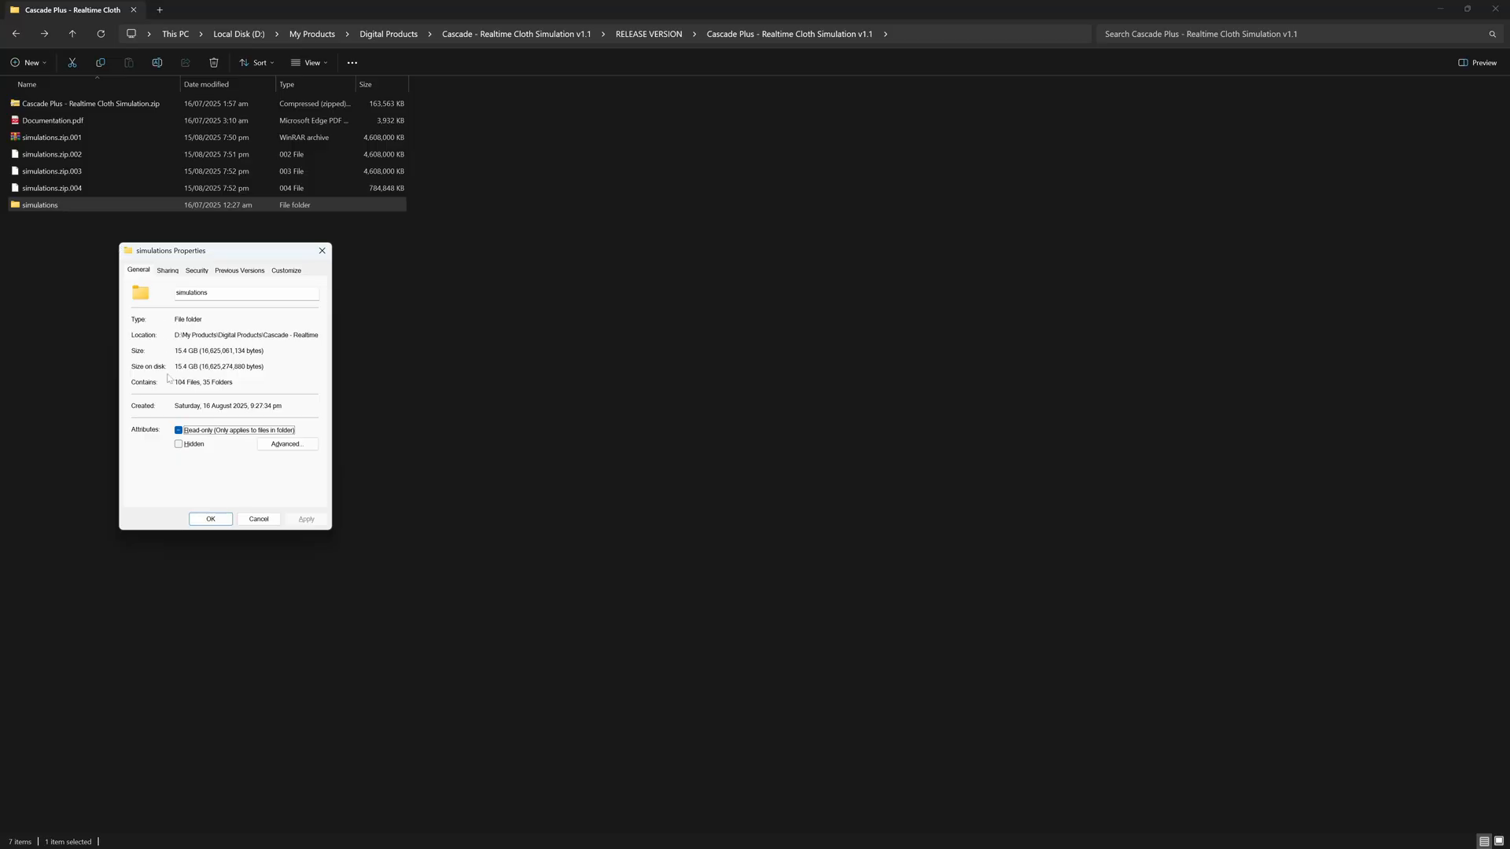
left_click(258, 517)
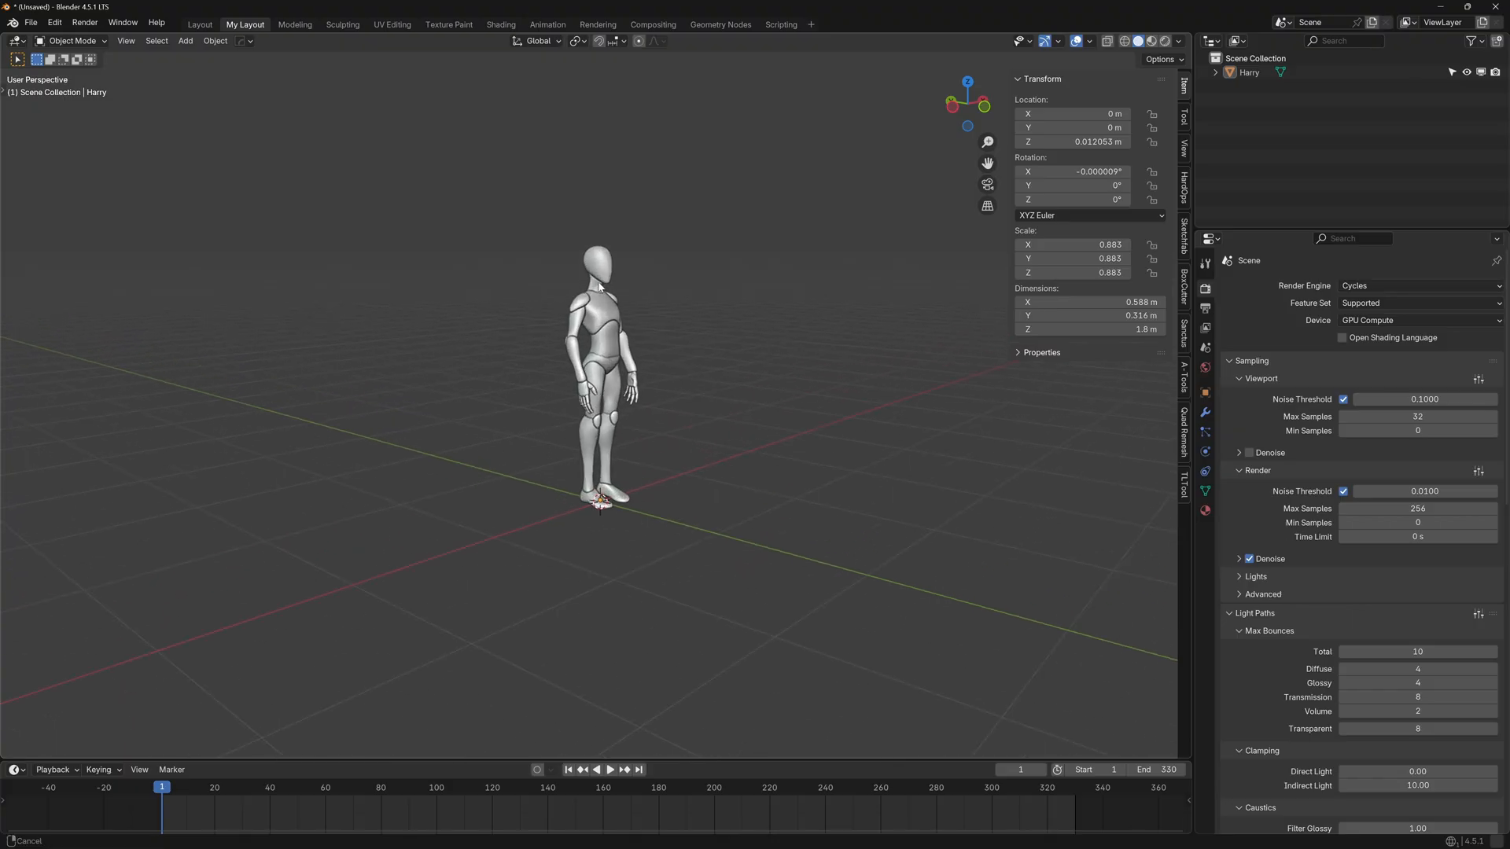
Install the Cascade Plus add-on zip from disk via Preferences > Add-ons
left_click(53, 22)
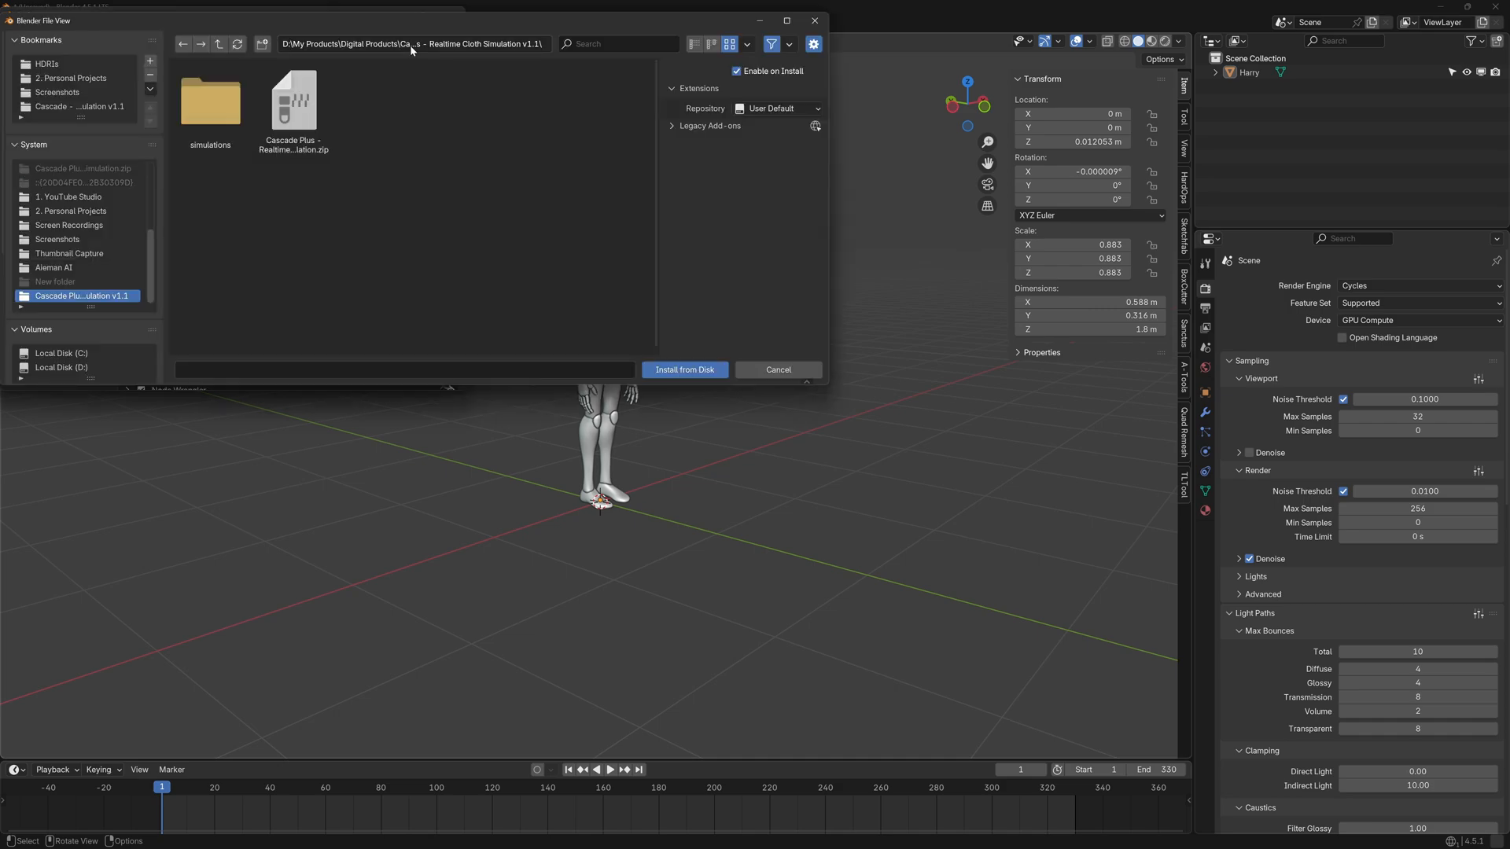
left_click(293, 99)
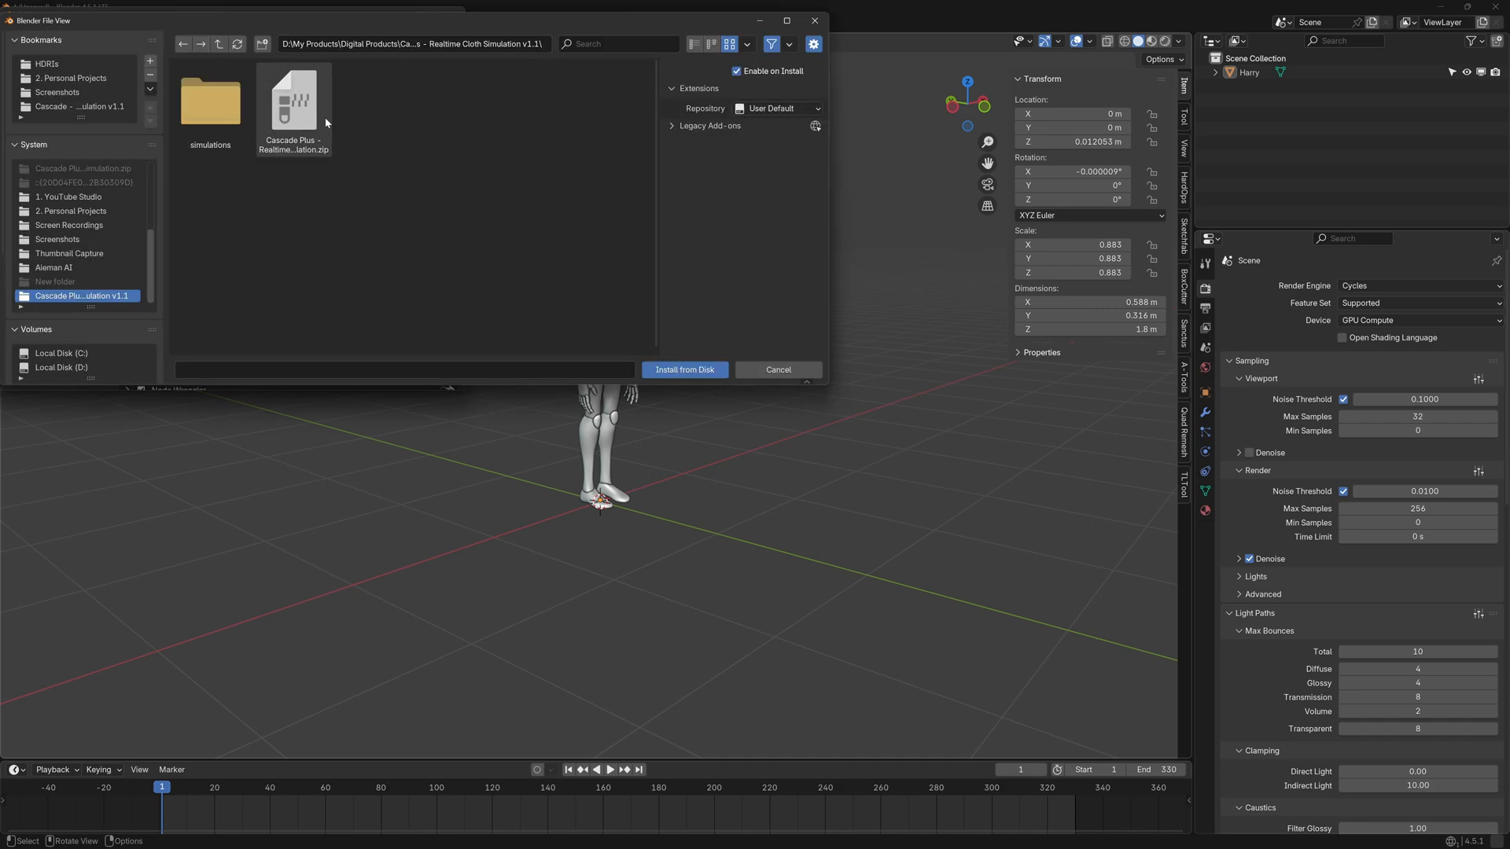
left_click(293, 96)
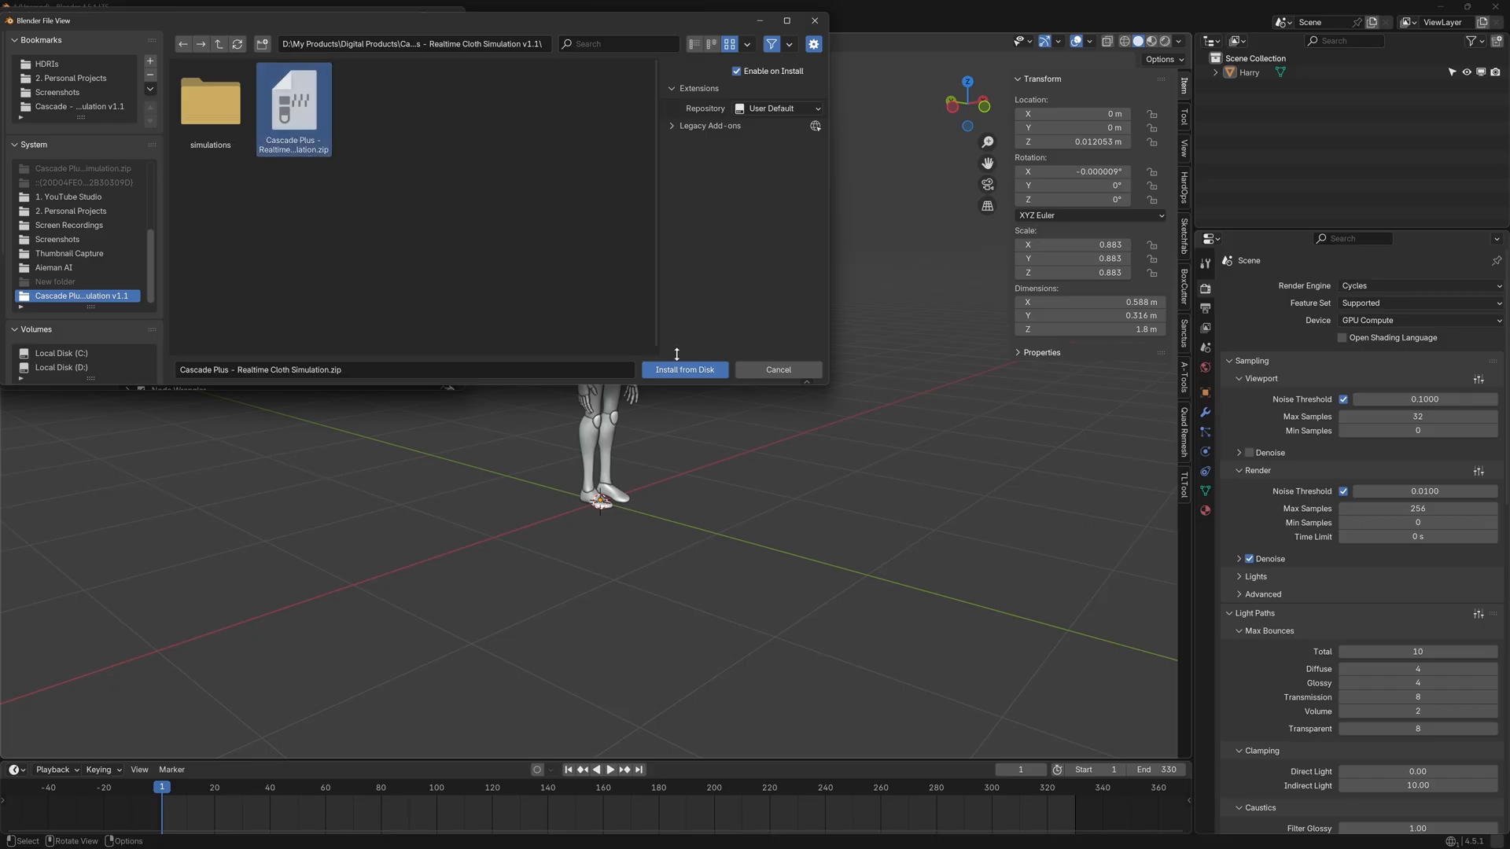
left_click(684, 370)
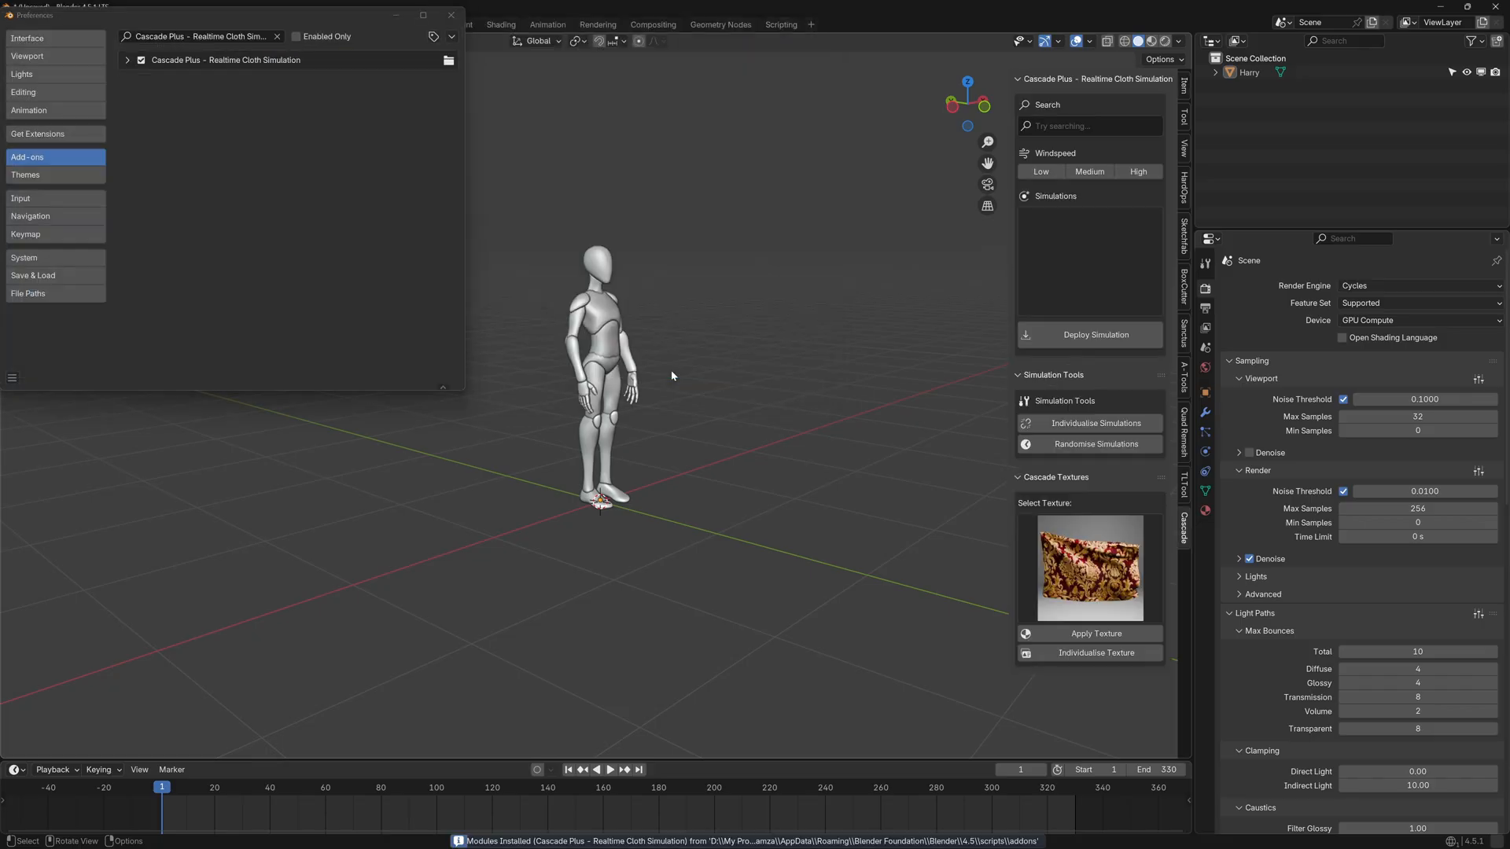
mouse_move(746, 375)
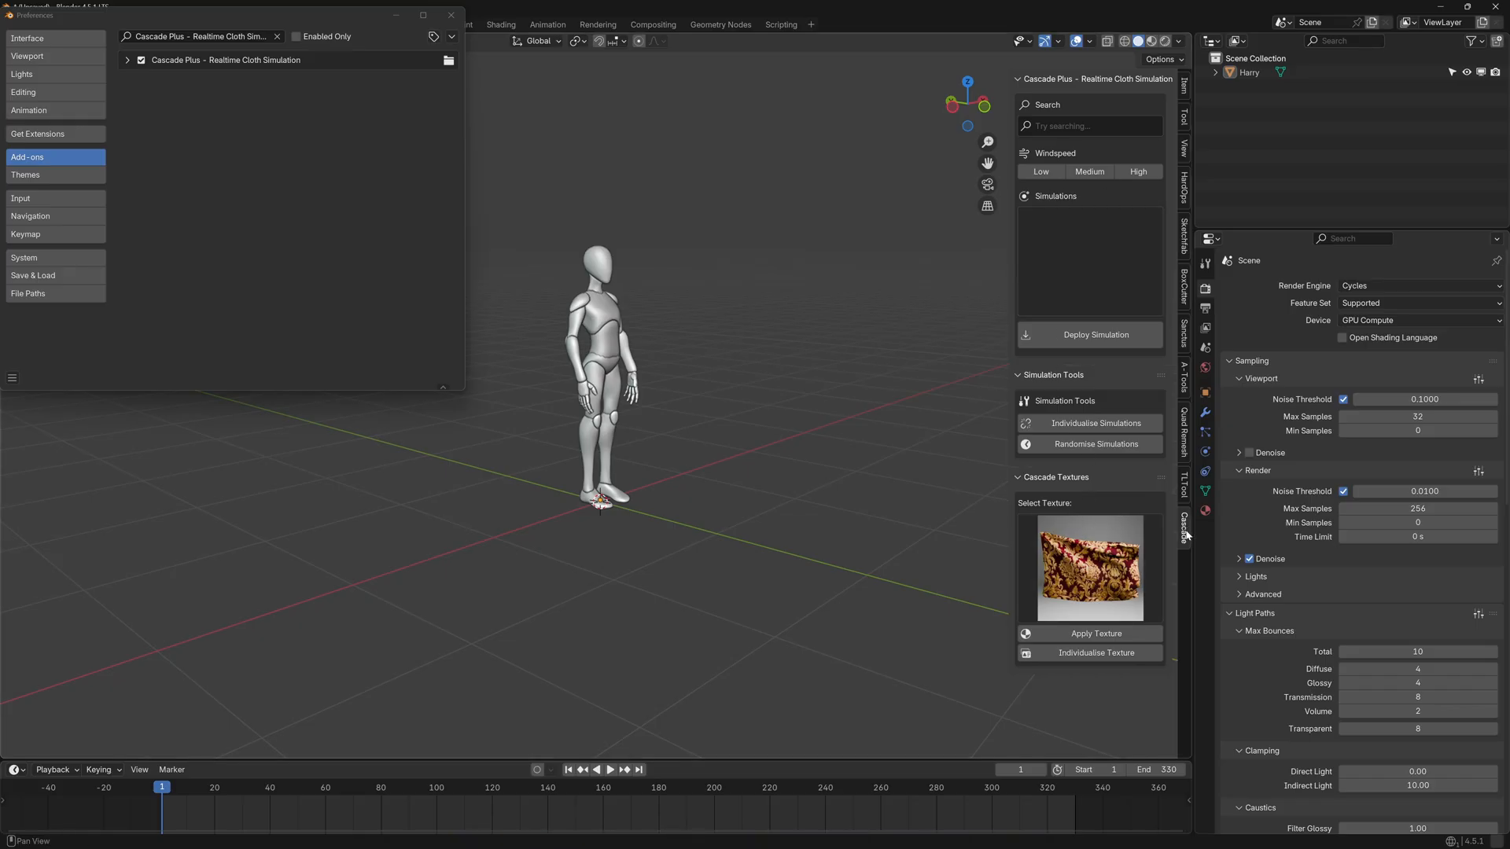
Point Cascade Plus at the simulations folder's library .blend, then close Preferences
left_click(128, 60)
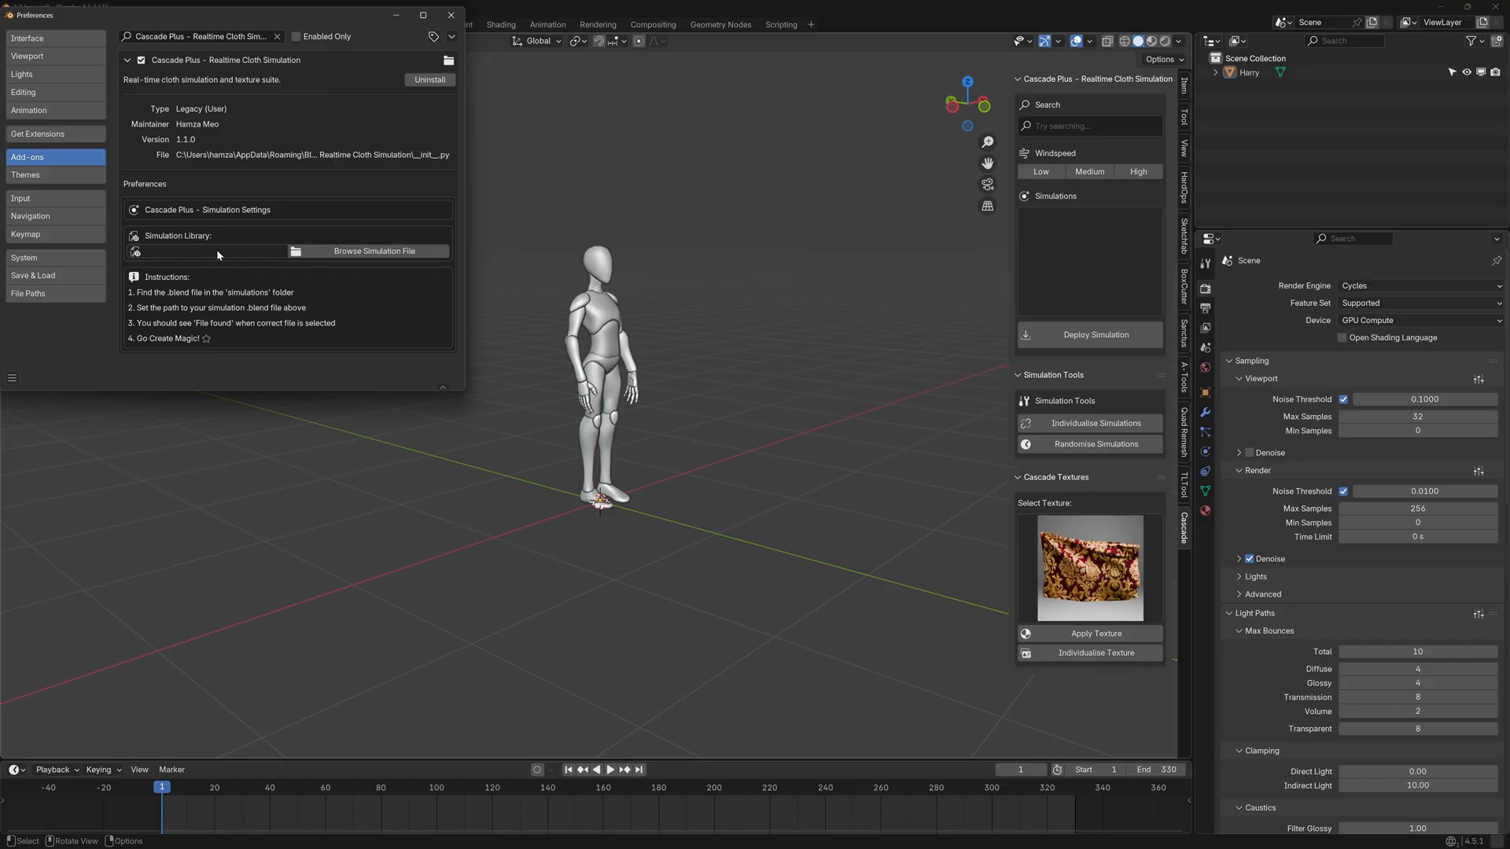
left_click(371, 251)
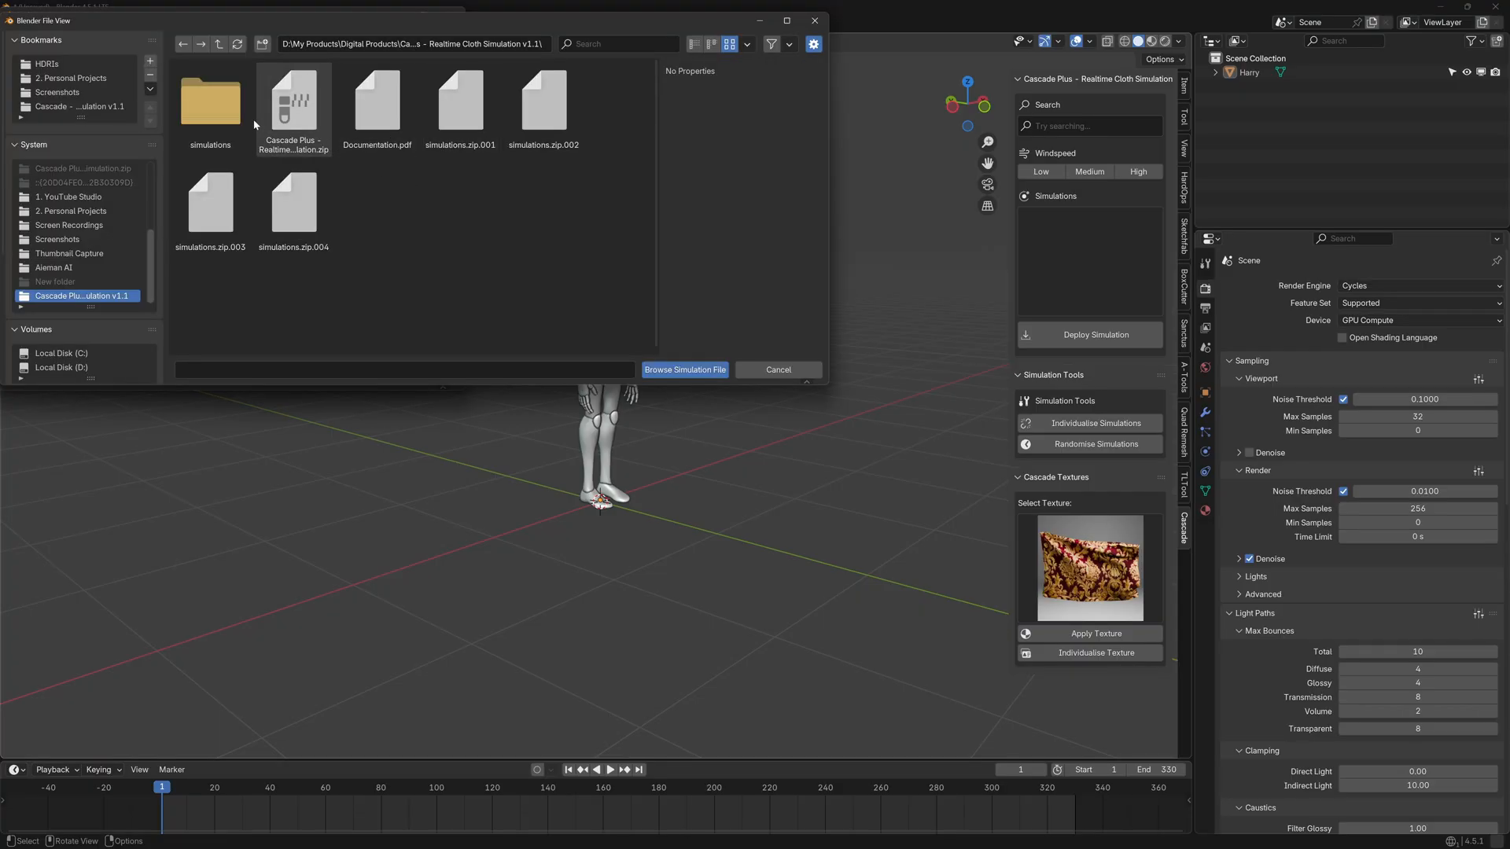
double_click(210, 100)
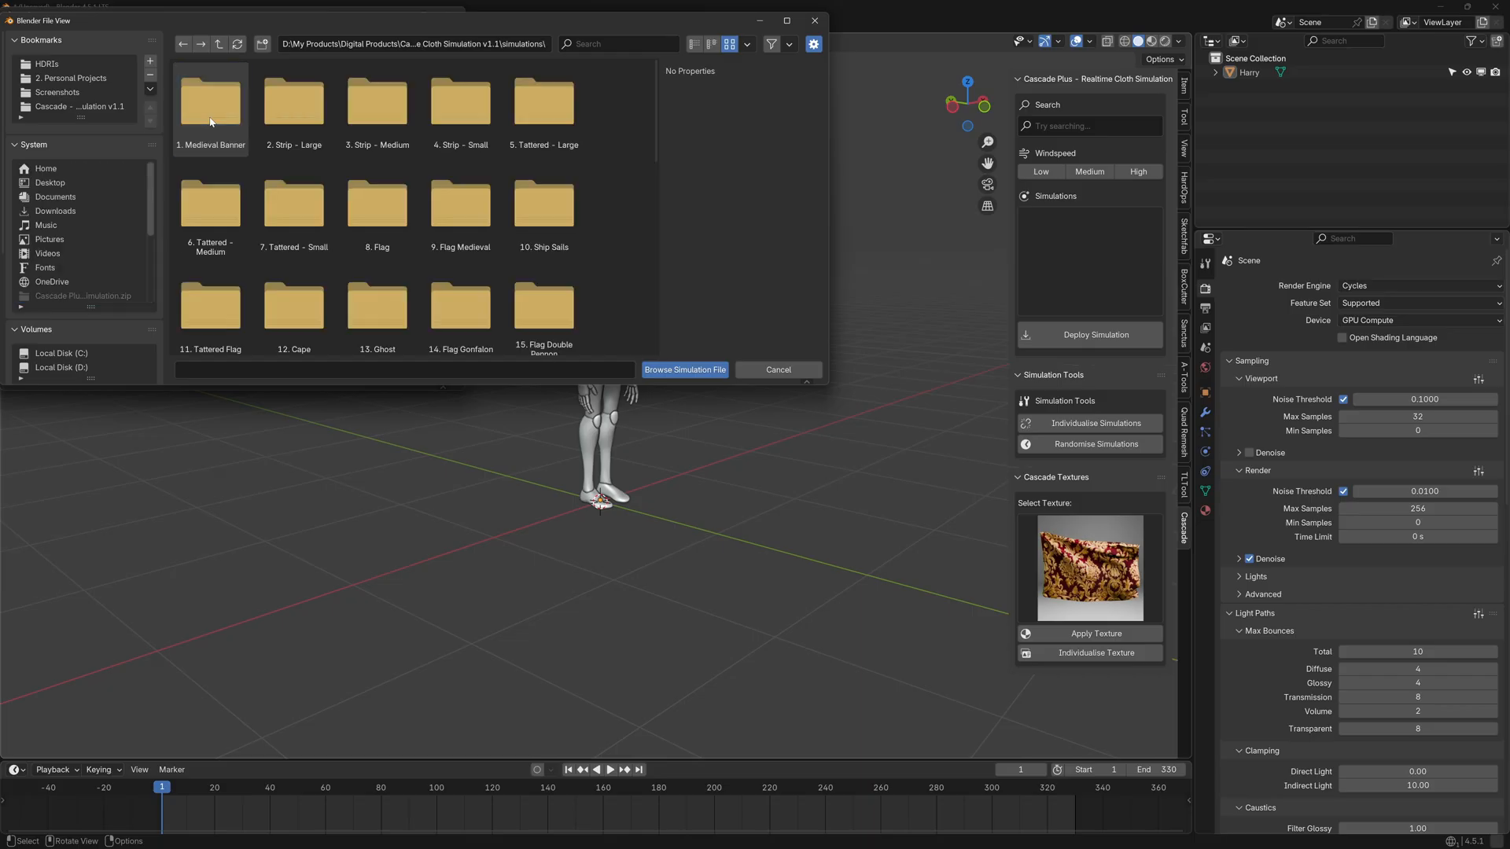
scroll("down", 3)
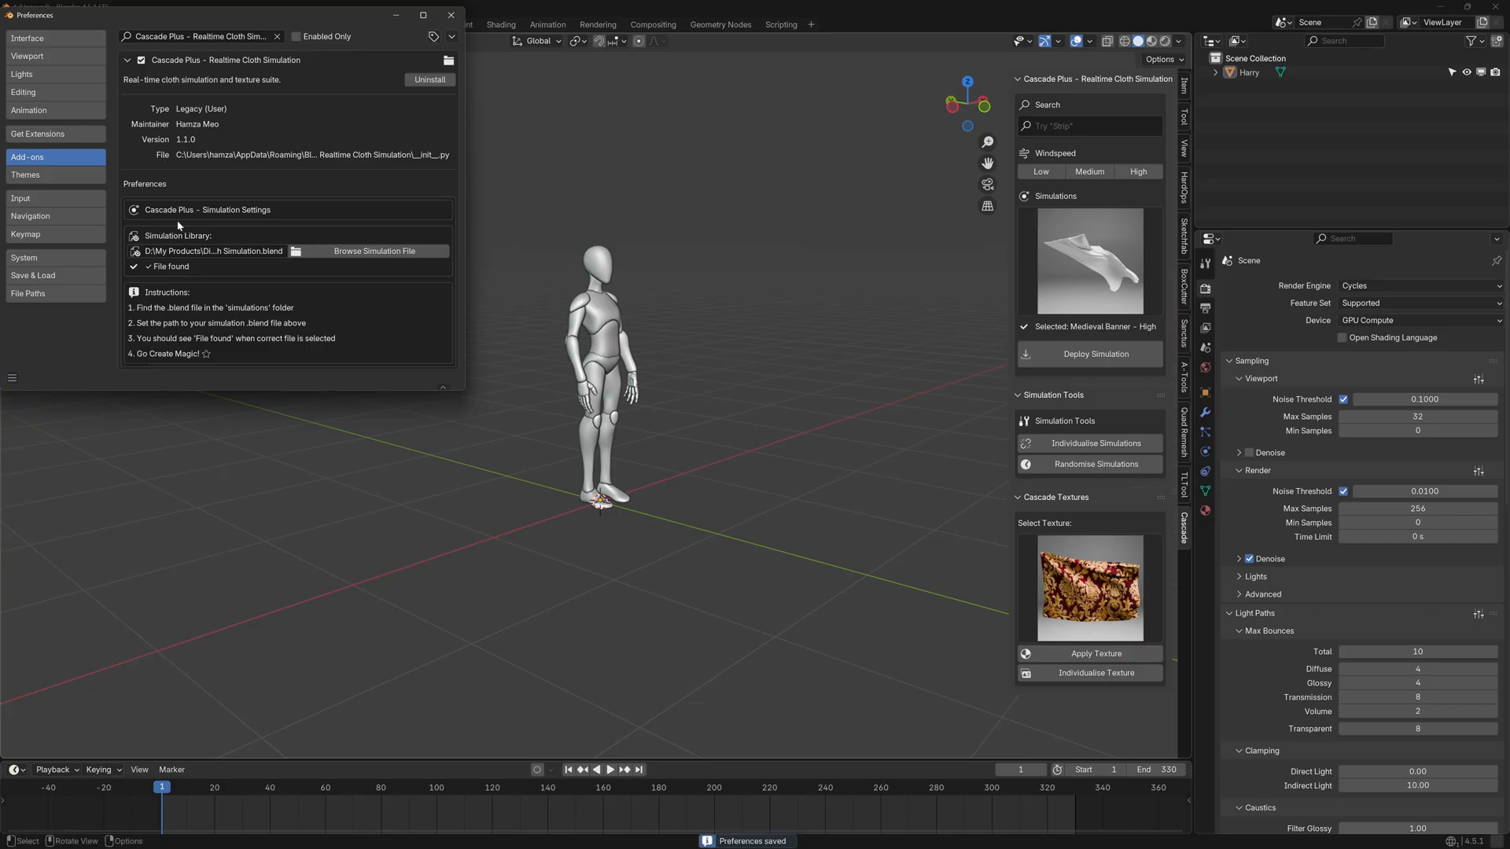
left_click(450, 14)
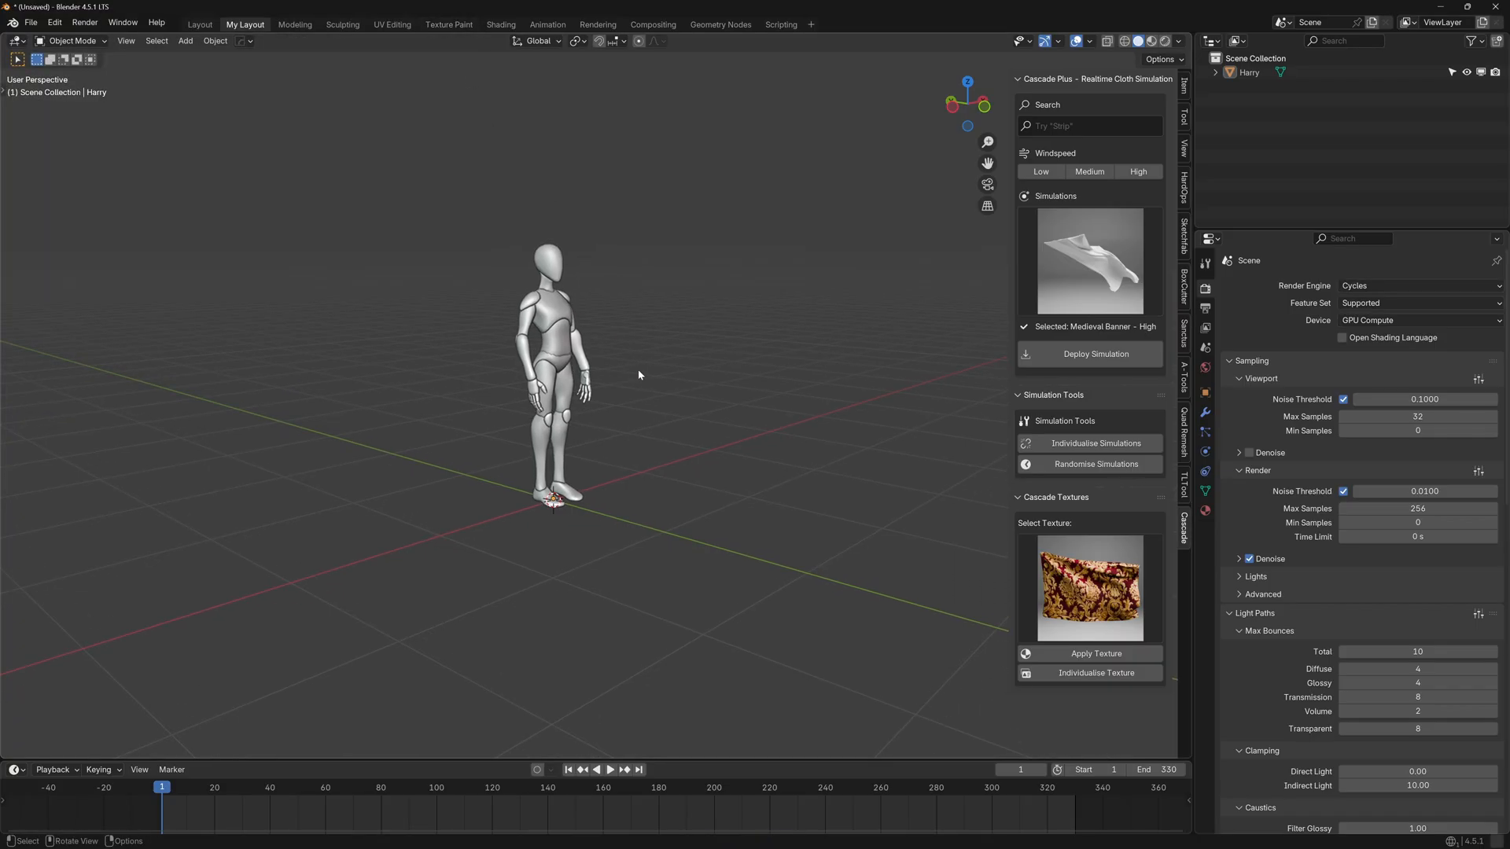
Browse the simulation gallery, search 'Feather', filter to Low windspeed, then reset the filter
left_click(1089, 261)
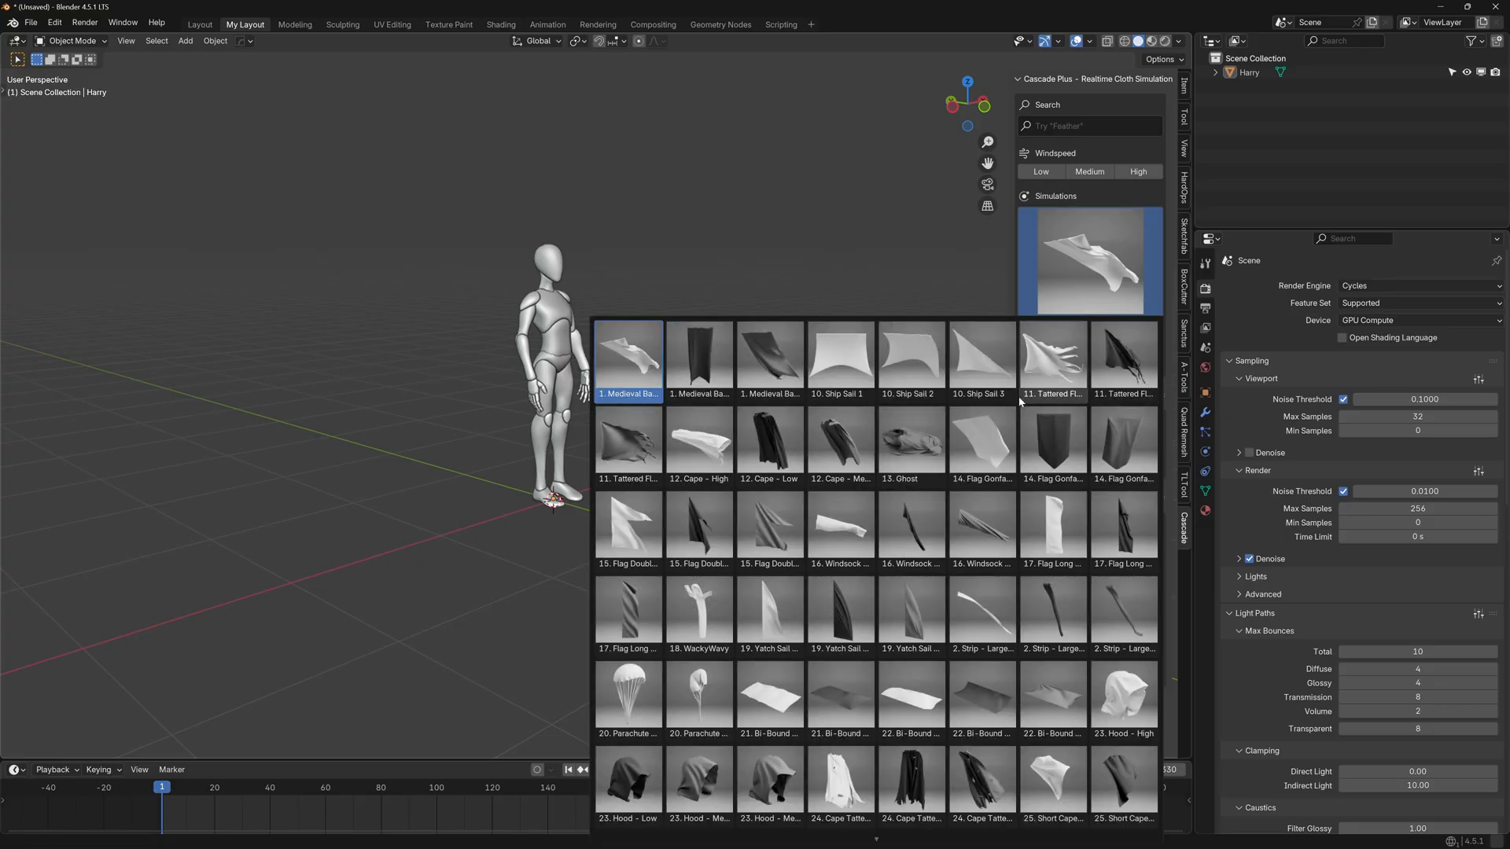
scroll("down", 3)
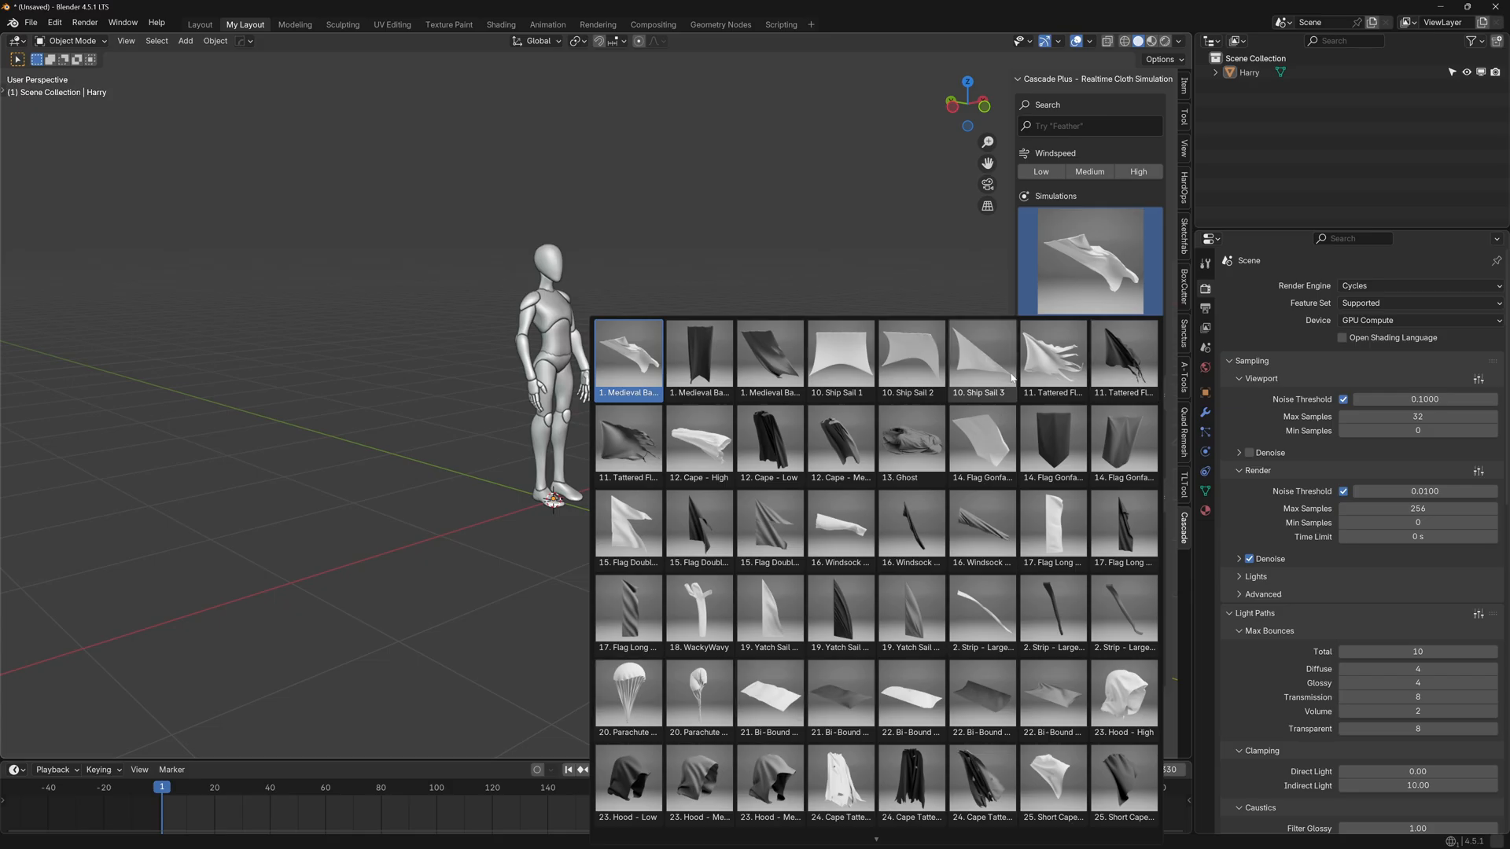
left_click(627, 354)
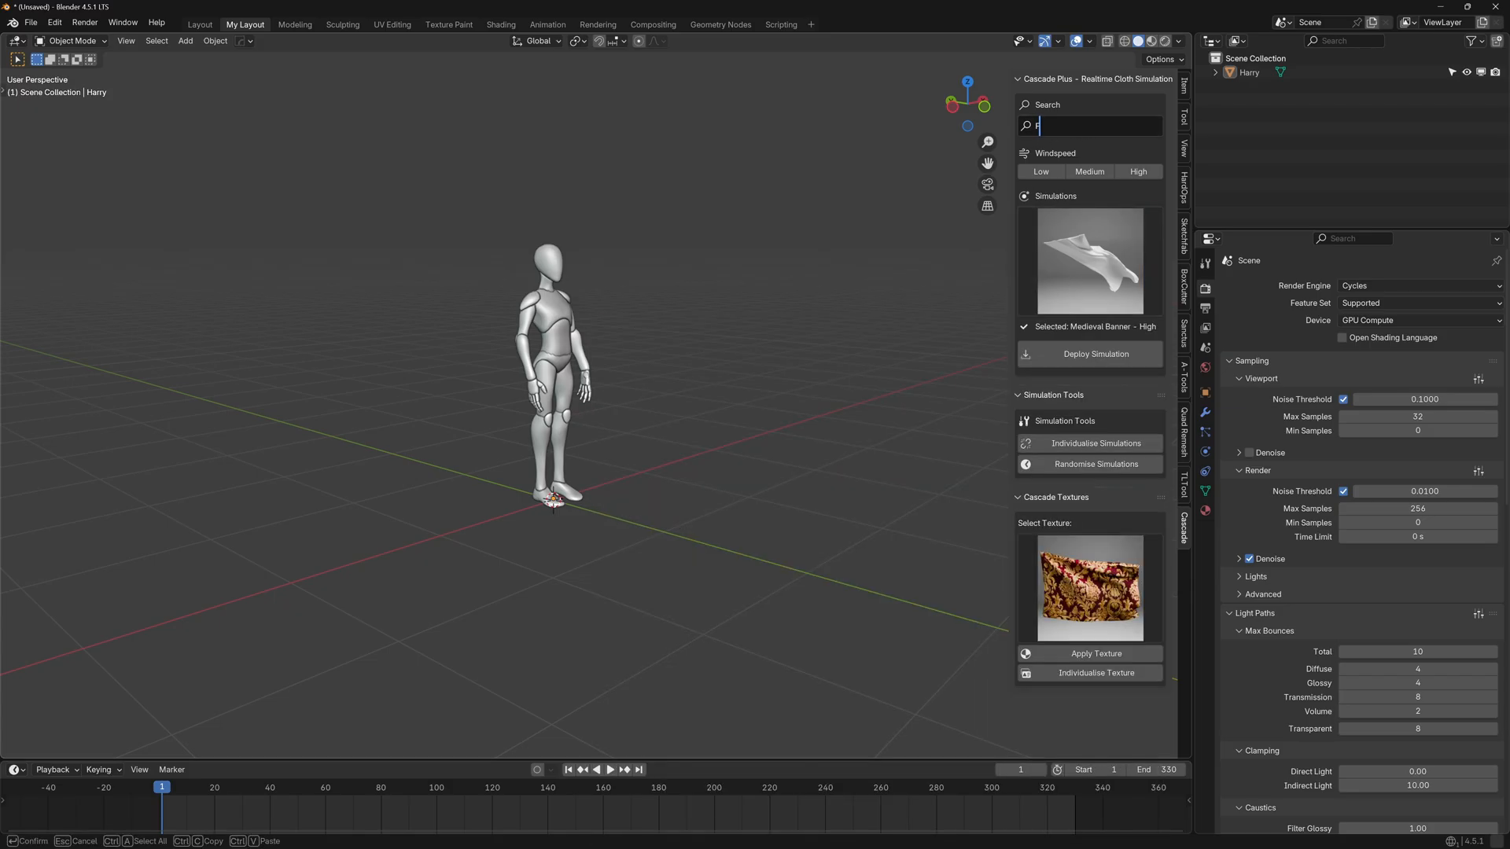
type("eather")
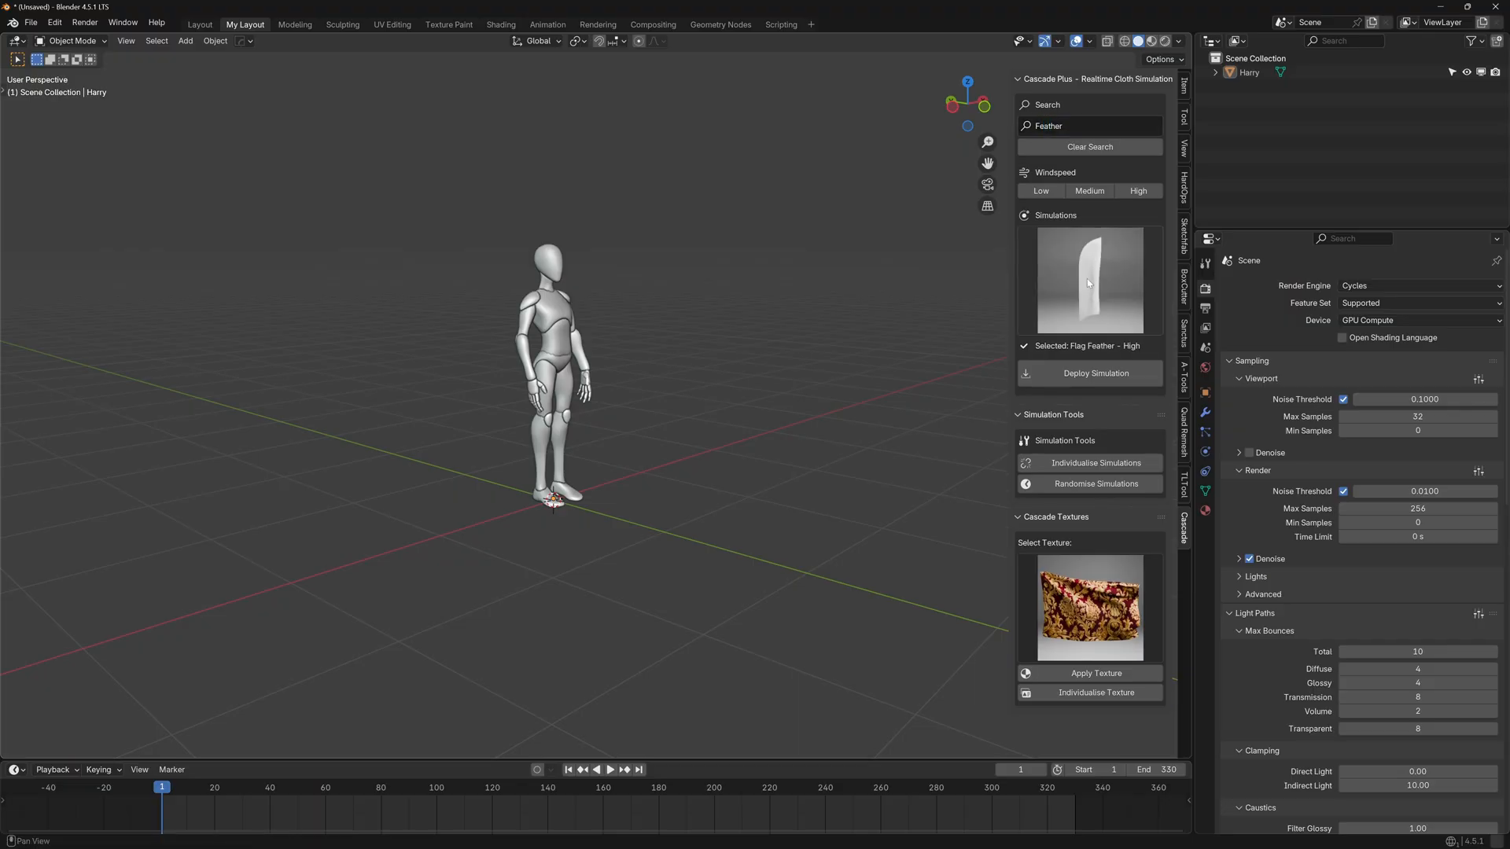
left_click(1089, 280)
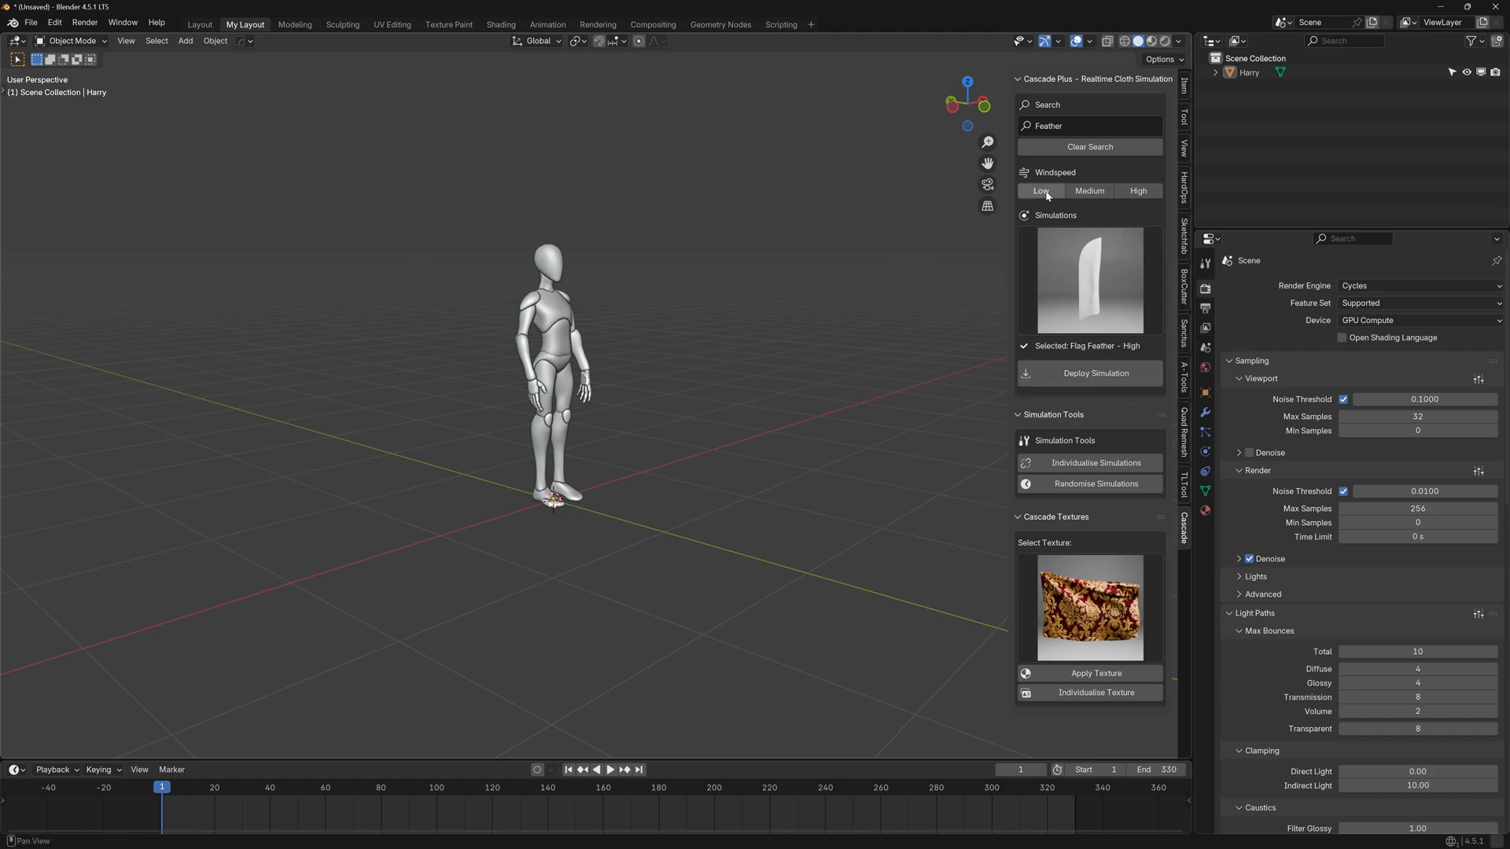
left_click(1040, 190)
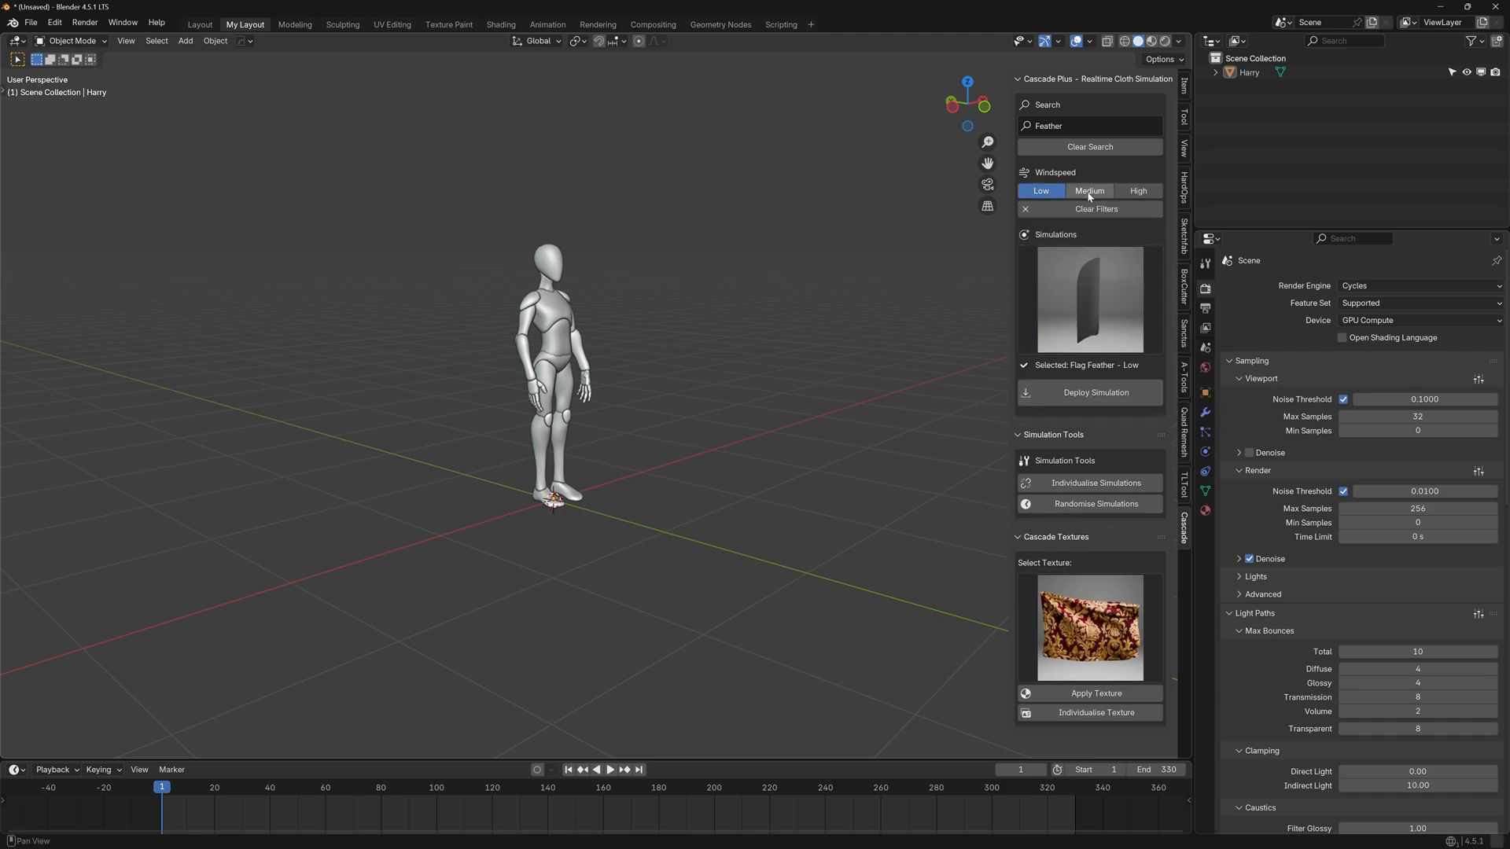
left_click(1138, 191)
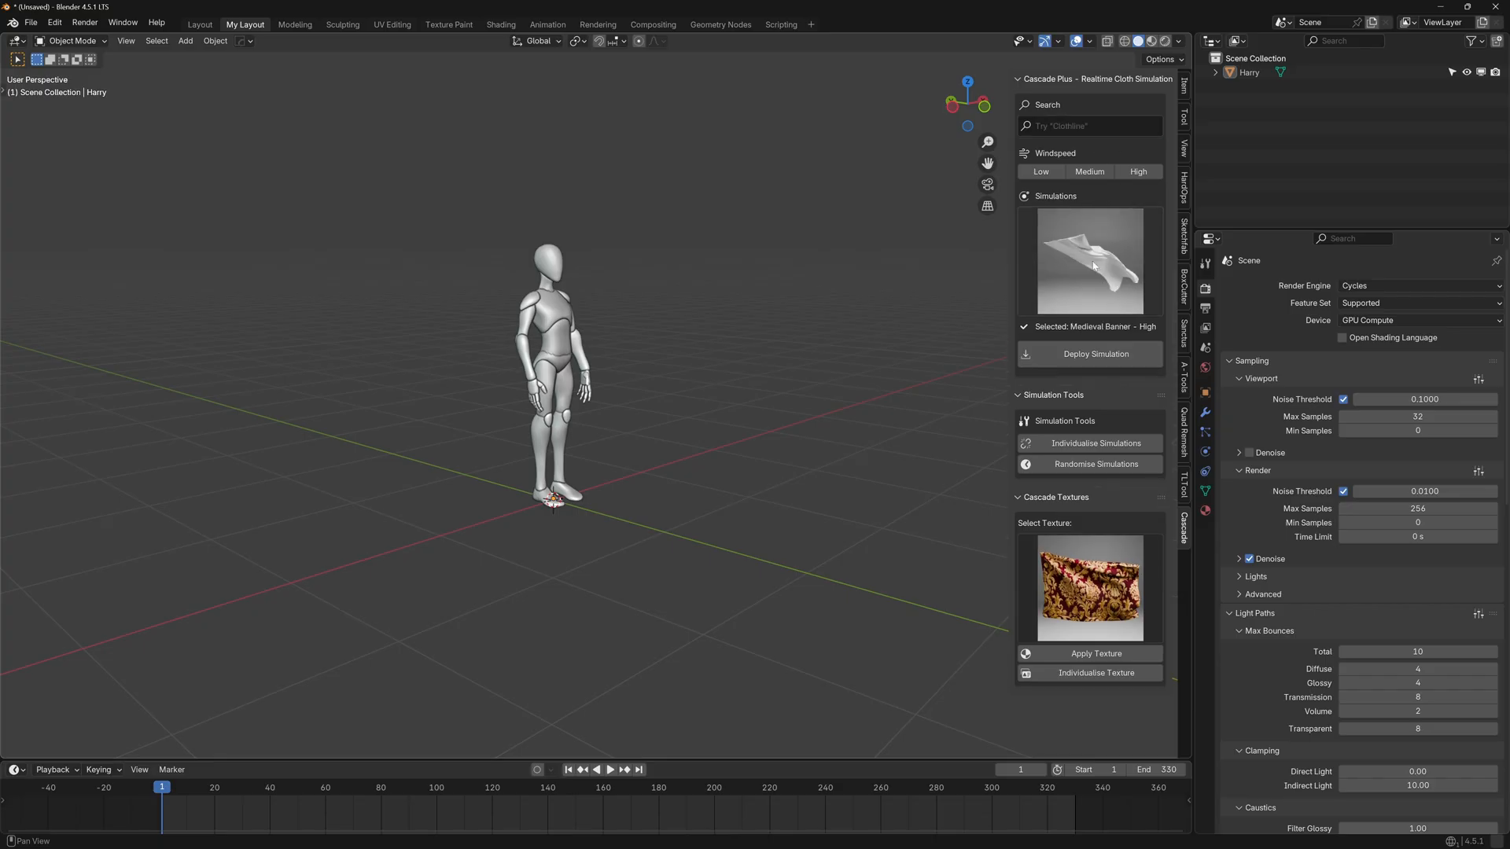
Try a couple of low-wind simulations from the gallery
left_click(1088, 260)
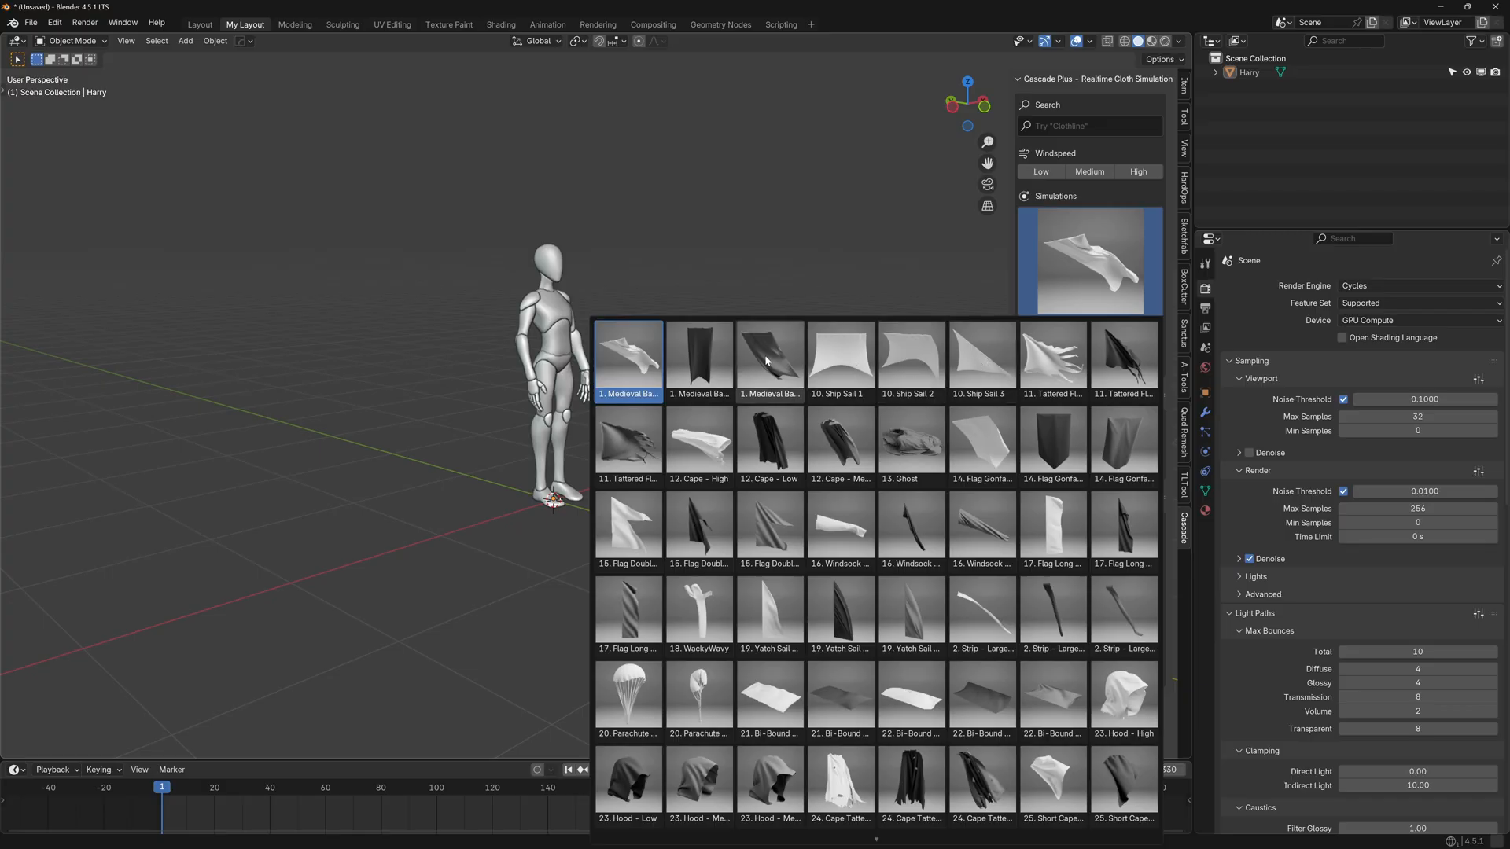
mouse_move(767, 451)
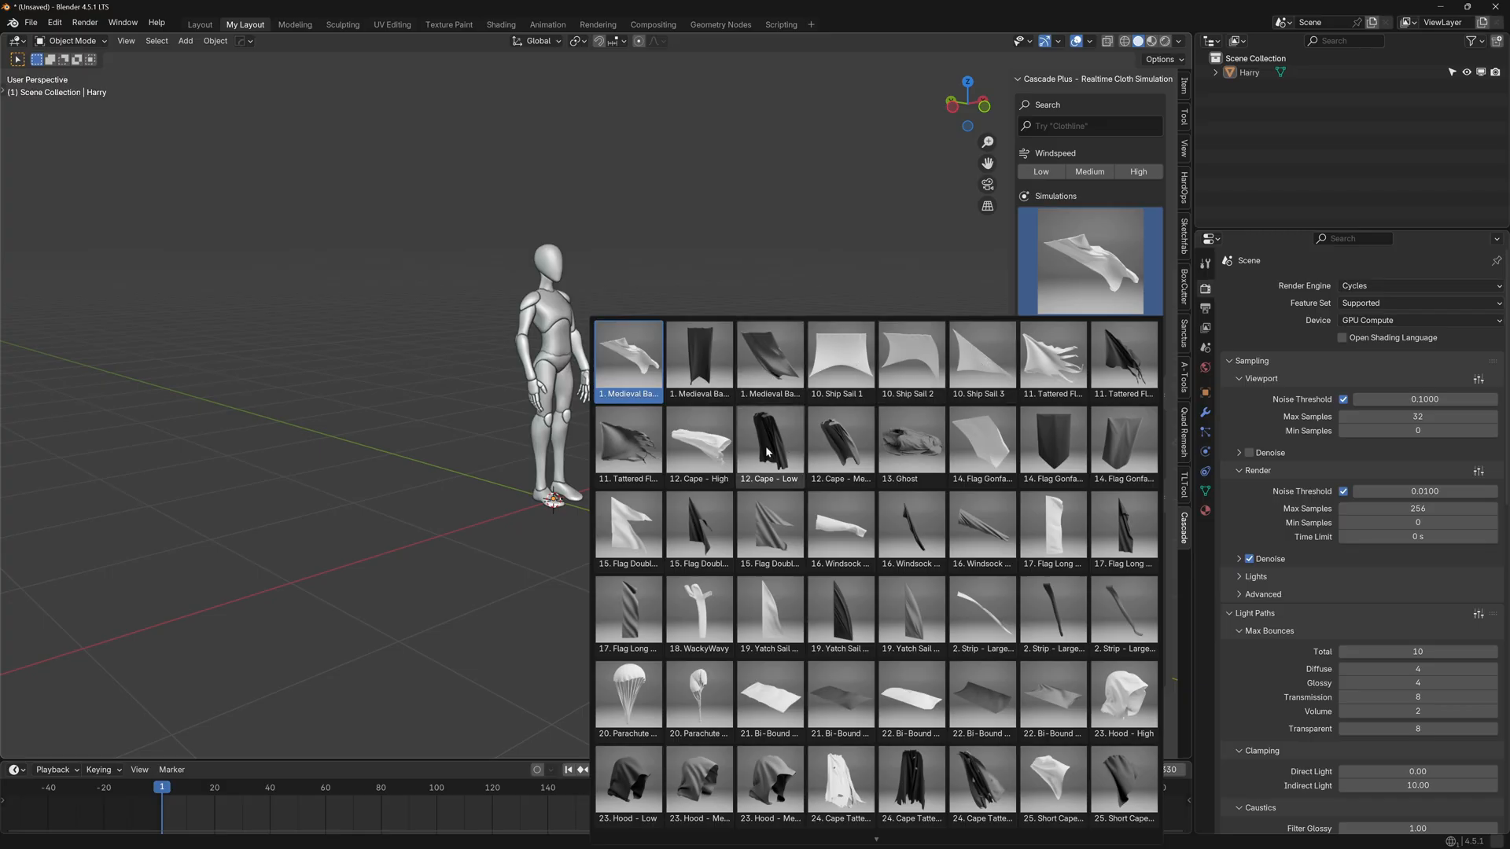
mouse_move(769, 443)
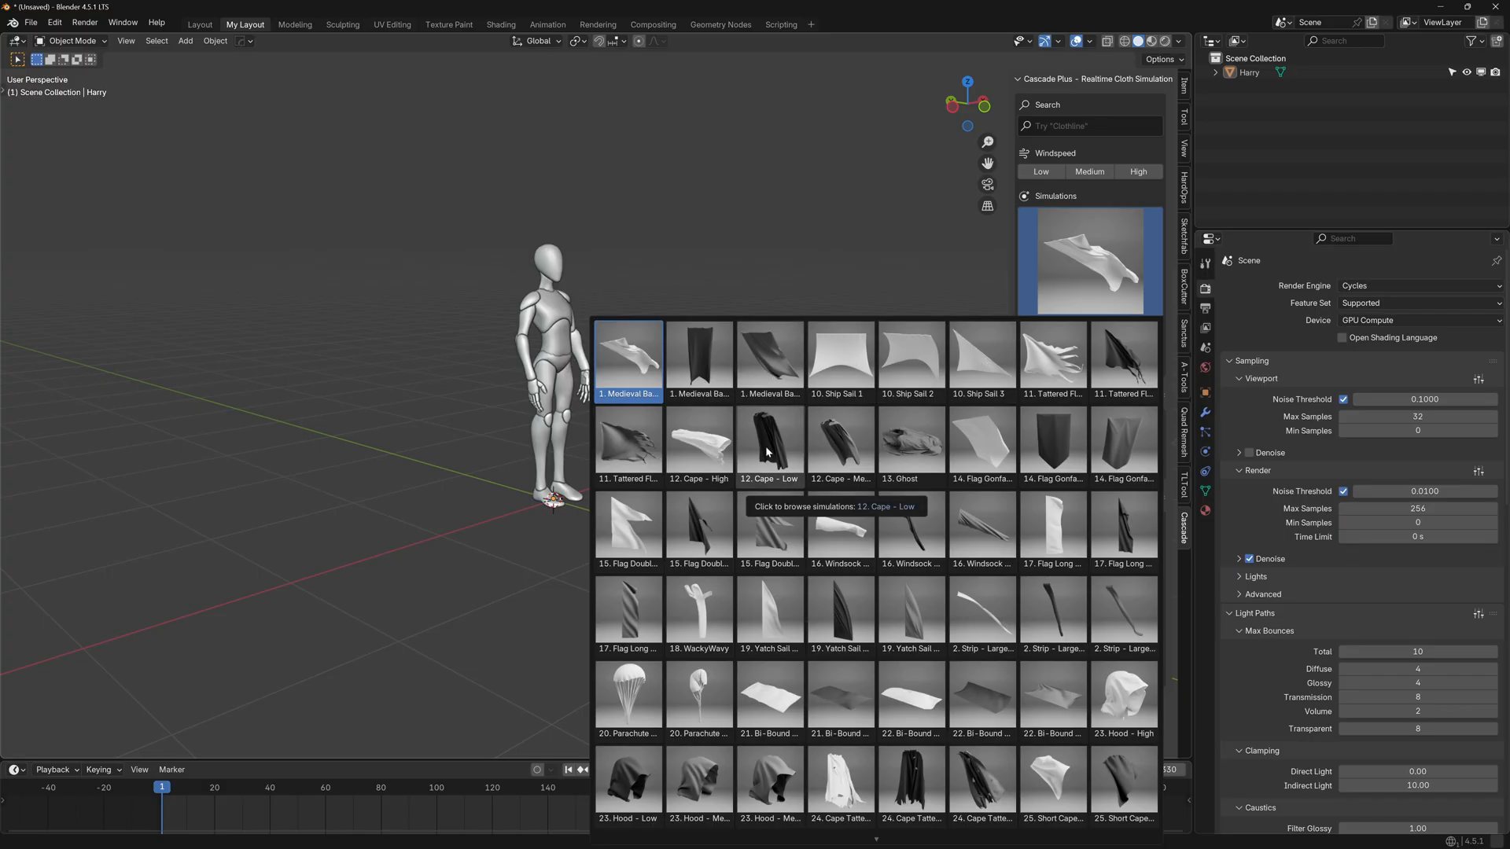
left_click(628, 357)
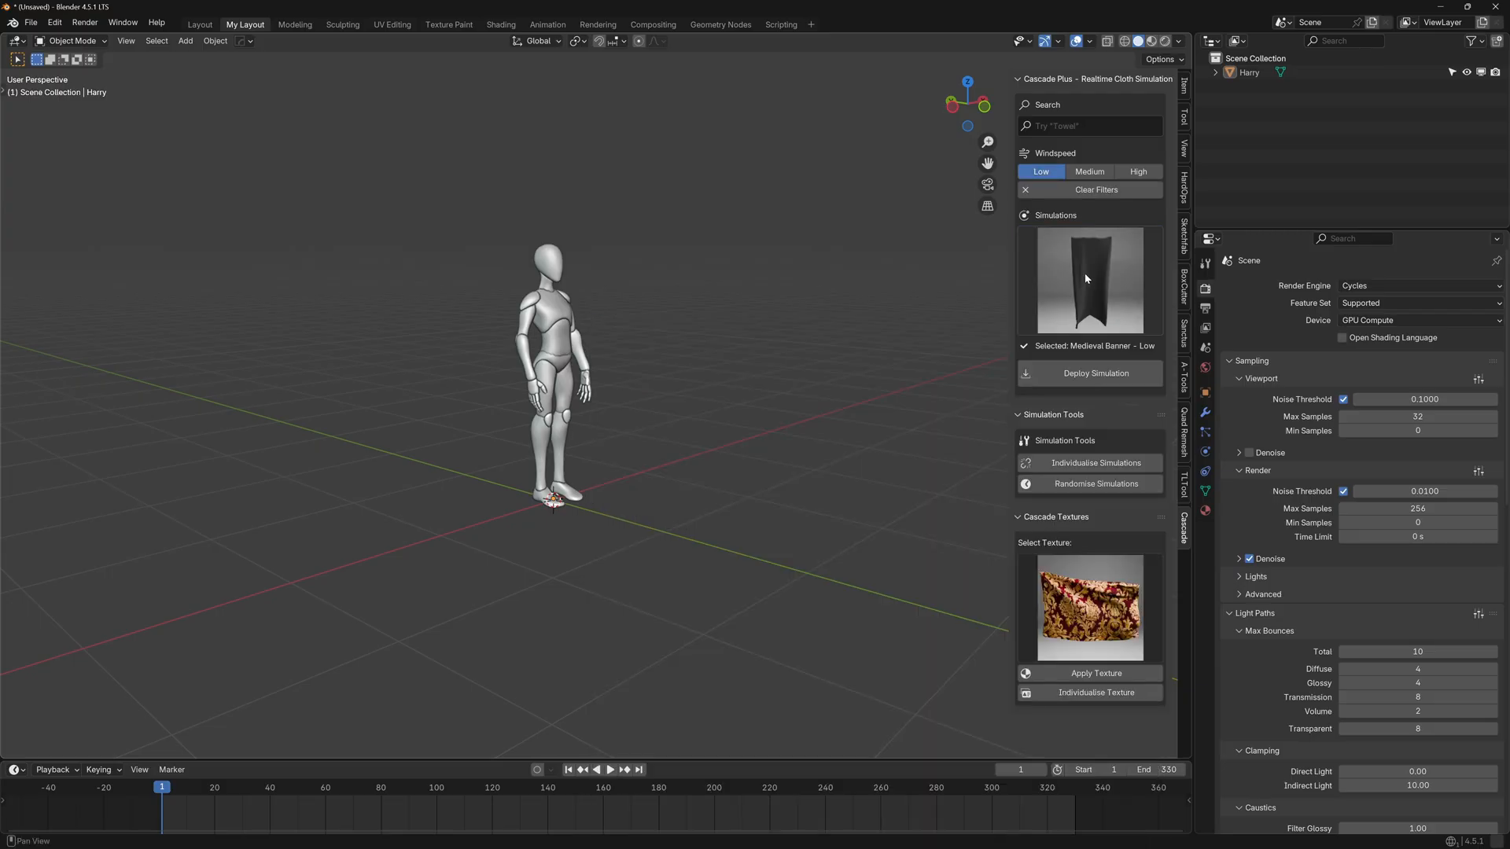
left_click(1088, 280)
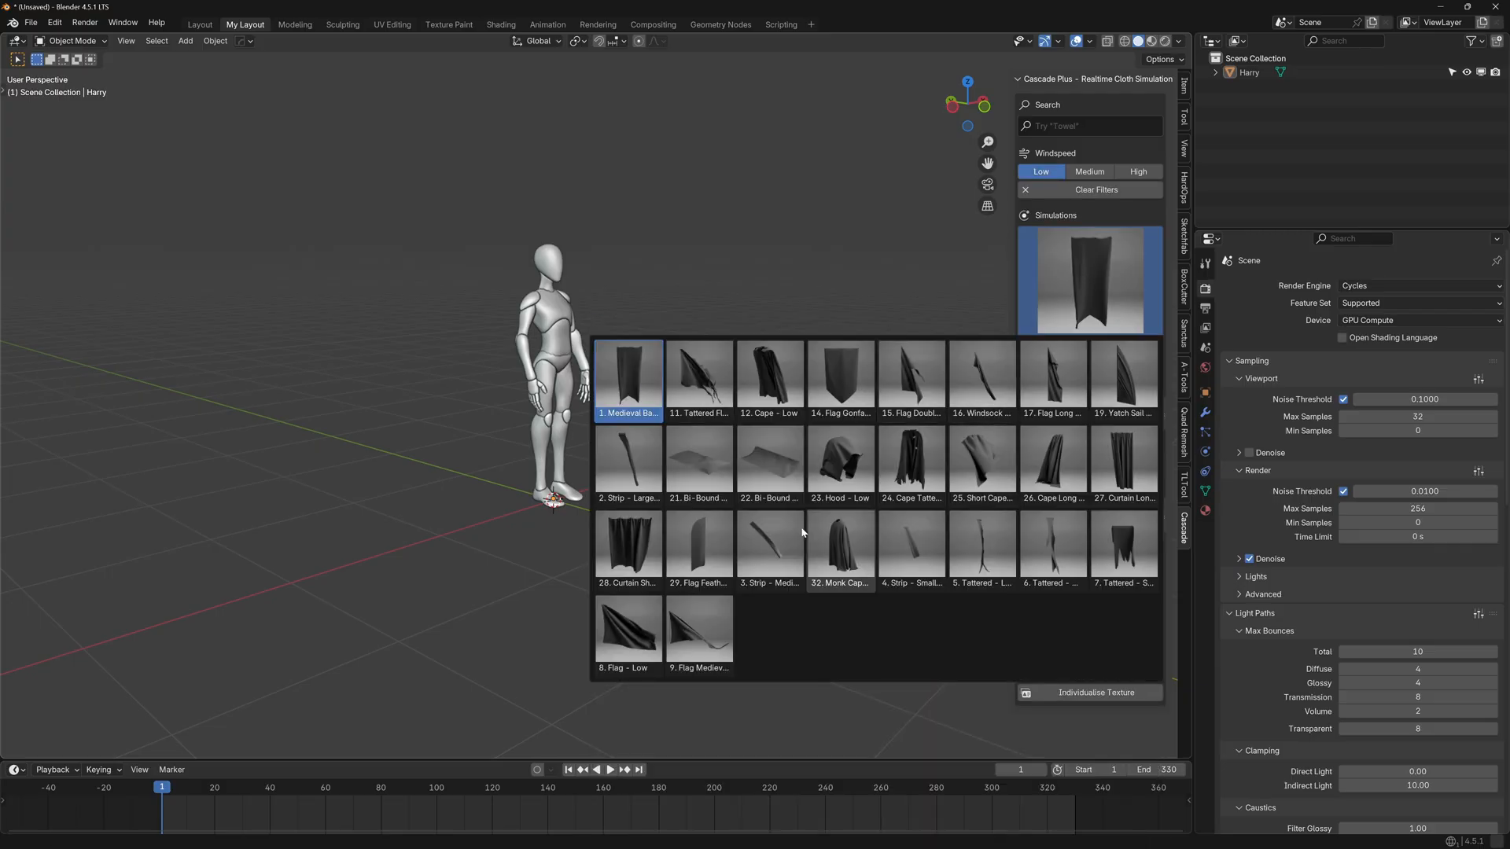
left_click(627, 375)
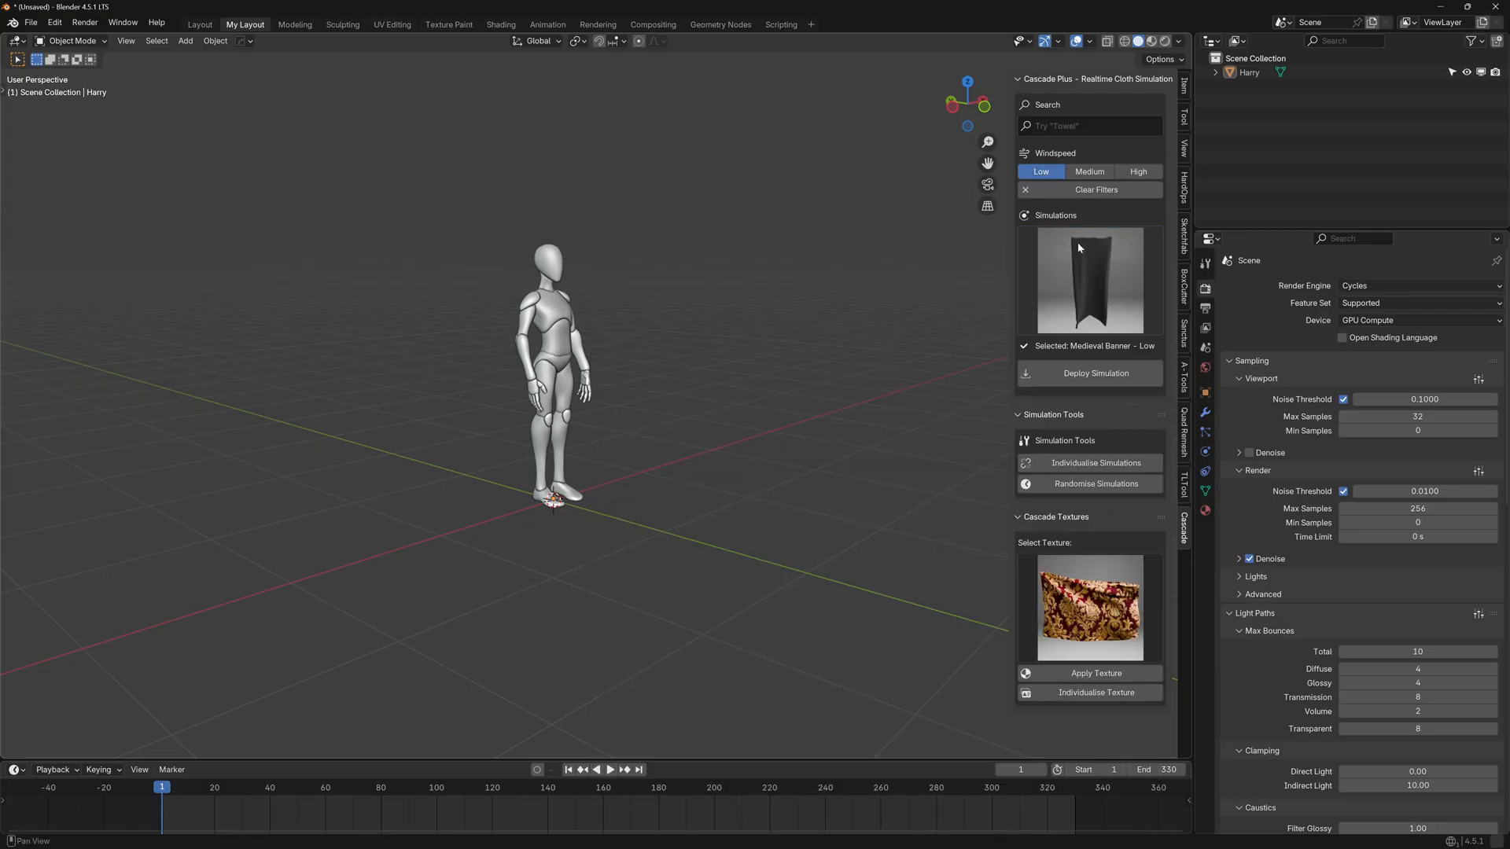
Search 'flag', filter to Medium windspeed and choose 8. Flag - Medium
left_click(1088, 171)
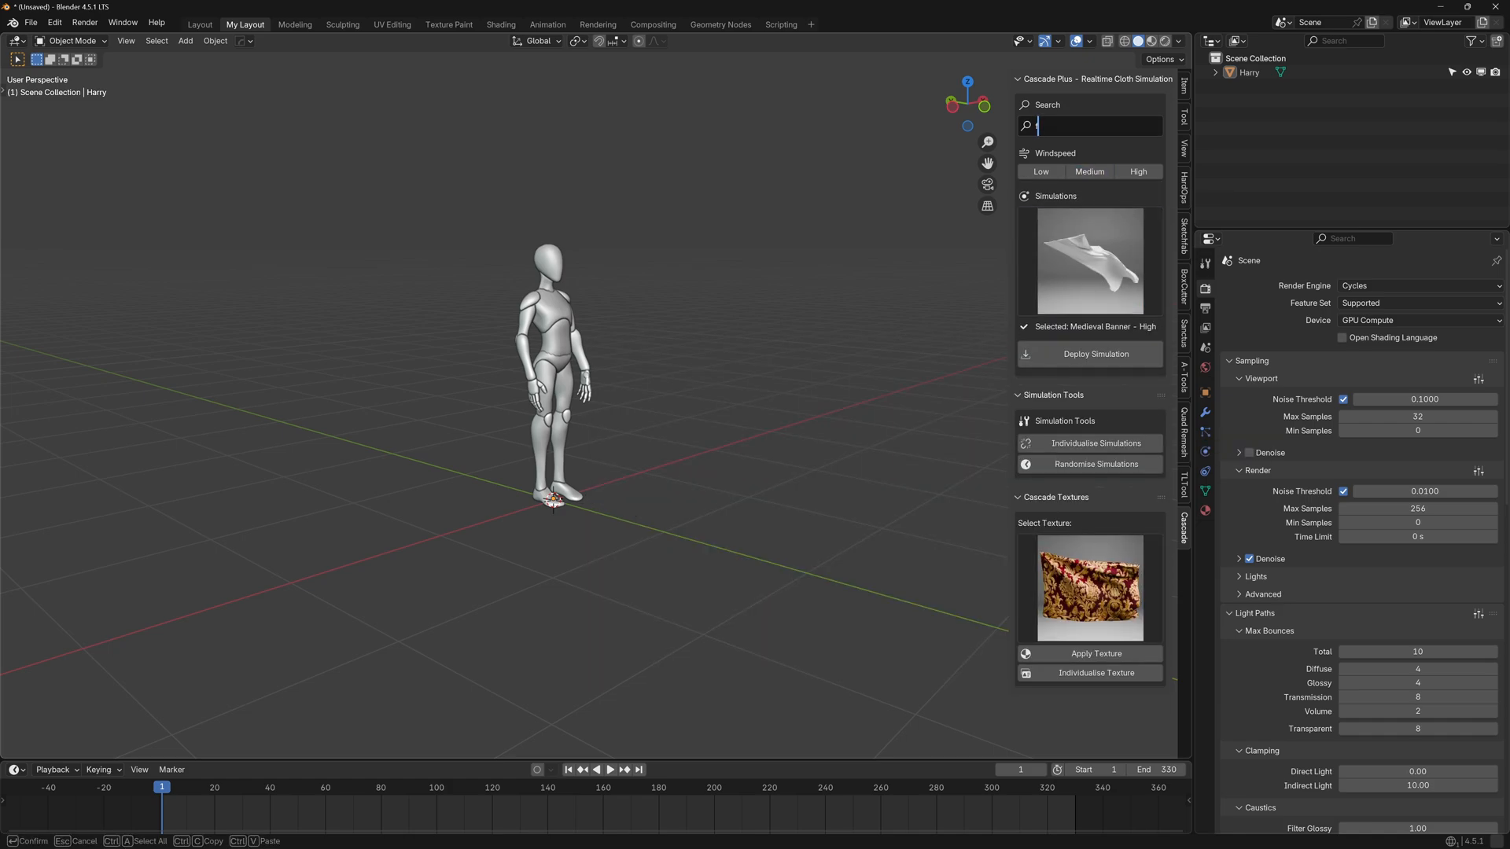
type("flag")
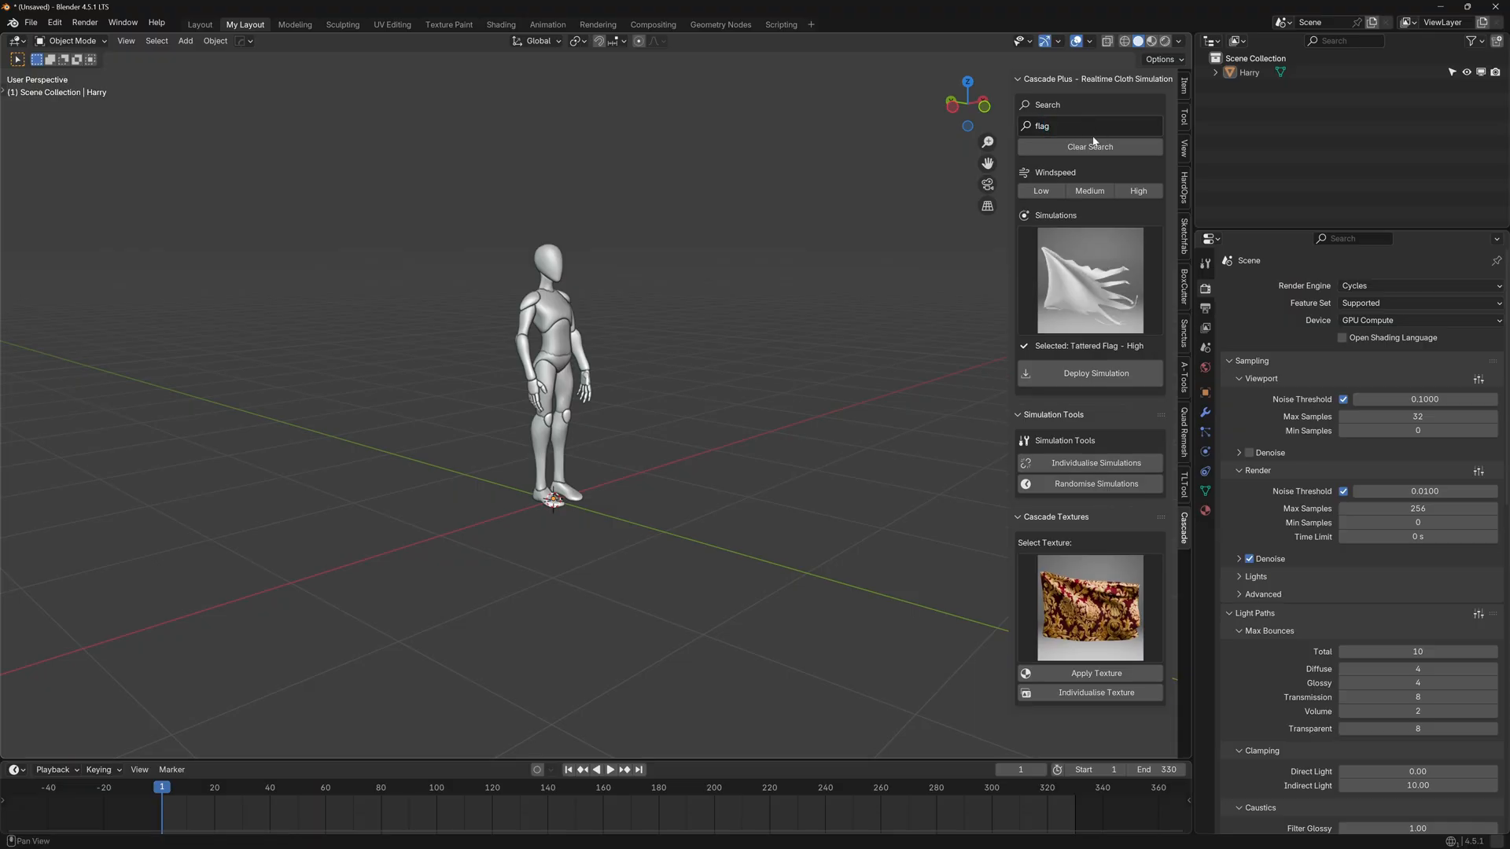
left_click(1089, 279)
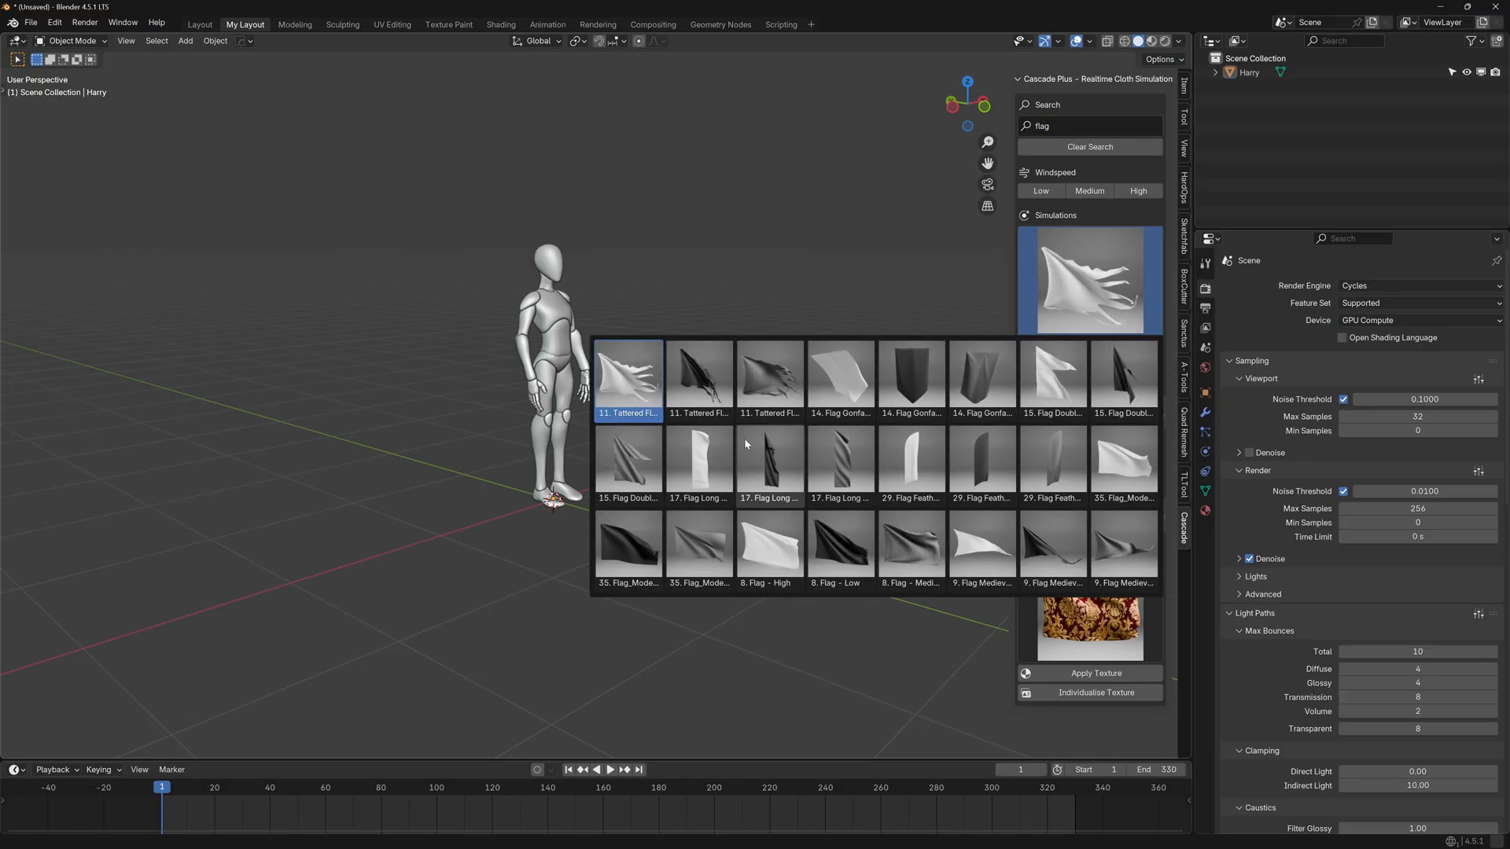
mouse_move(1101, 539)
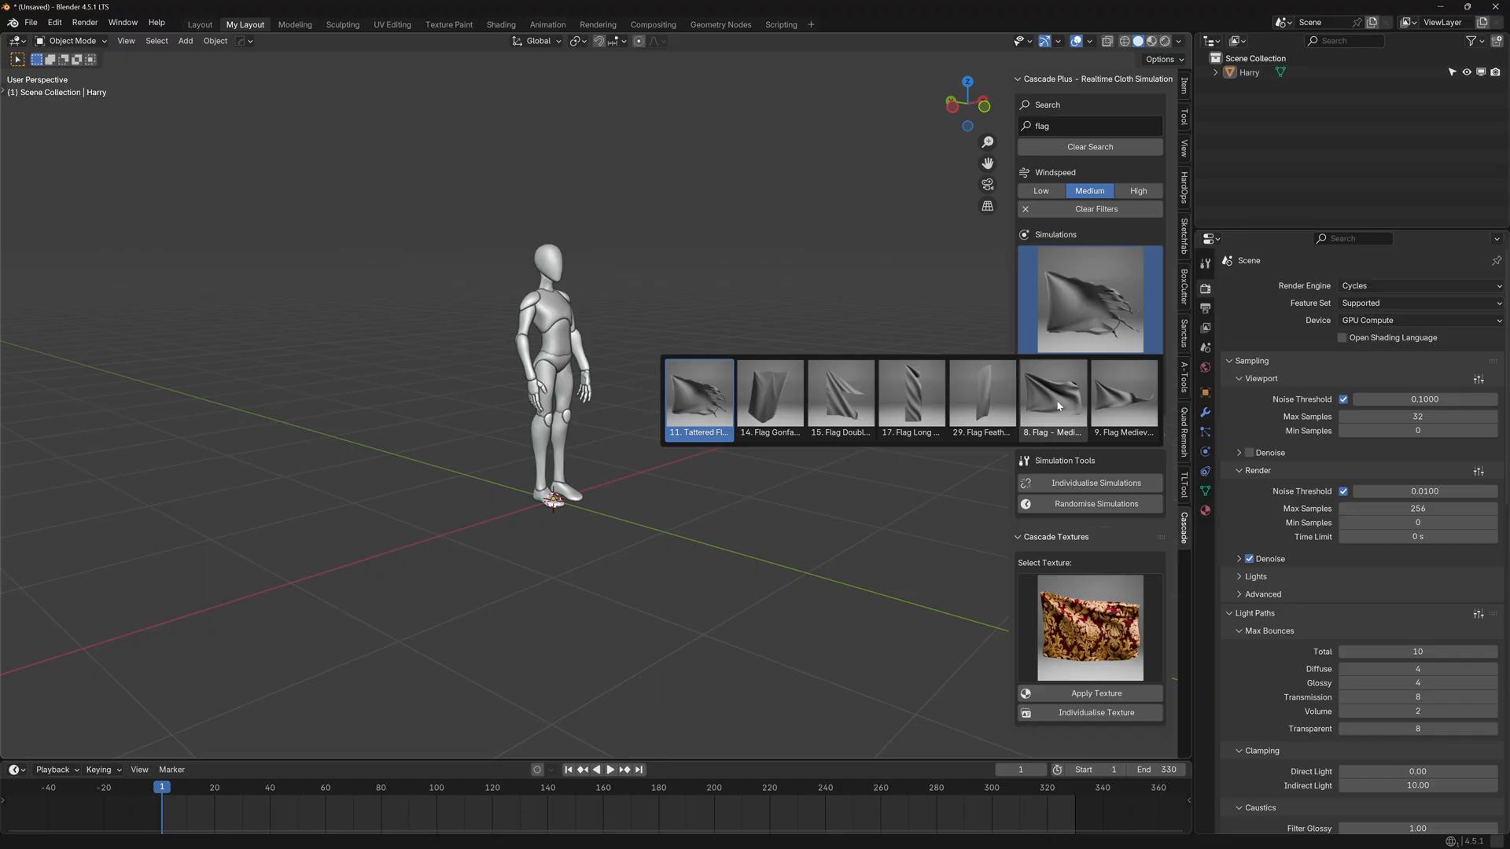
left_click(1053, 395)
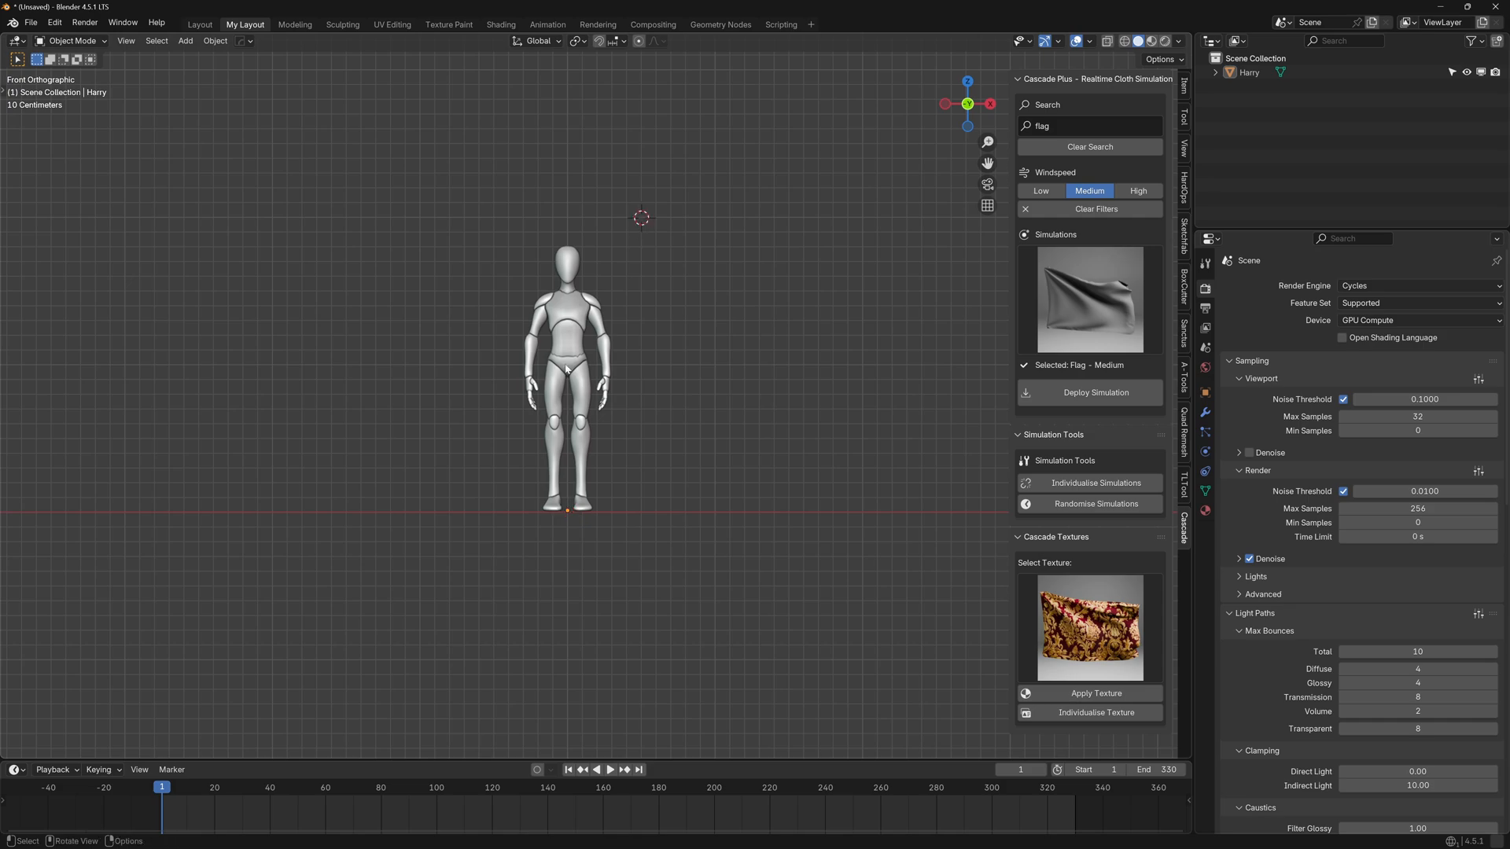
Deploy Flag - Medium on its pole beside the mannequin and play the animation
left_click_drag(577, 376, 587, 386)
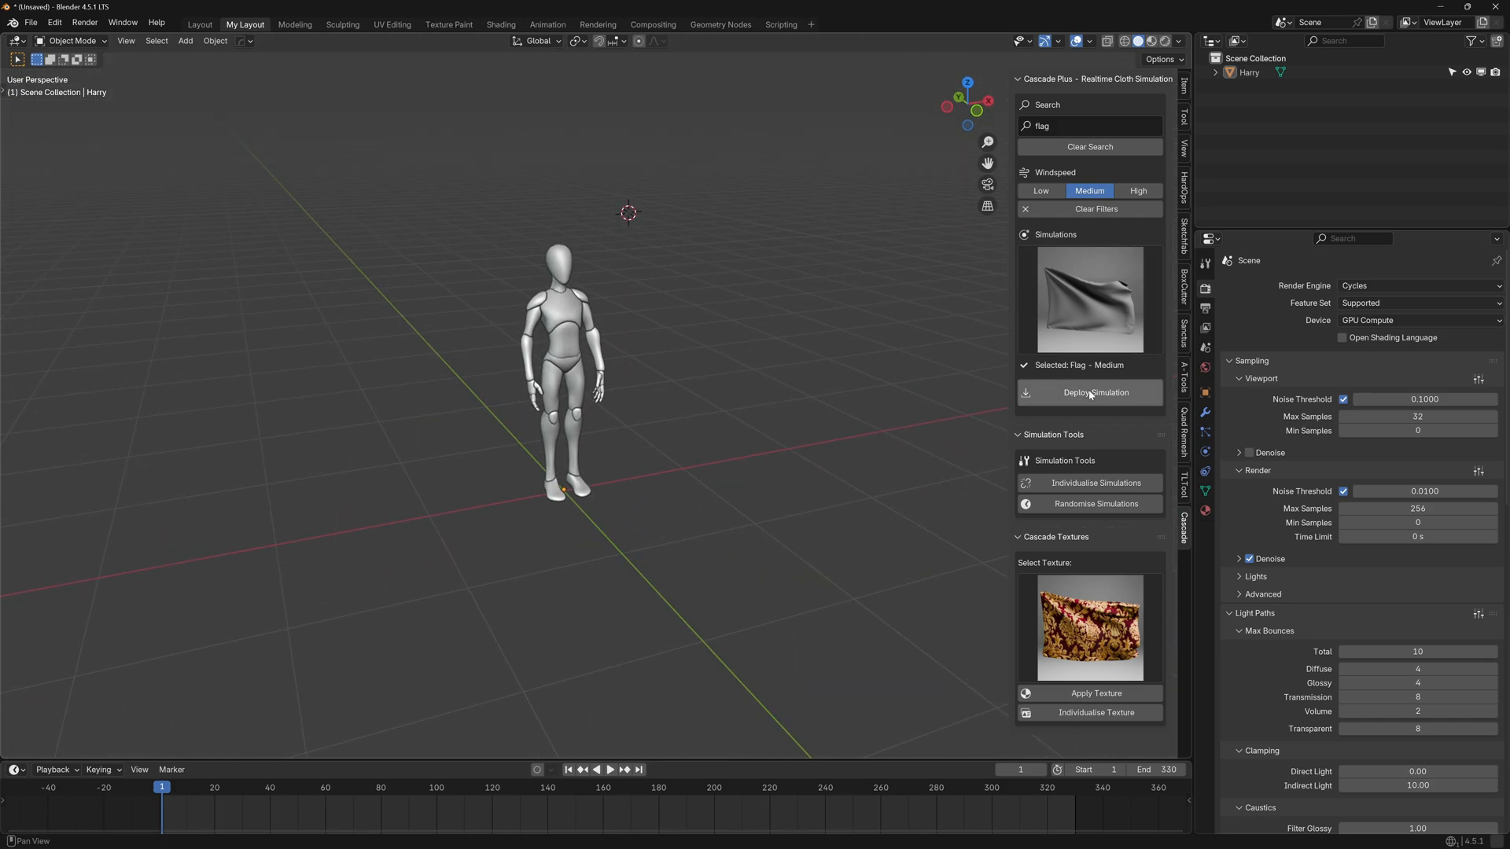
left_click(1089, 395)
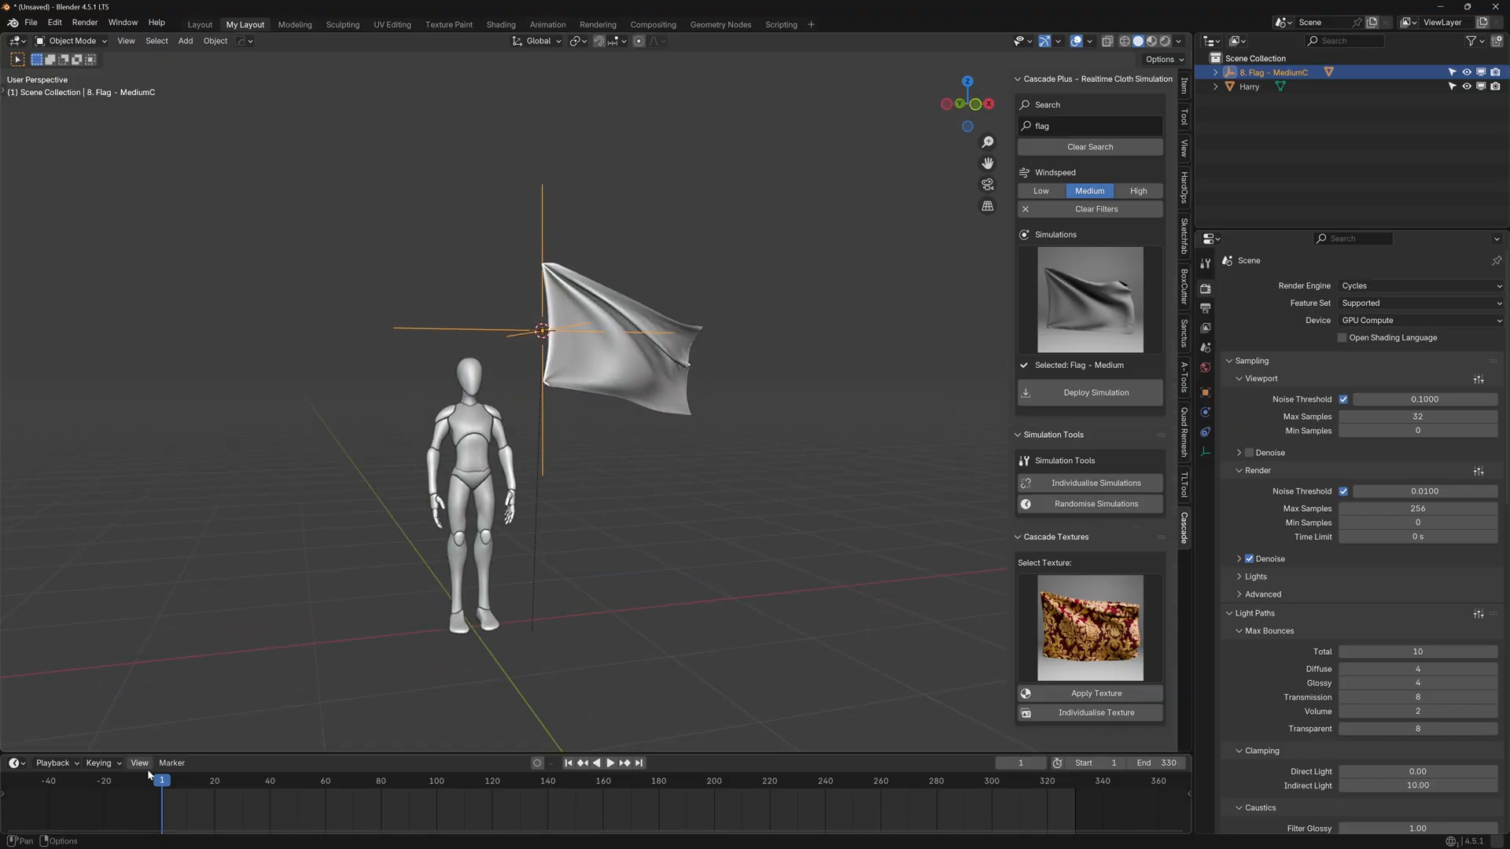
left_click(597, 763)
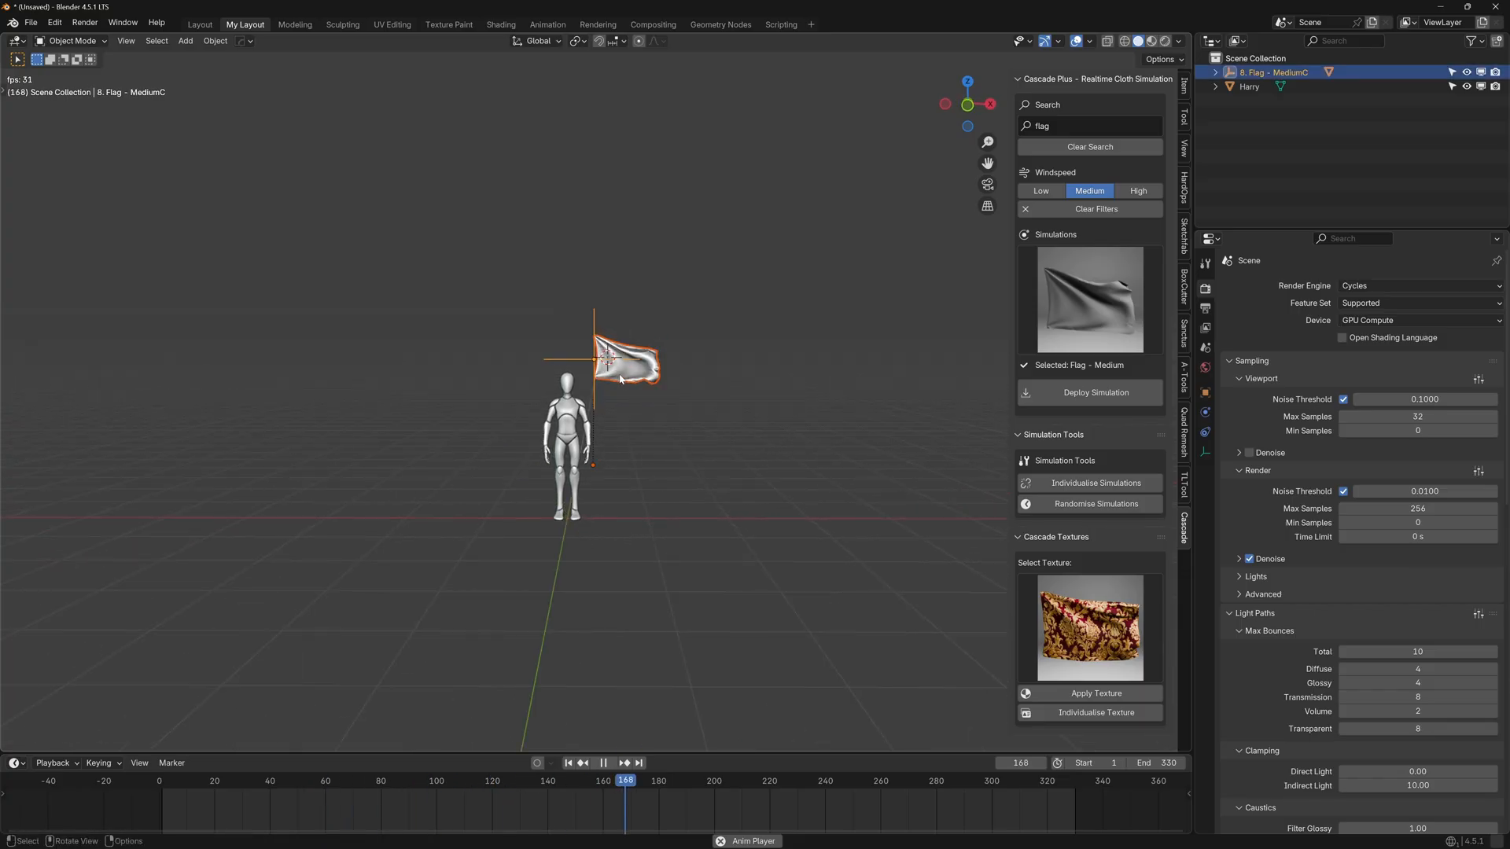
Duplicate the flag into a row of four, then deploy Gonfalon, Long and Feather flags
left_click_drag(626, 362, 712, 361)
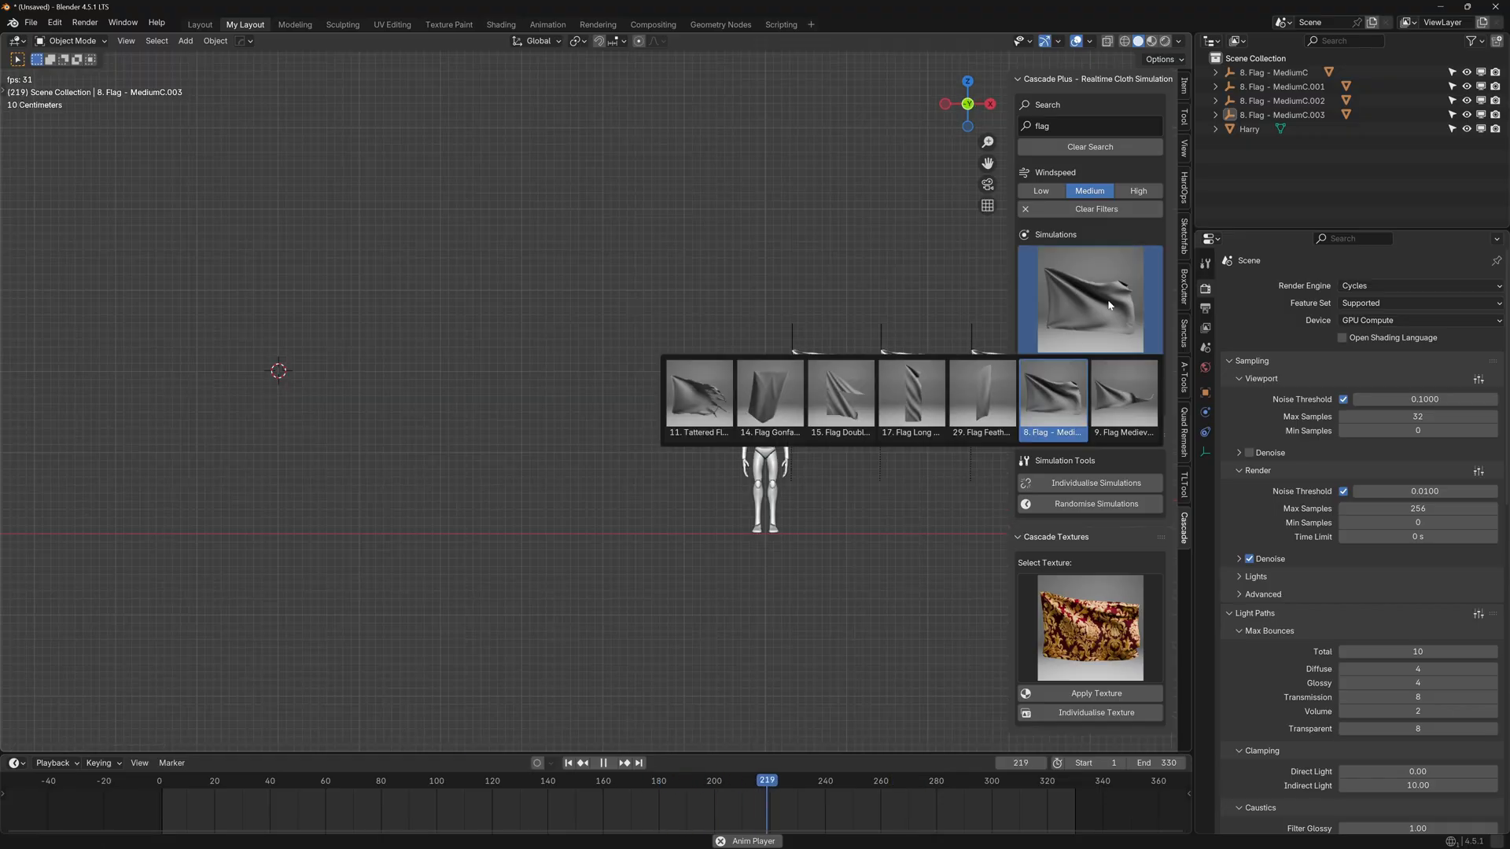
mouse_move(769, 394)
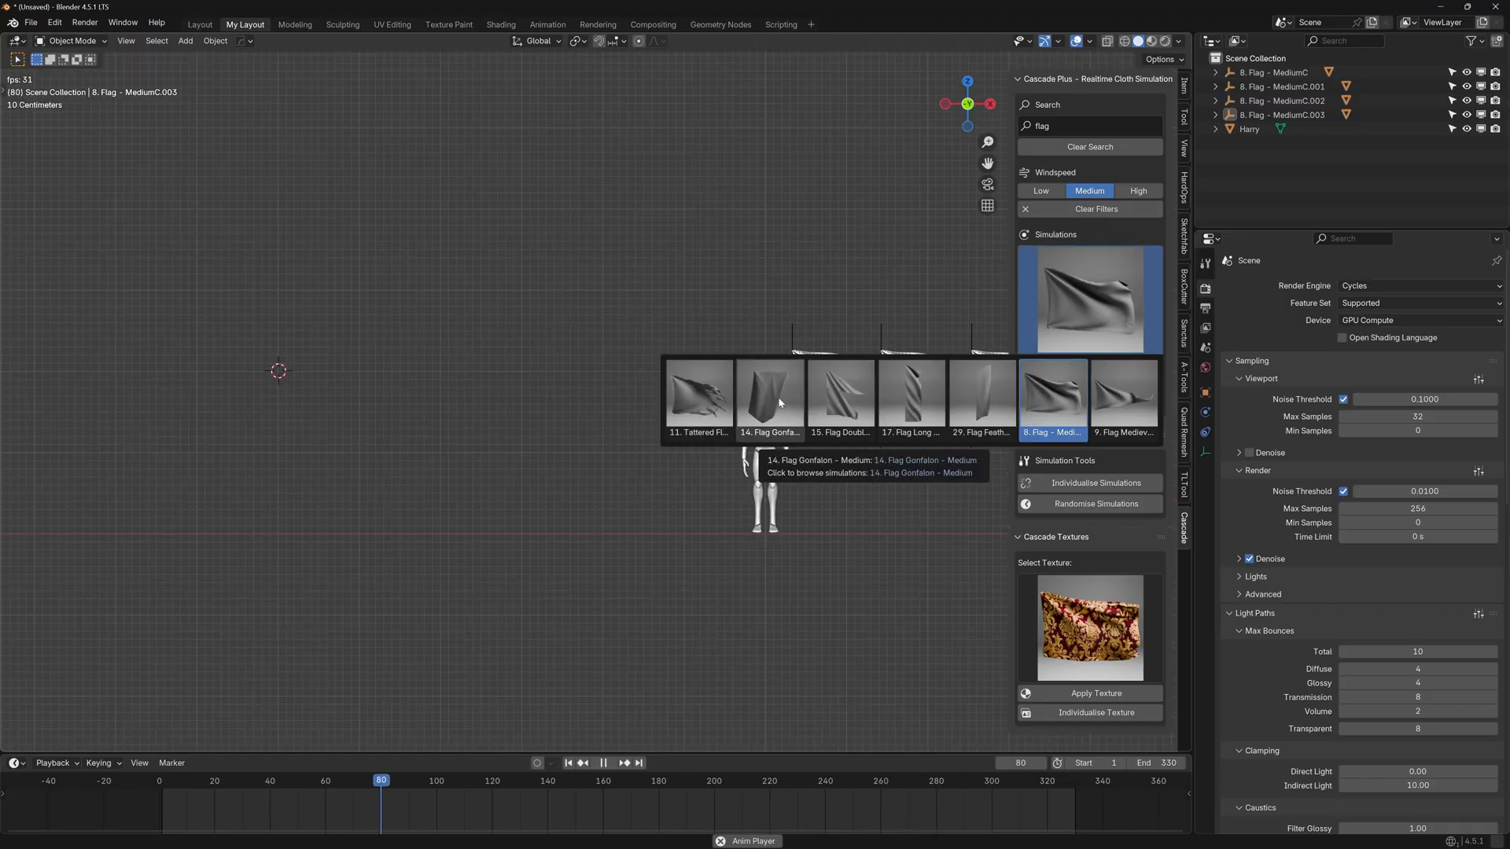
left_click(769, 397)
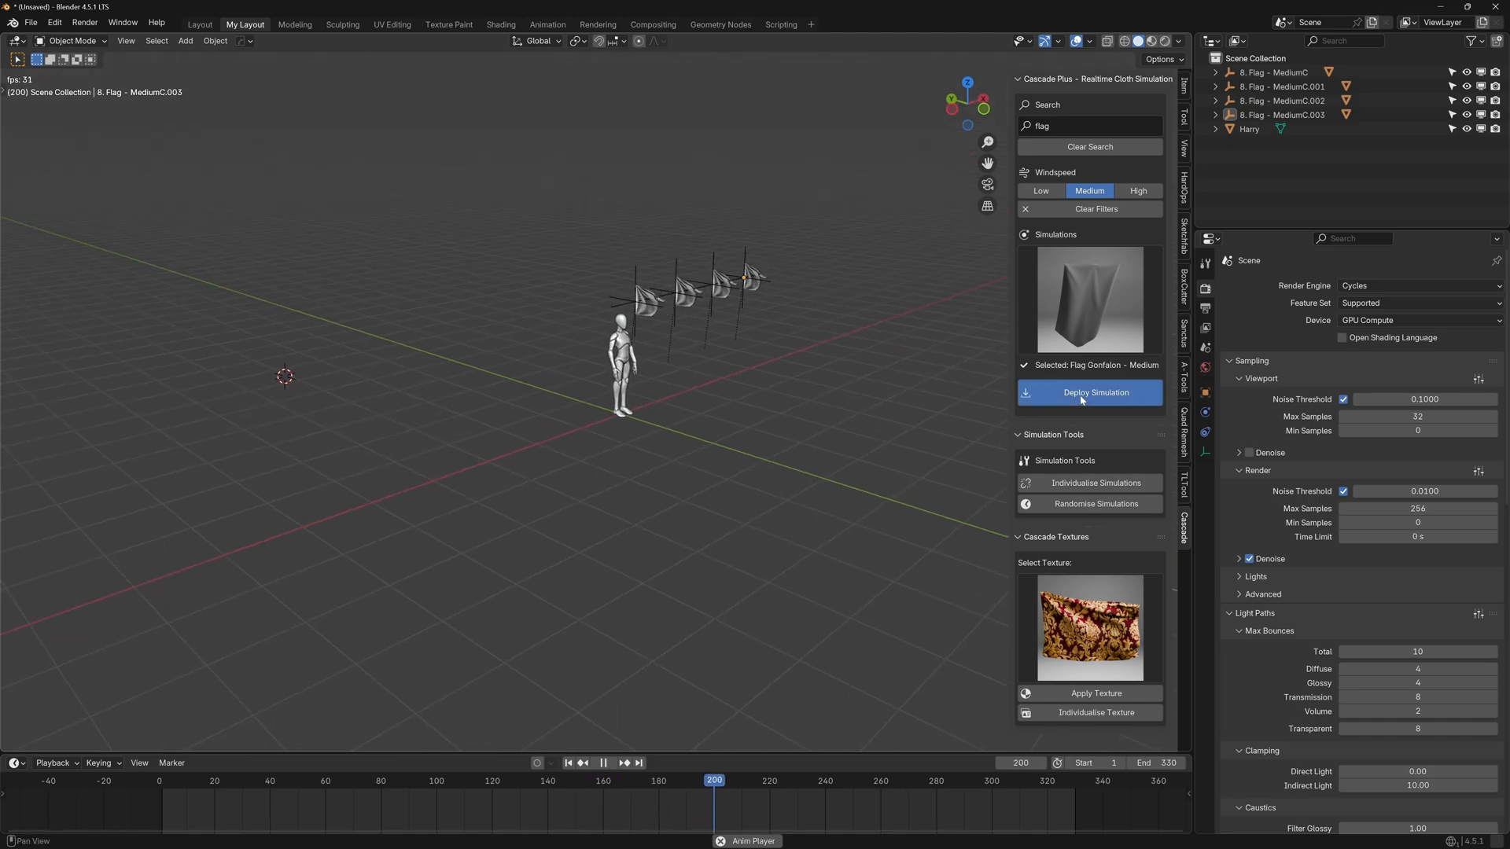
left_click(1089, 395)
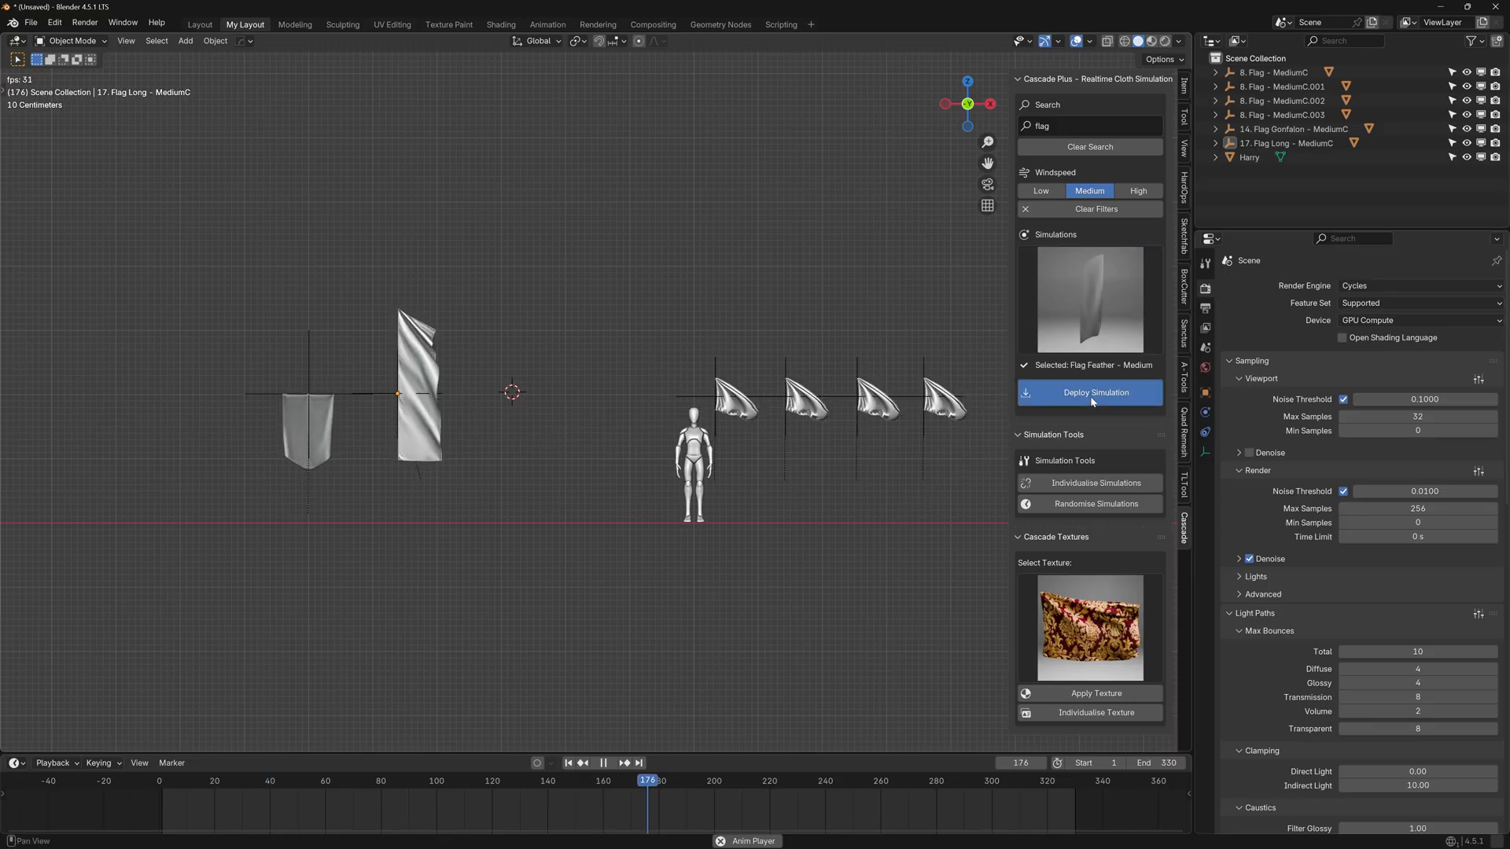
left_click(1088, 391)
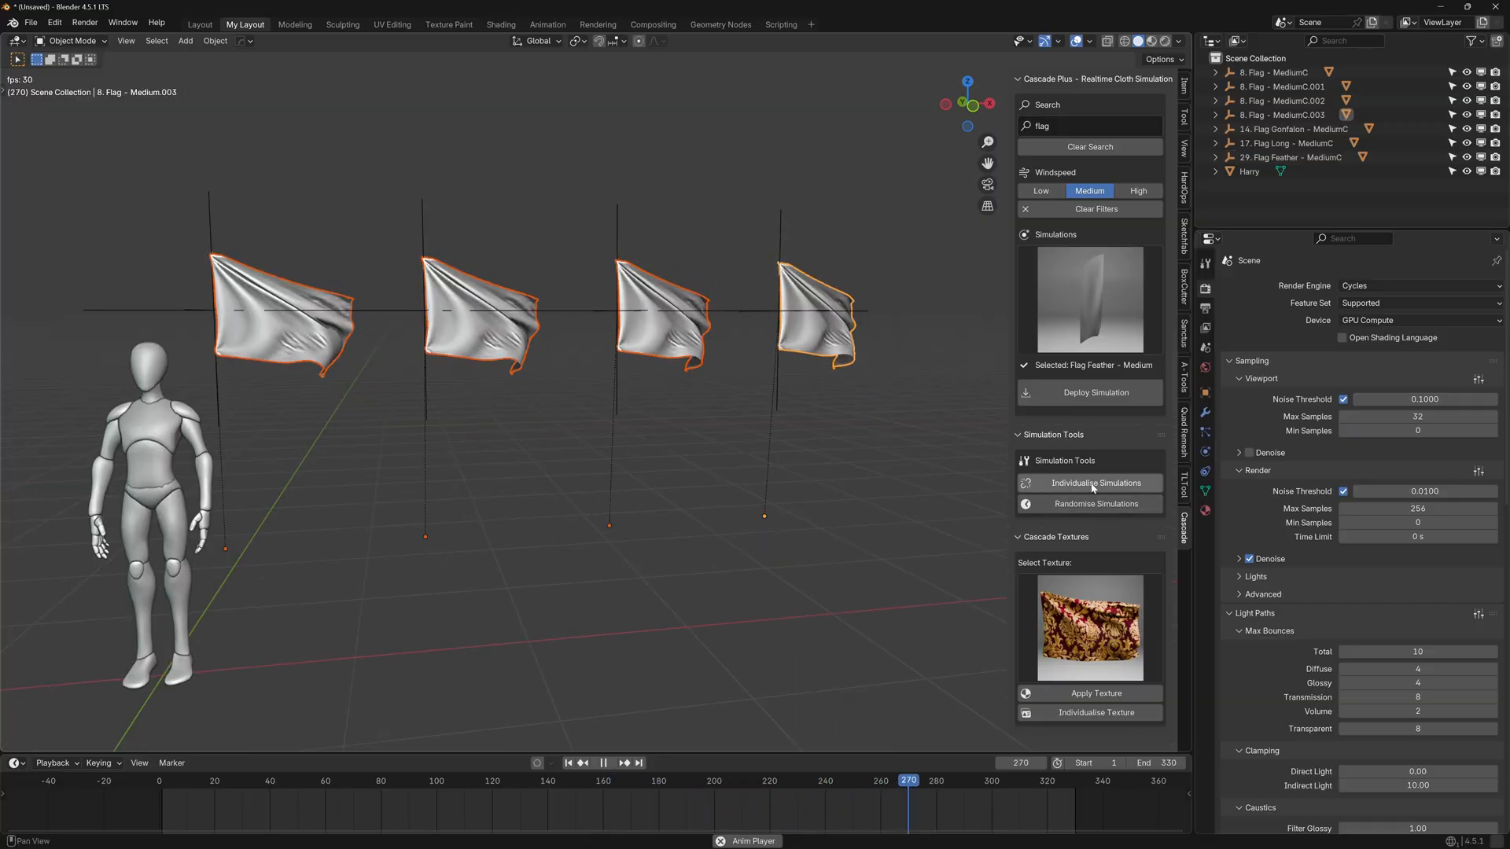
Individualise the four flags' simulations and randomise each one's wave
left_click(1095, 483)
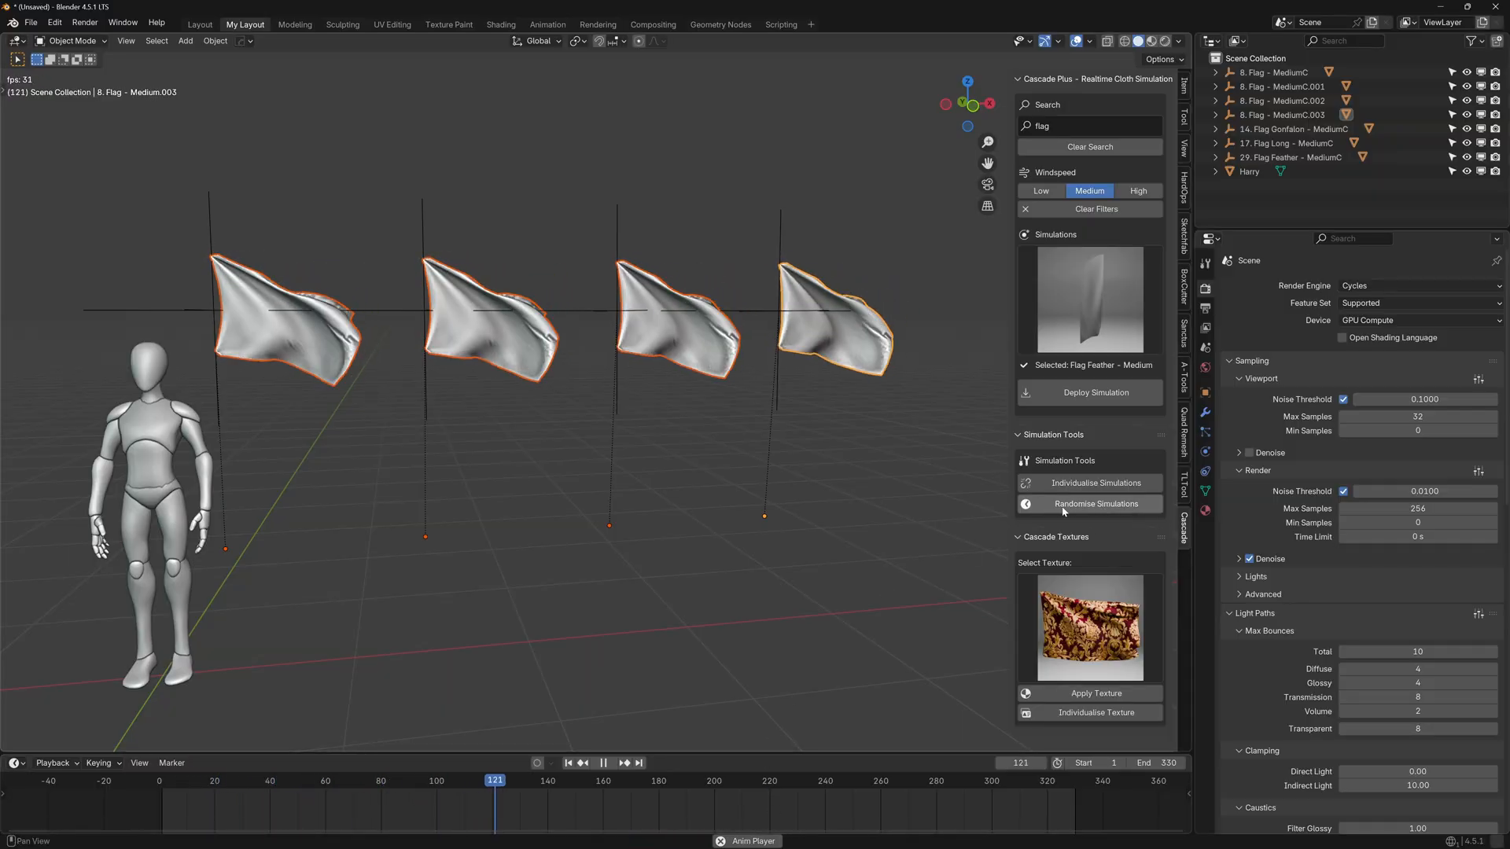
left_click(1097, 503)
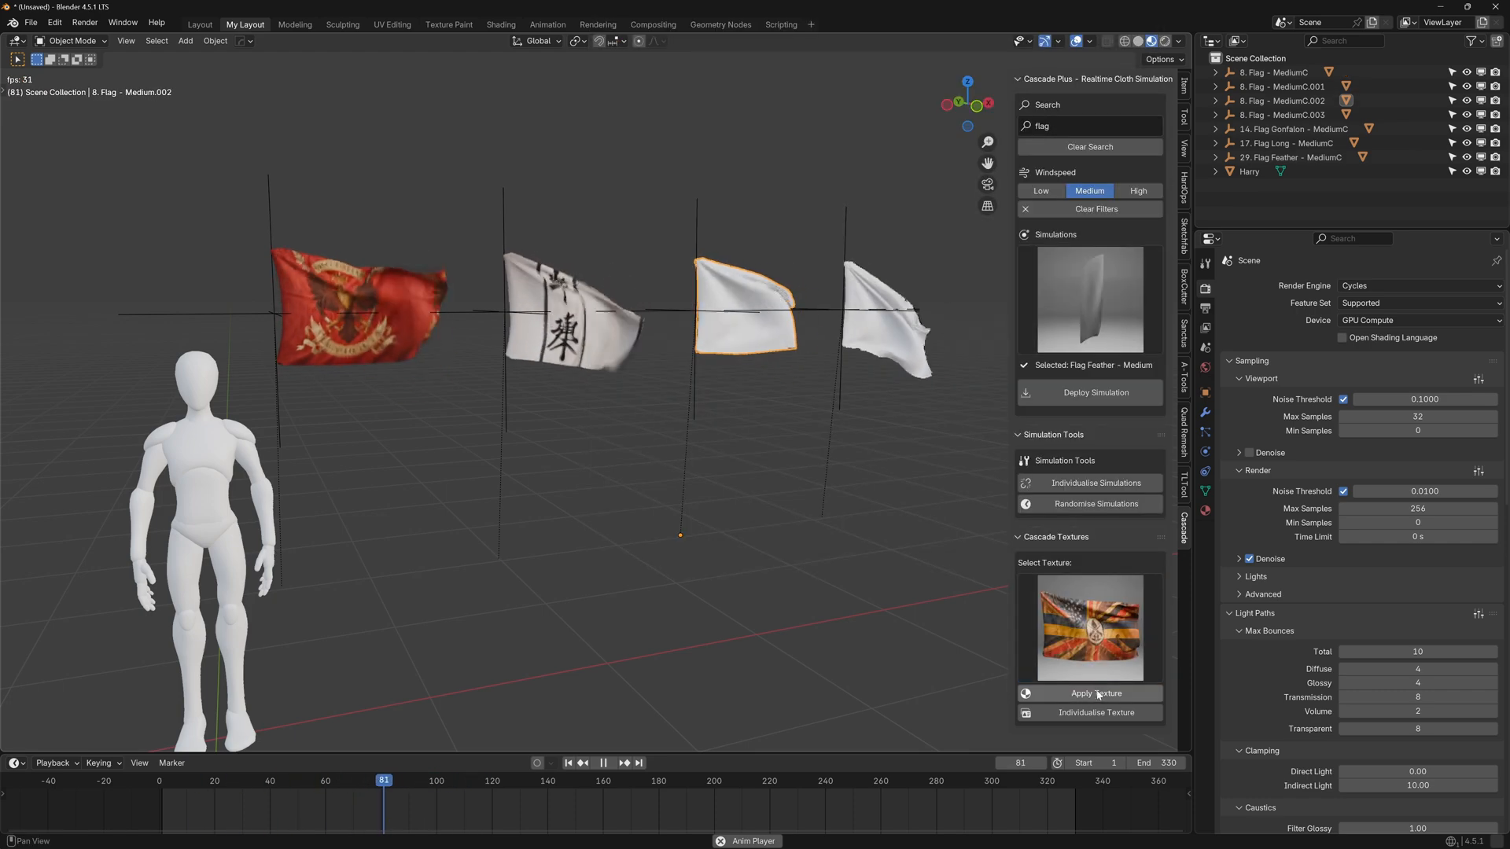
Apply Cascade textures such as a red sun emblem and black script to the flags
left_click(1089, 627)
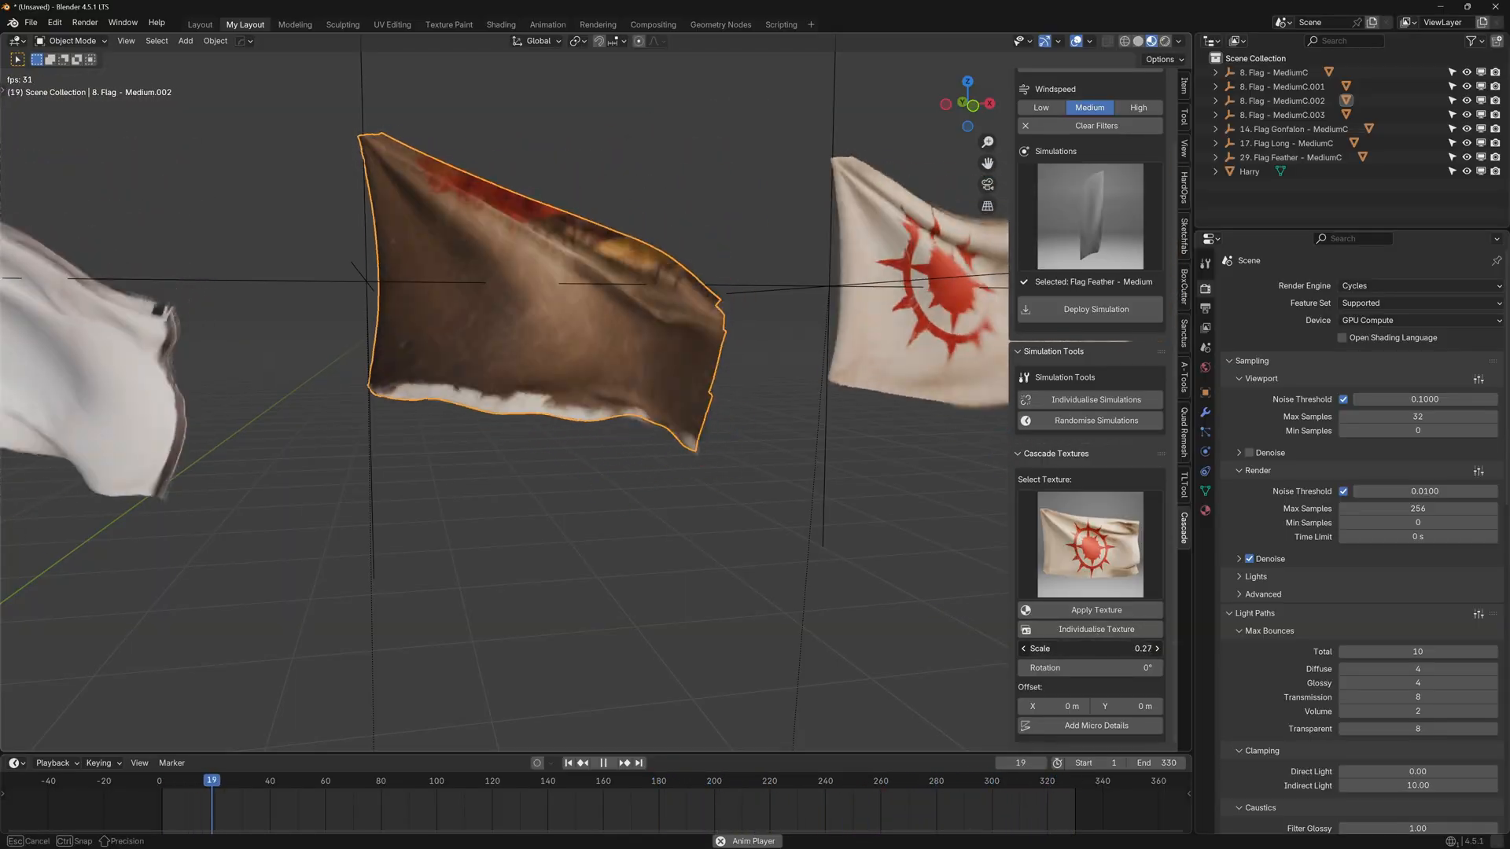
Scale up the third flag's texture and offset it so the round emblem sits near the centre
left_click(602, 762)
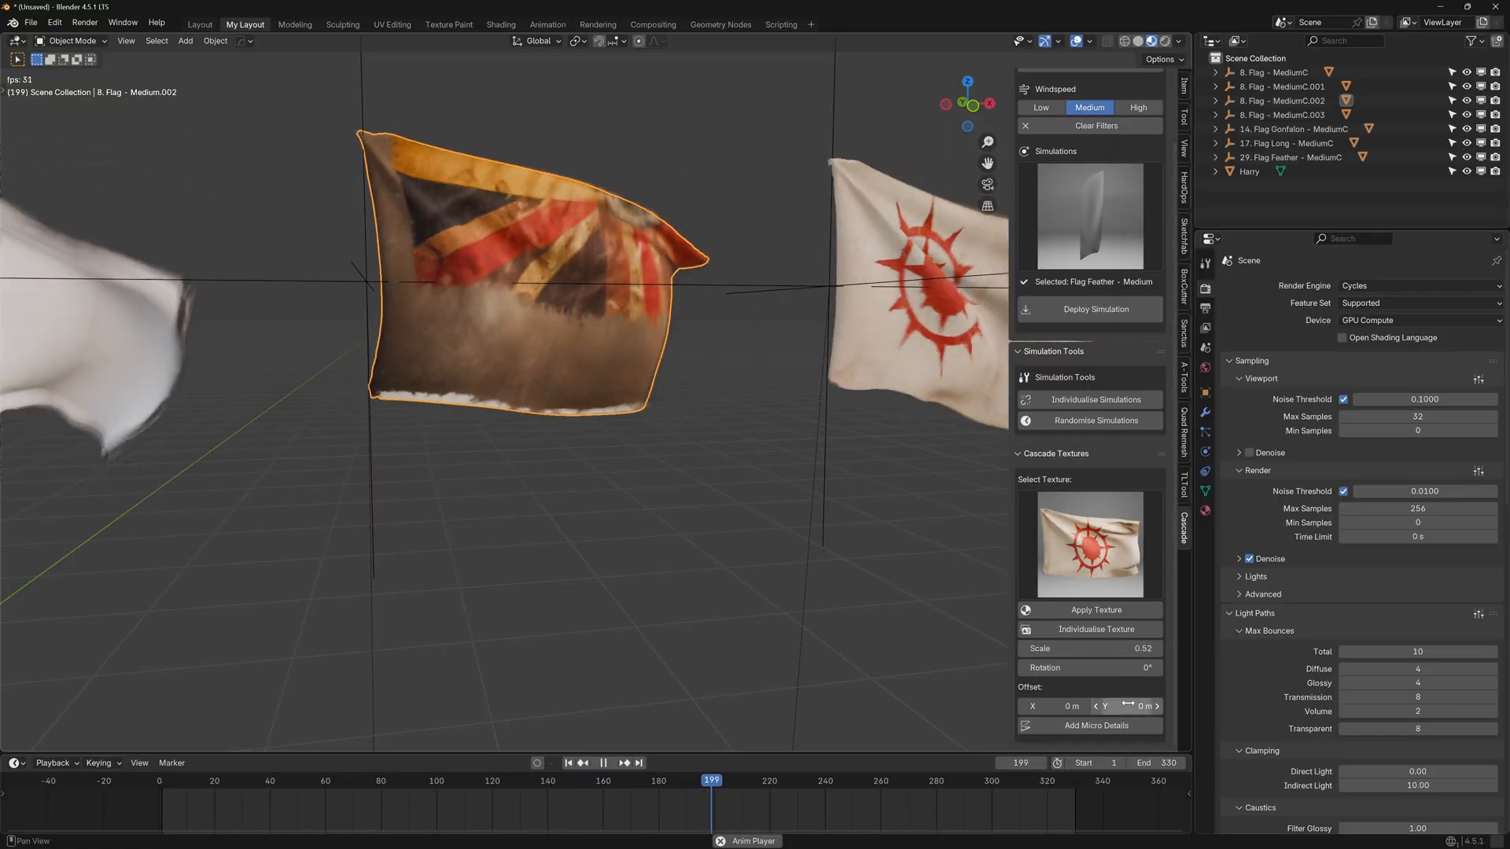
left_click(603, 761)
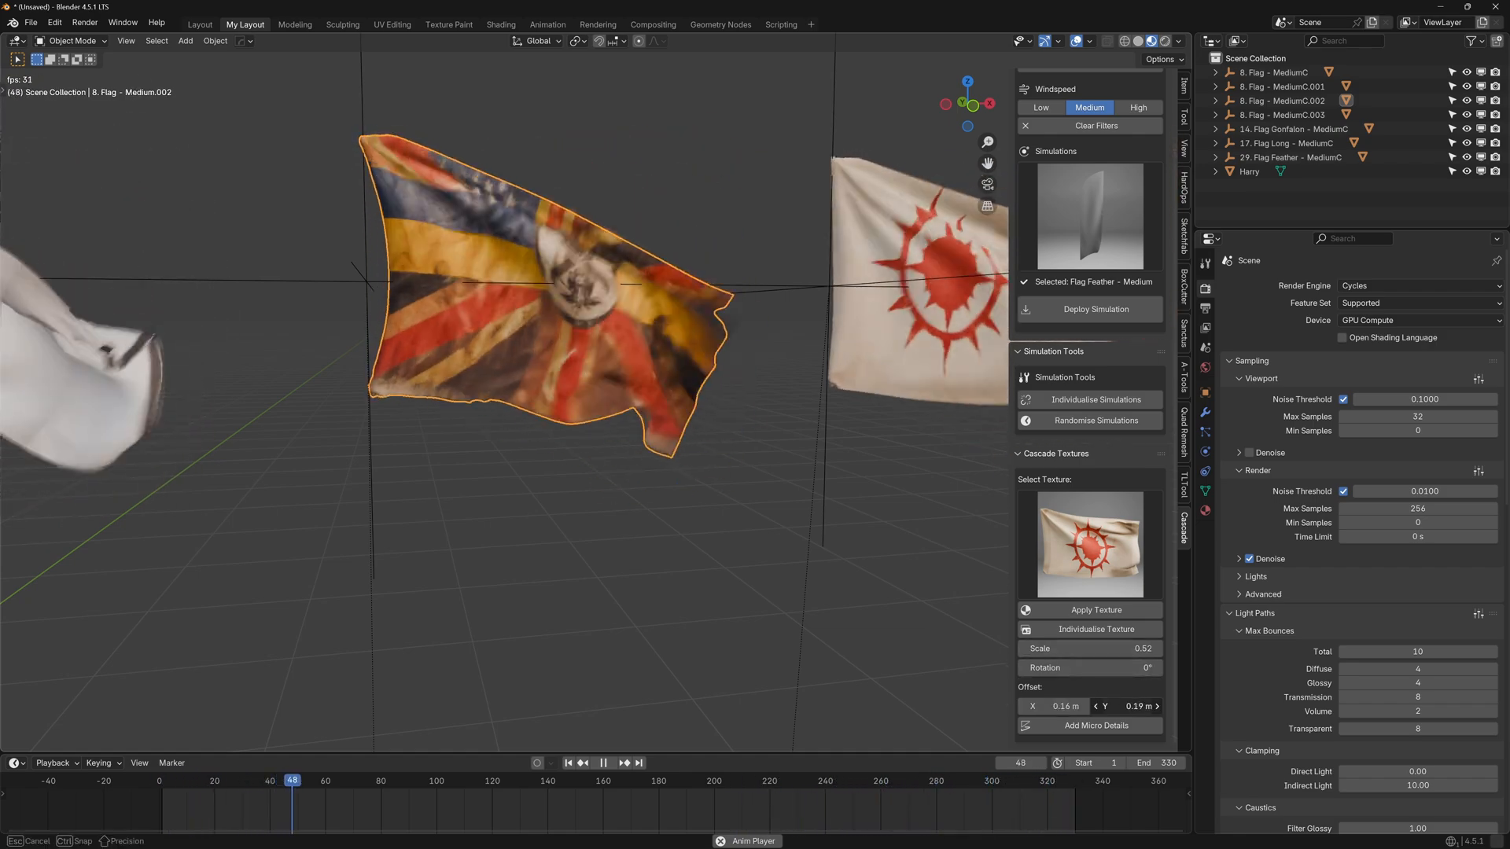
left_click(604, 762)
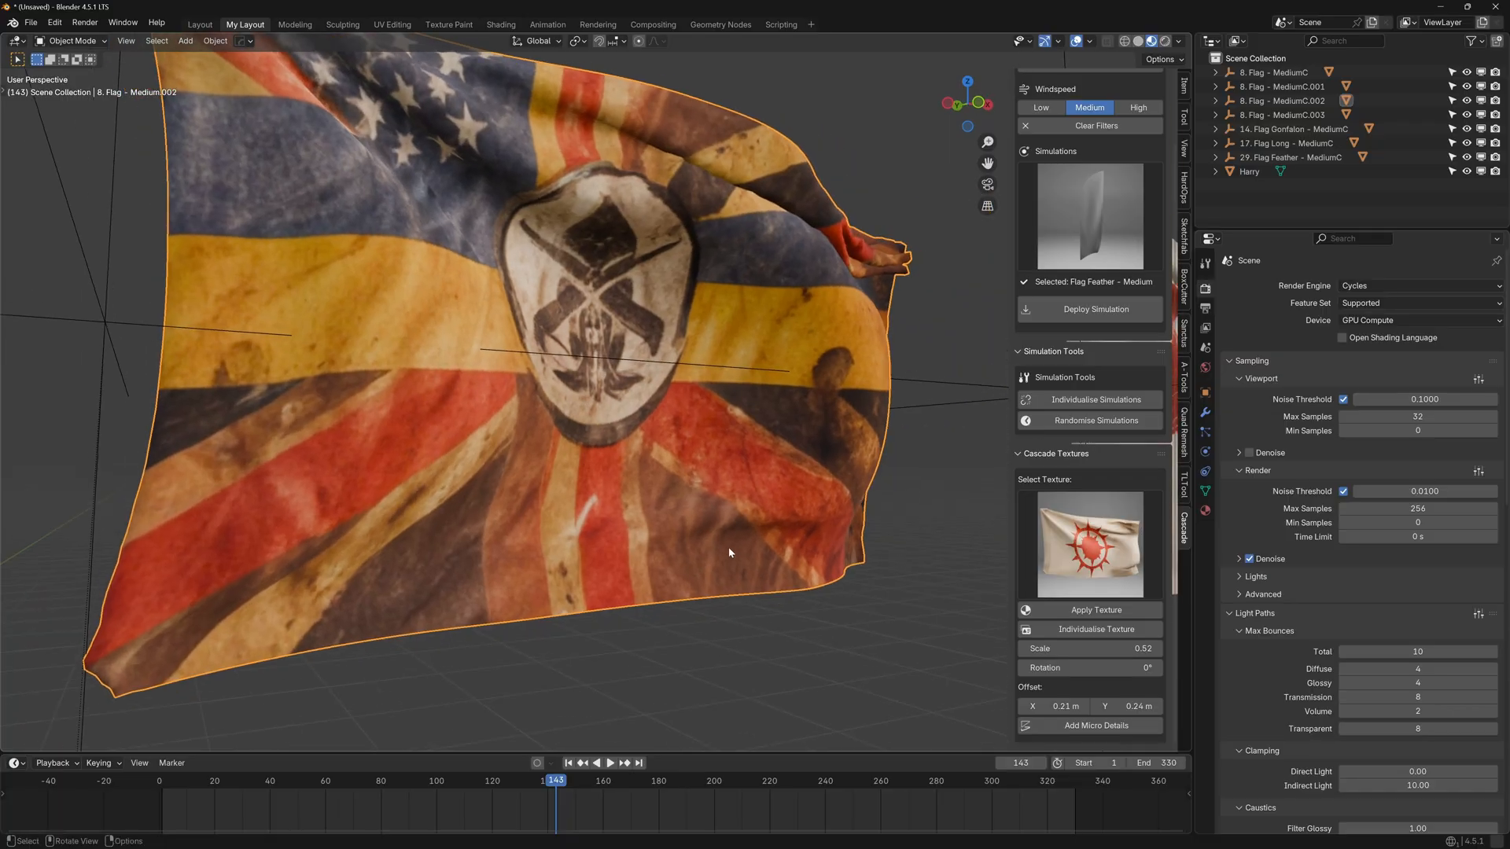
Deploy two Flag Gonfalon banners with glowing orange and blue ring textures behind the mannequin
left_click(1094, 725)
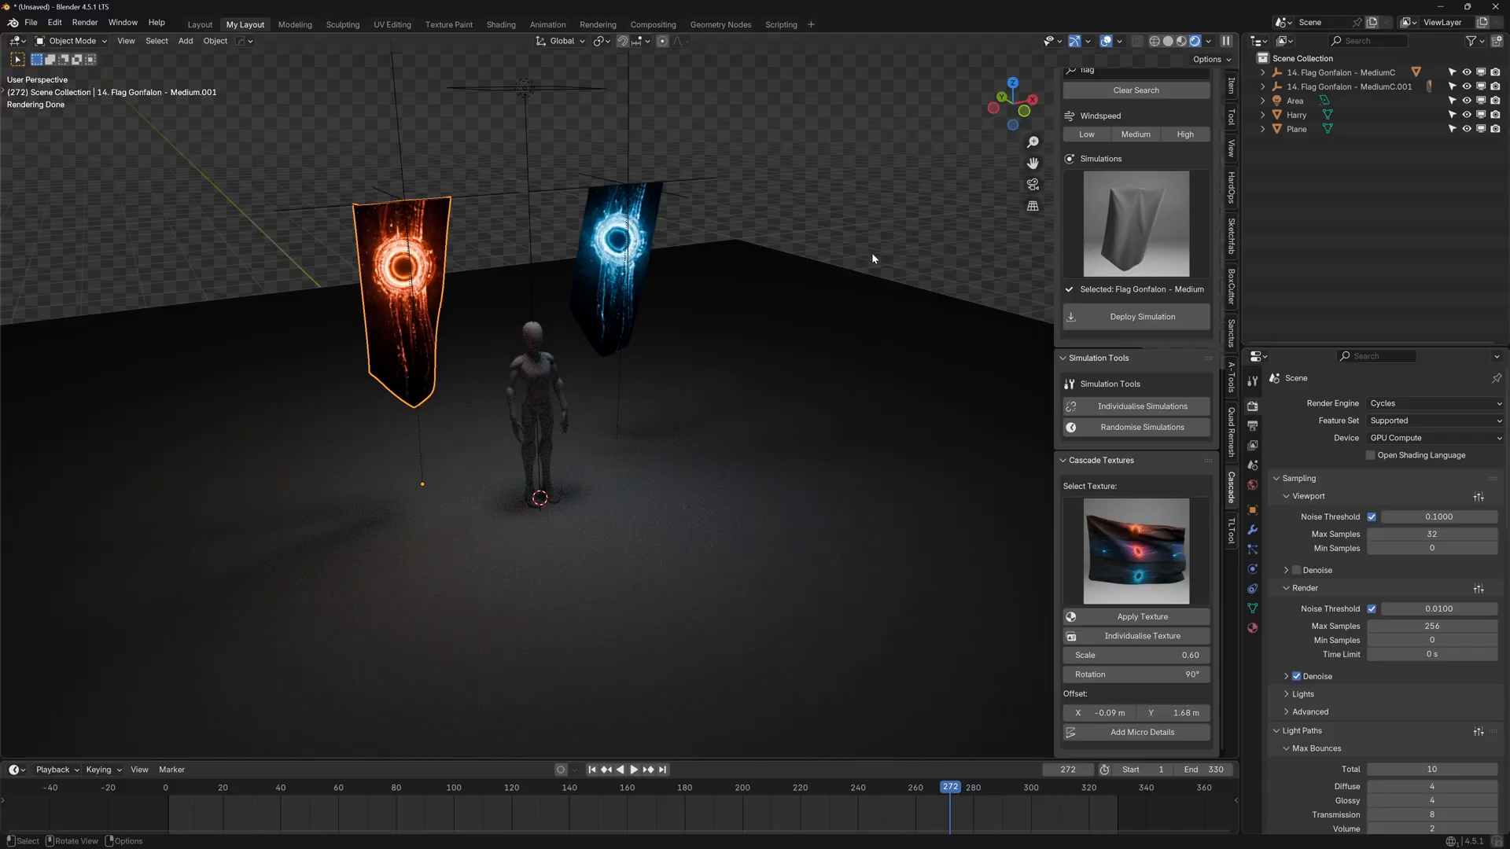
left_click(633, 770)
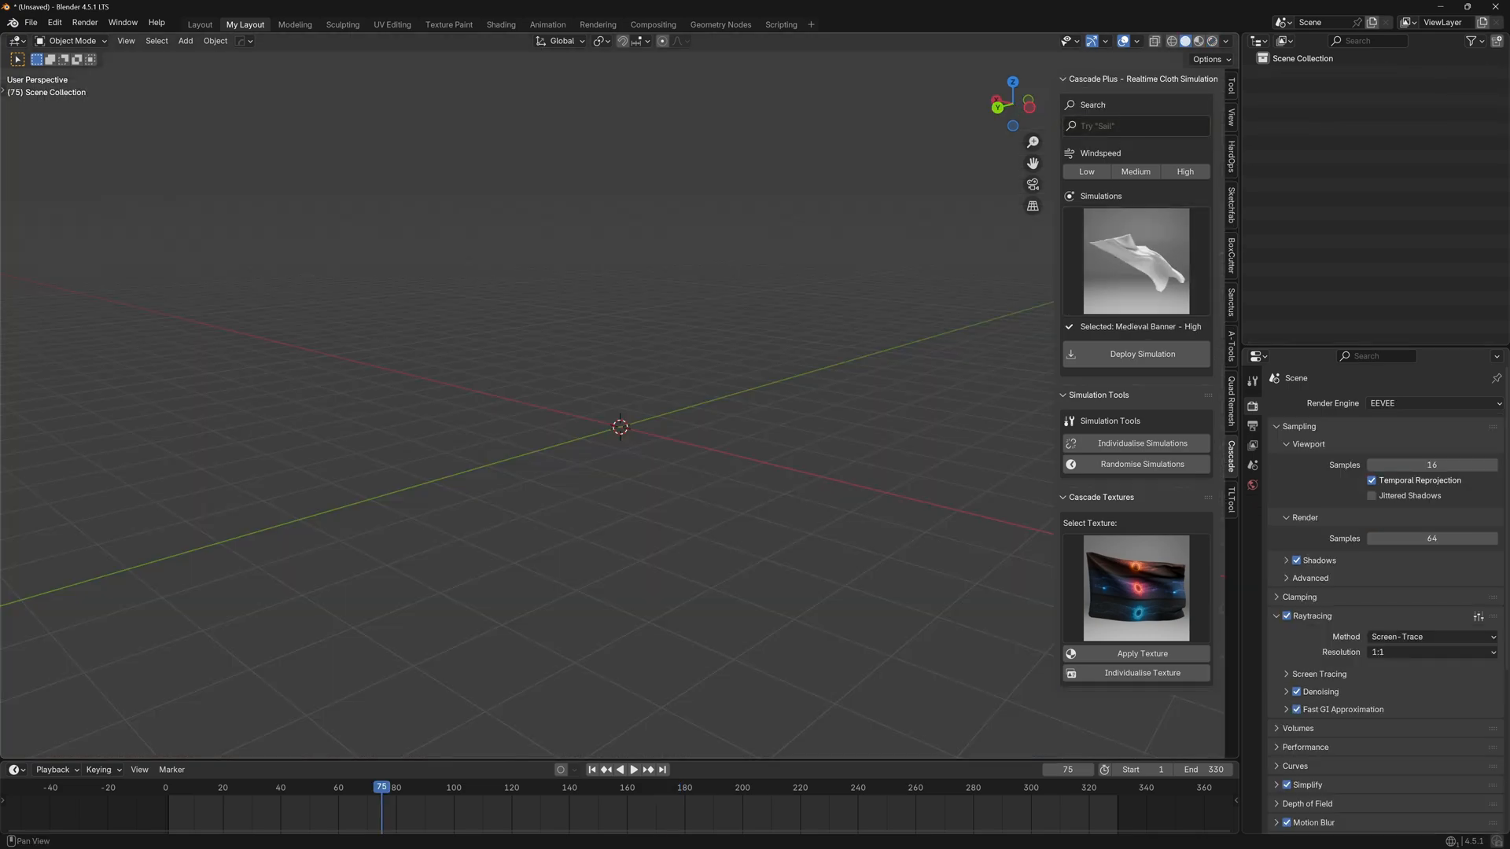
Search the library for 'Cape' and deploy the Monk Cape - High simulation into the empty scene
type("Cape")
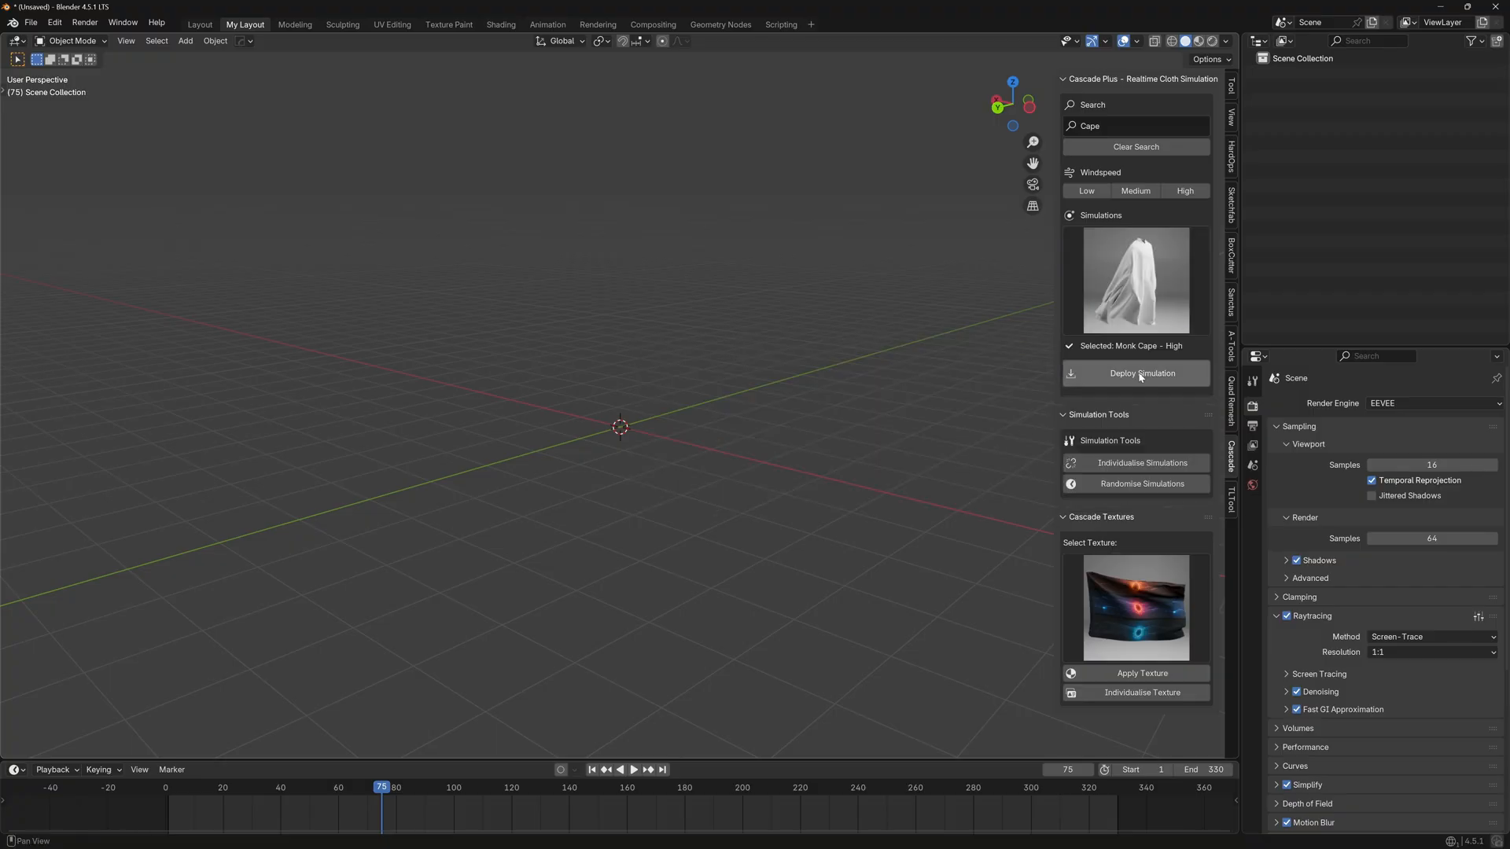
left_click(1142, 374)
type("flag")
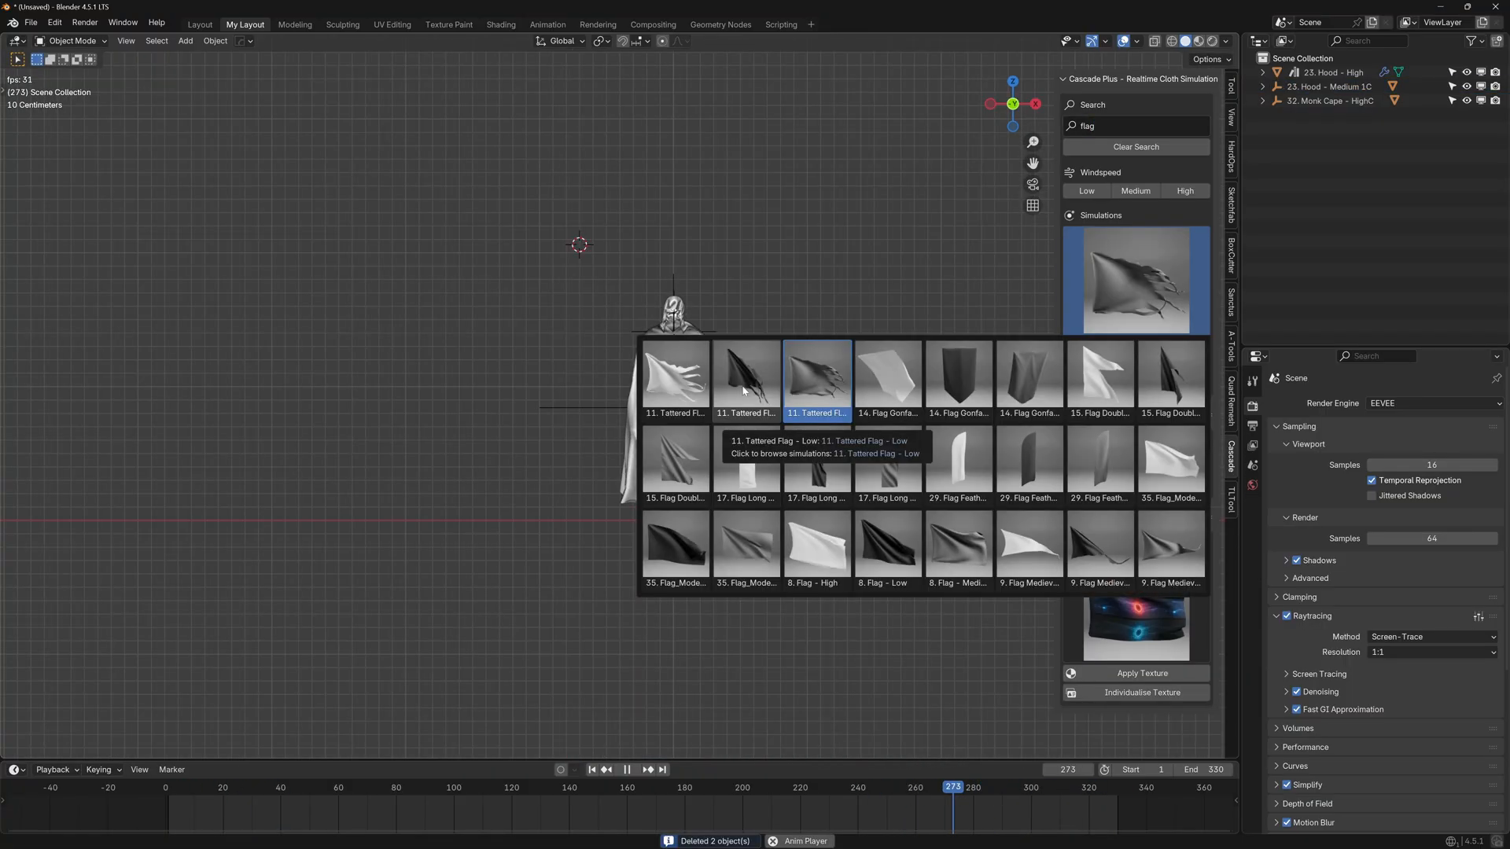
Deploy the Tattered Flag - Low for the figure to hold and apply the glowing red texture
left_click(816, 374)
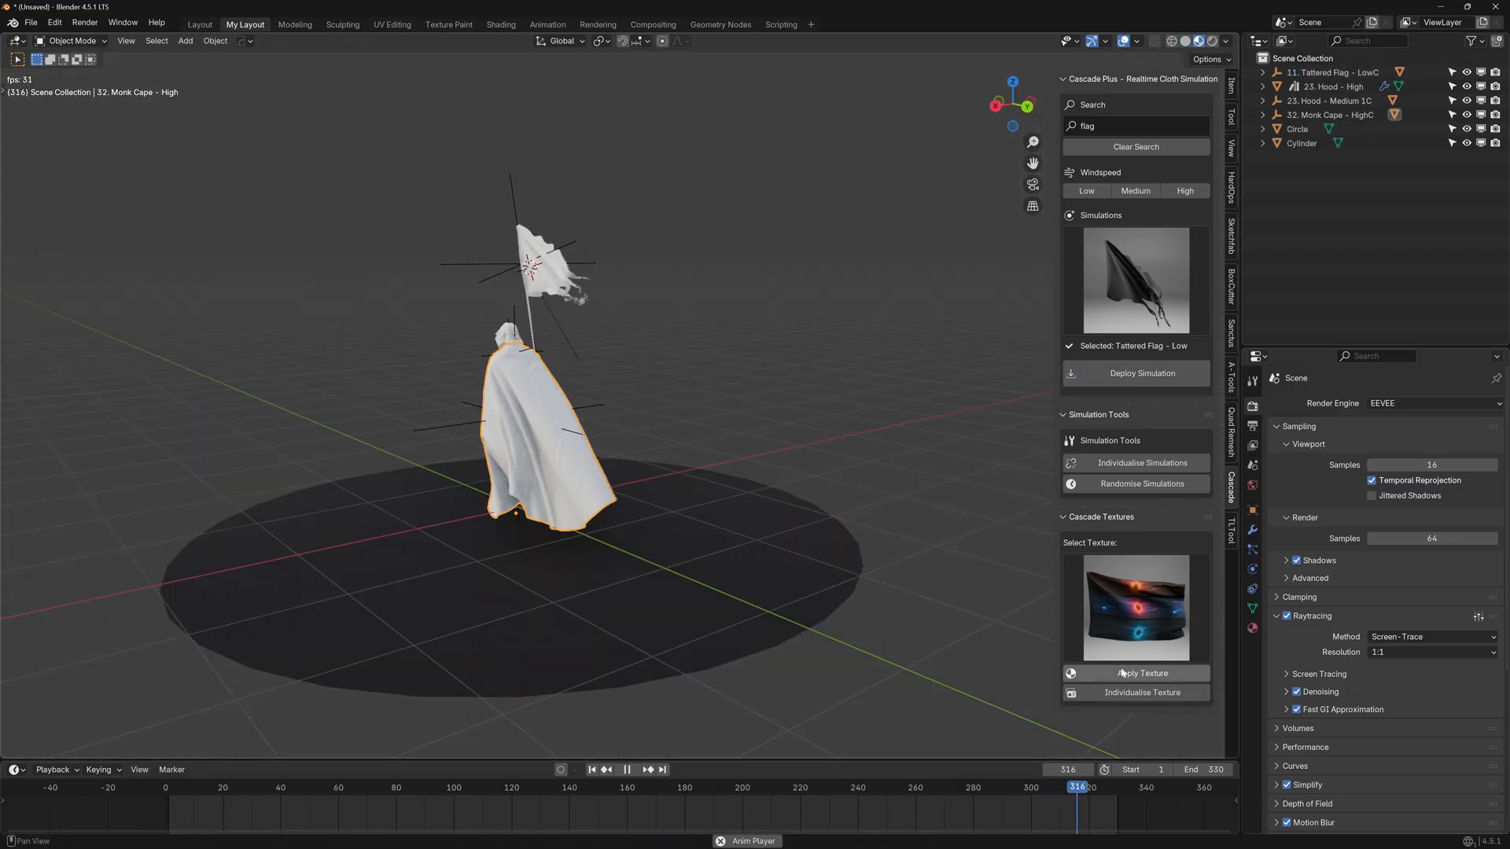
left_click(1142, 673)
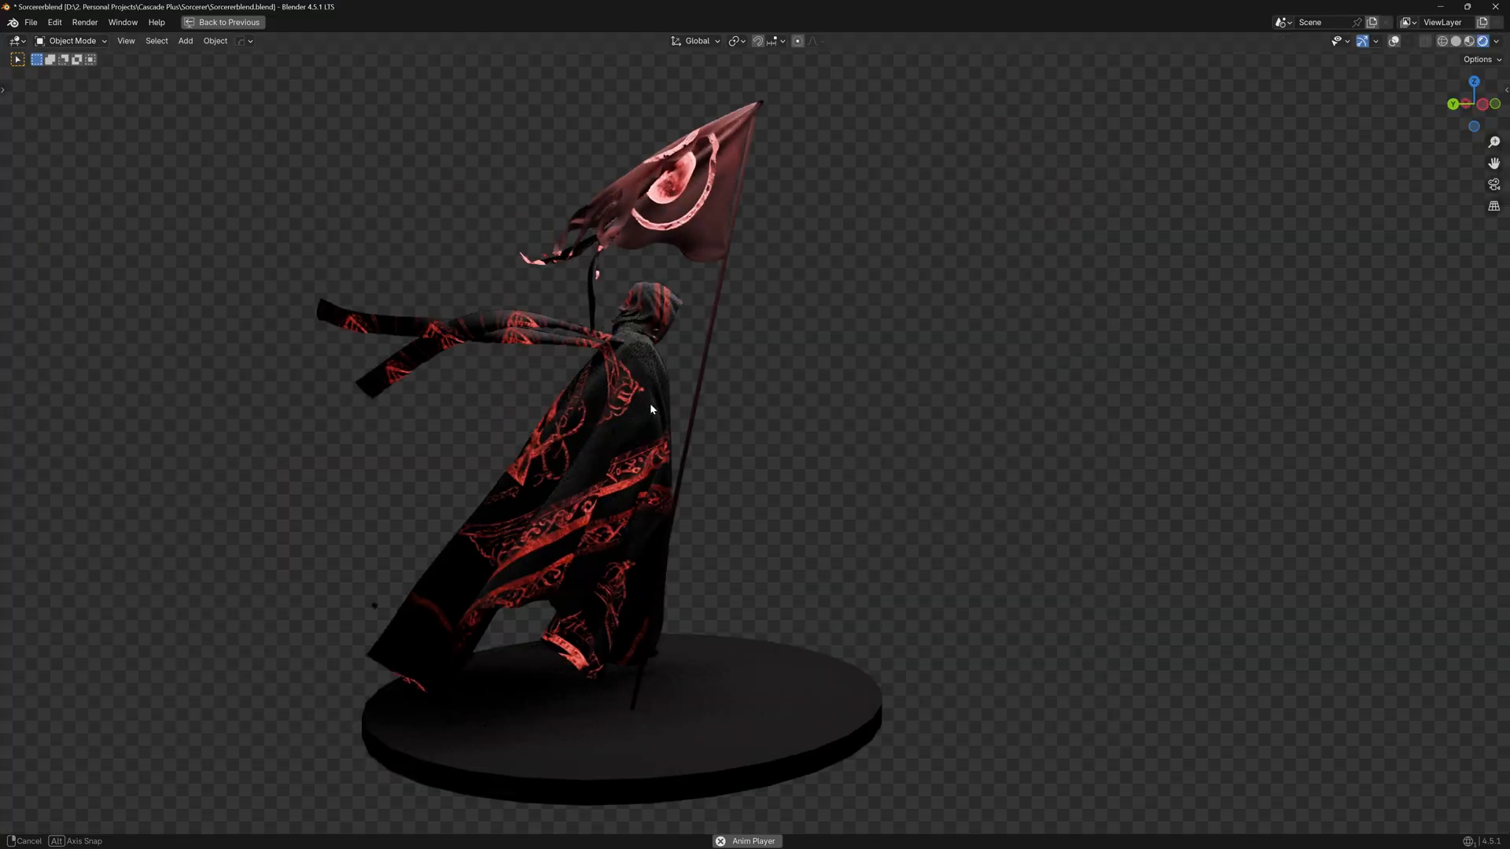
Orbit around the finished sorcerer figure in rendered view, then leave Blender for the browser
left_click_drag(650, 409, 886, 411)
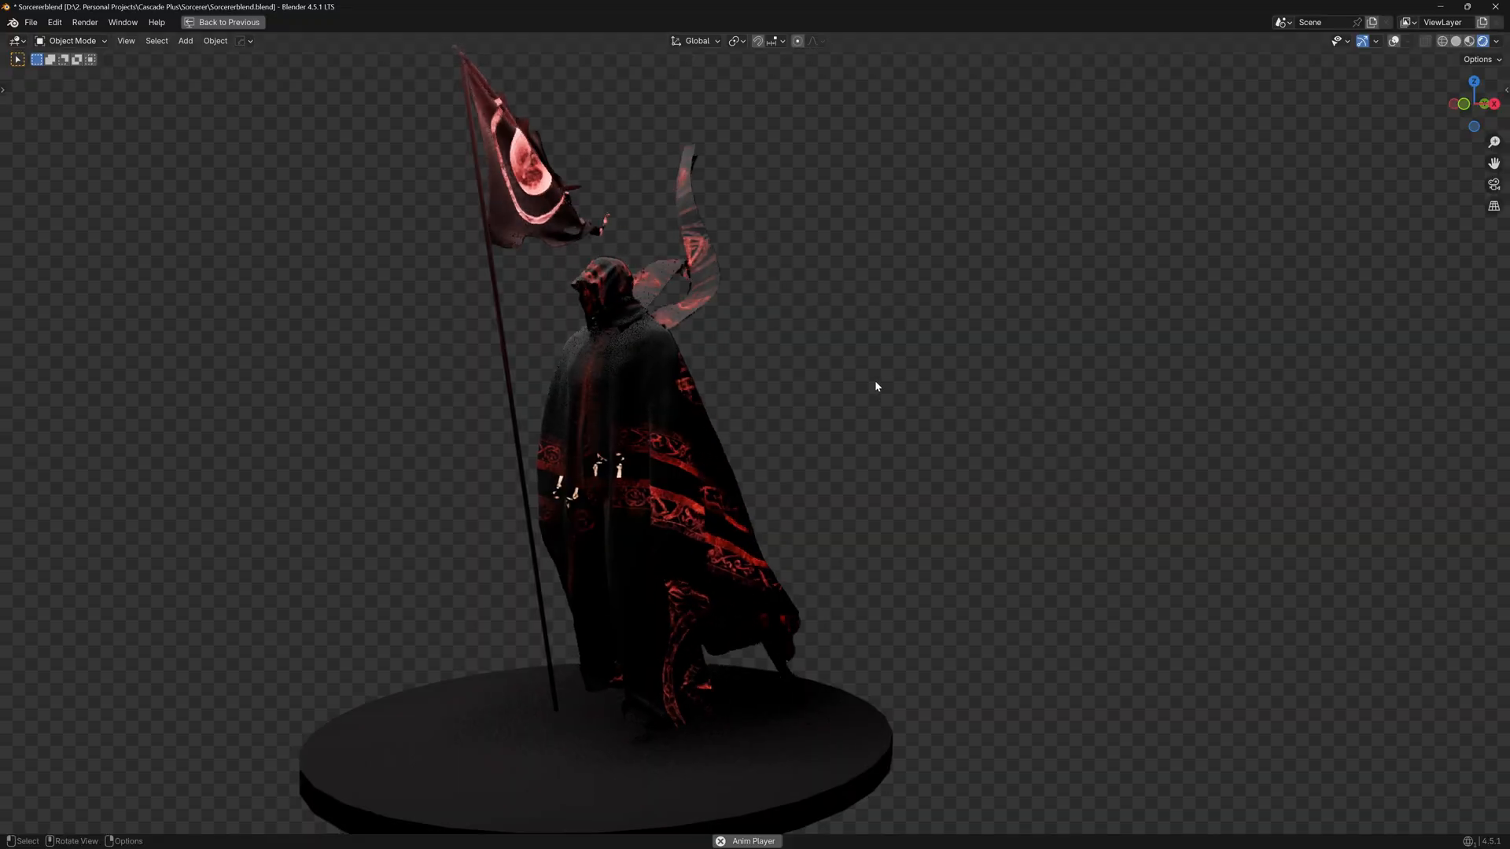
left_click(228, 22)
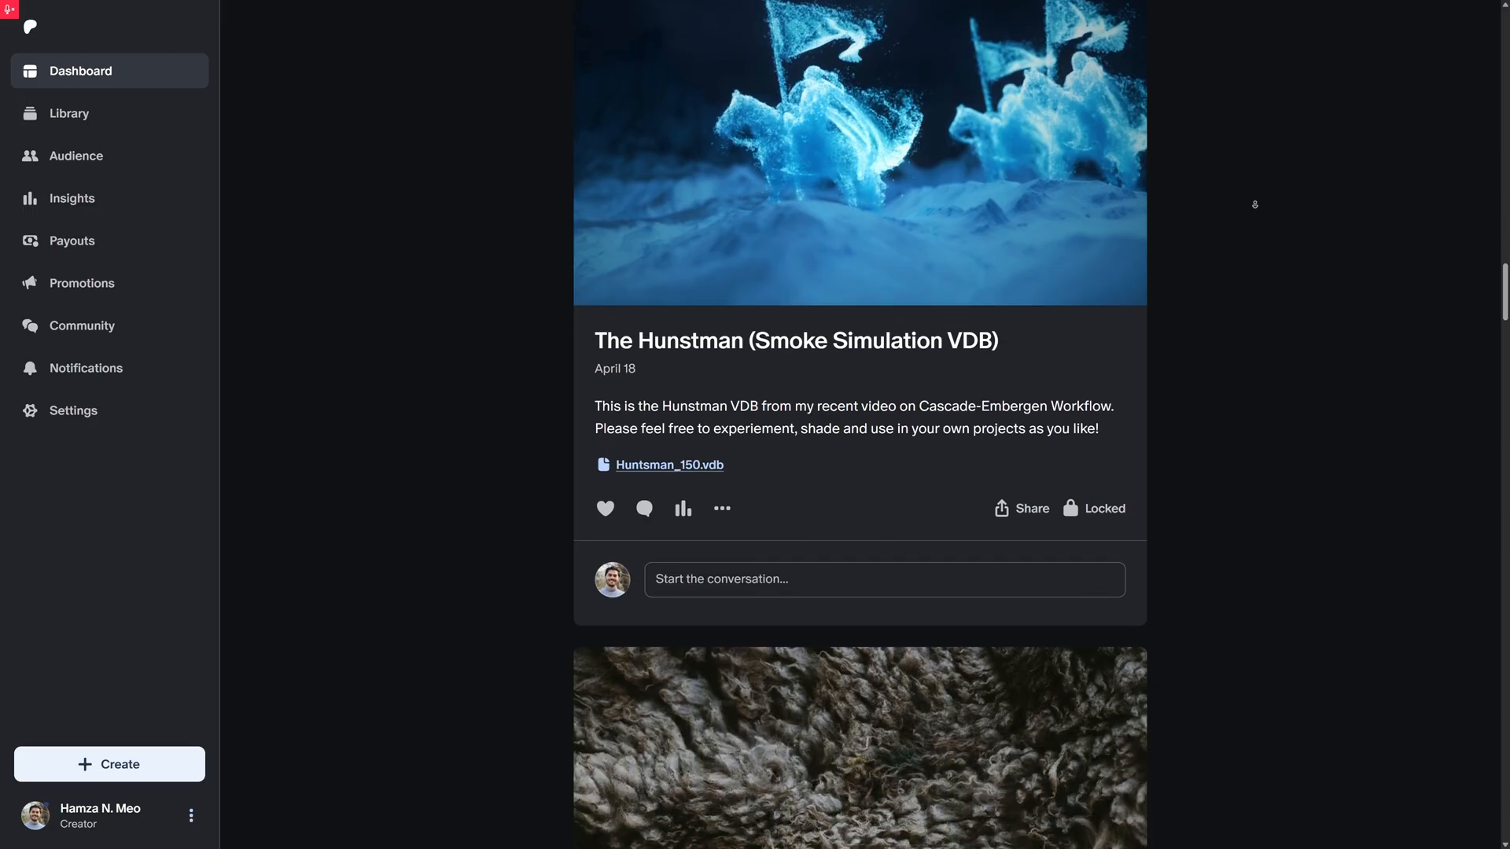
Scroll the Patreon feed from the Hunstman smoke VDB post down to the AI Models Comparison guide
scroll("down", 3)
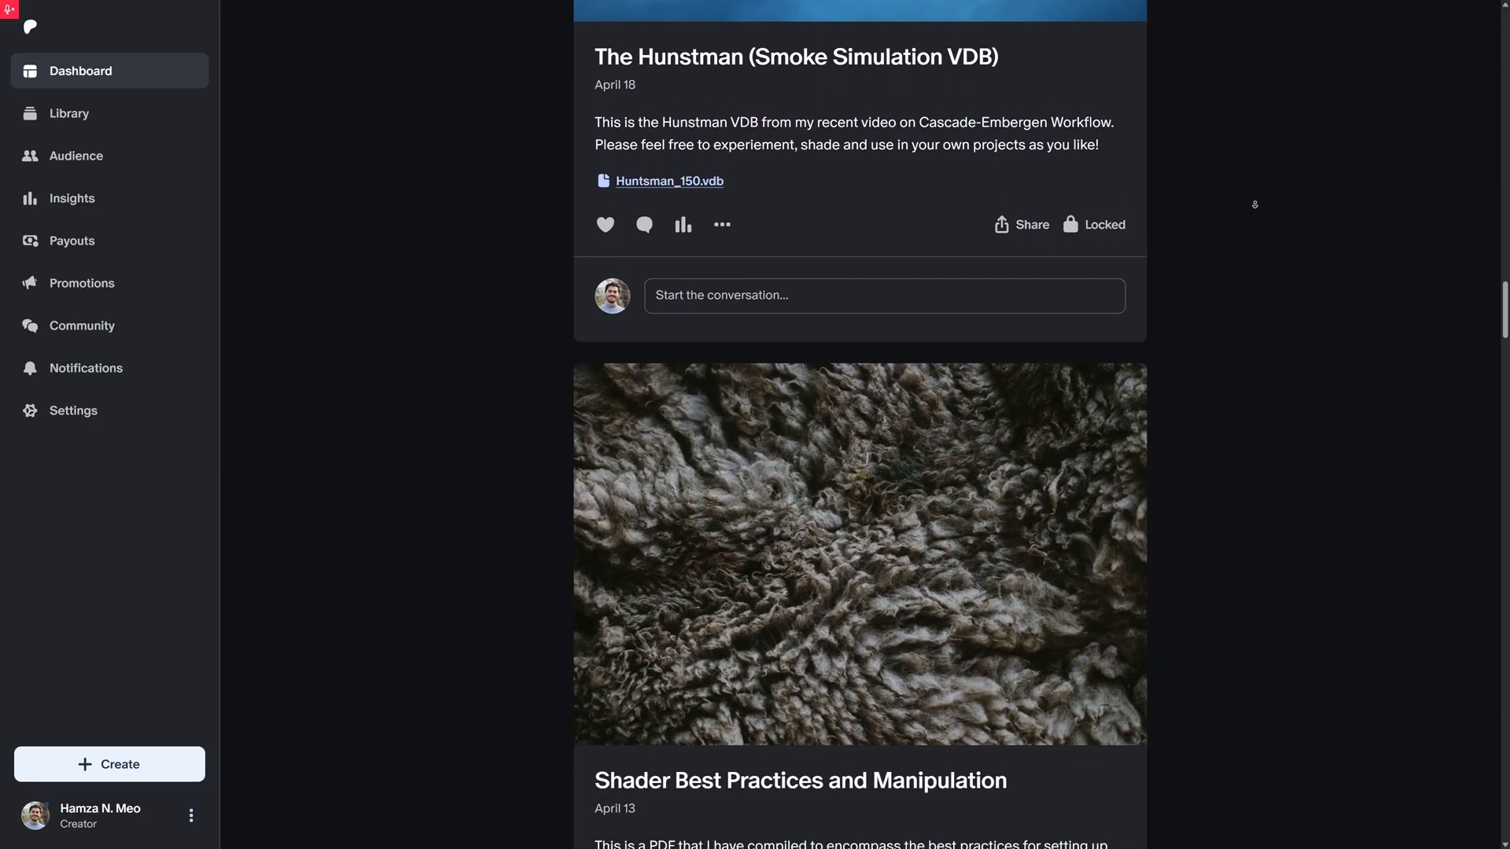
scroll("down", 3)
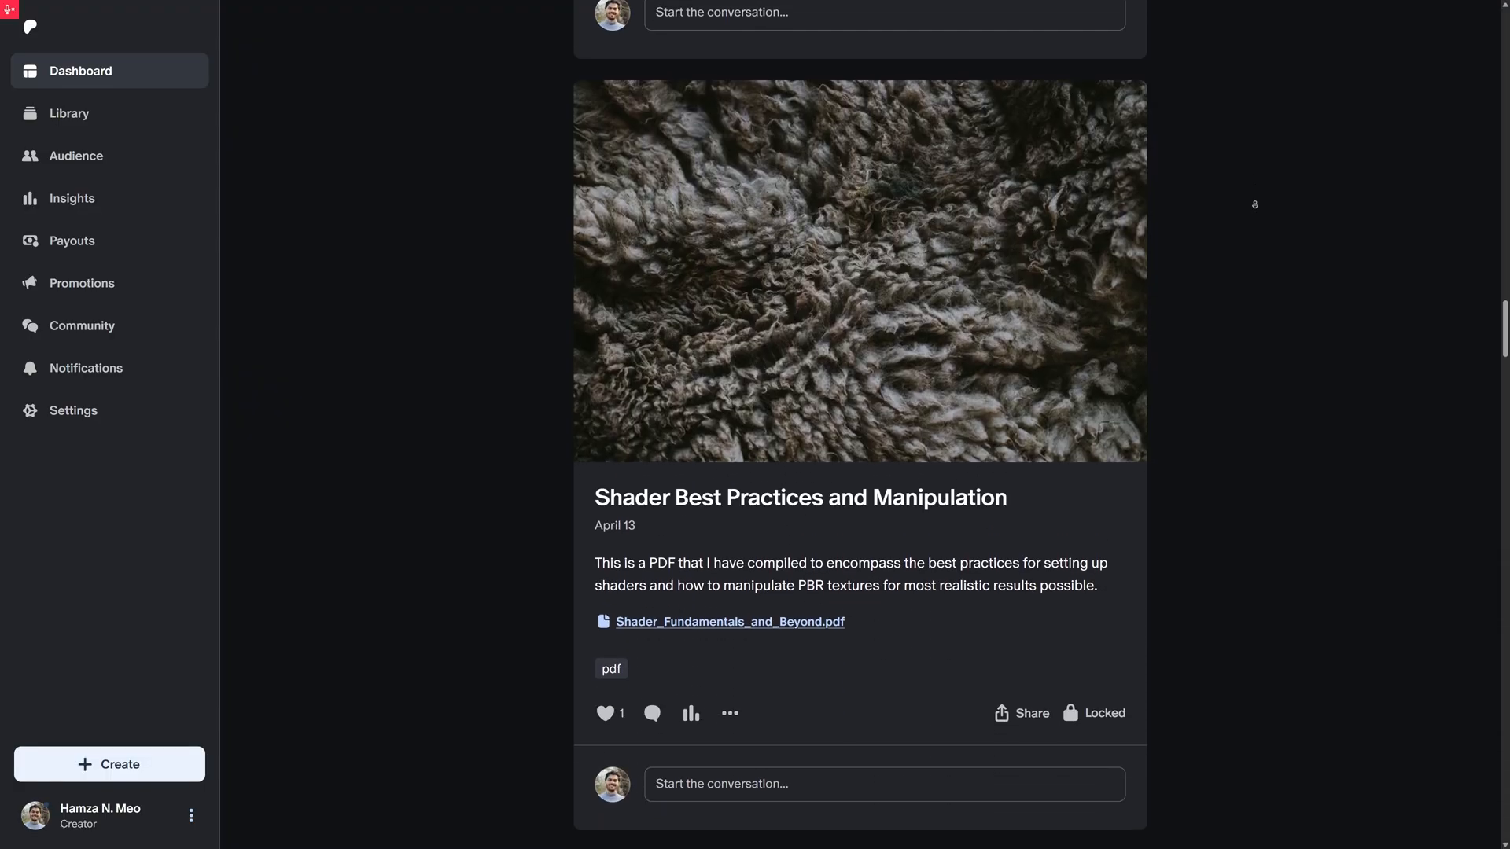
scroll("down", 3)
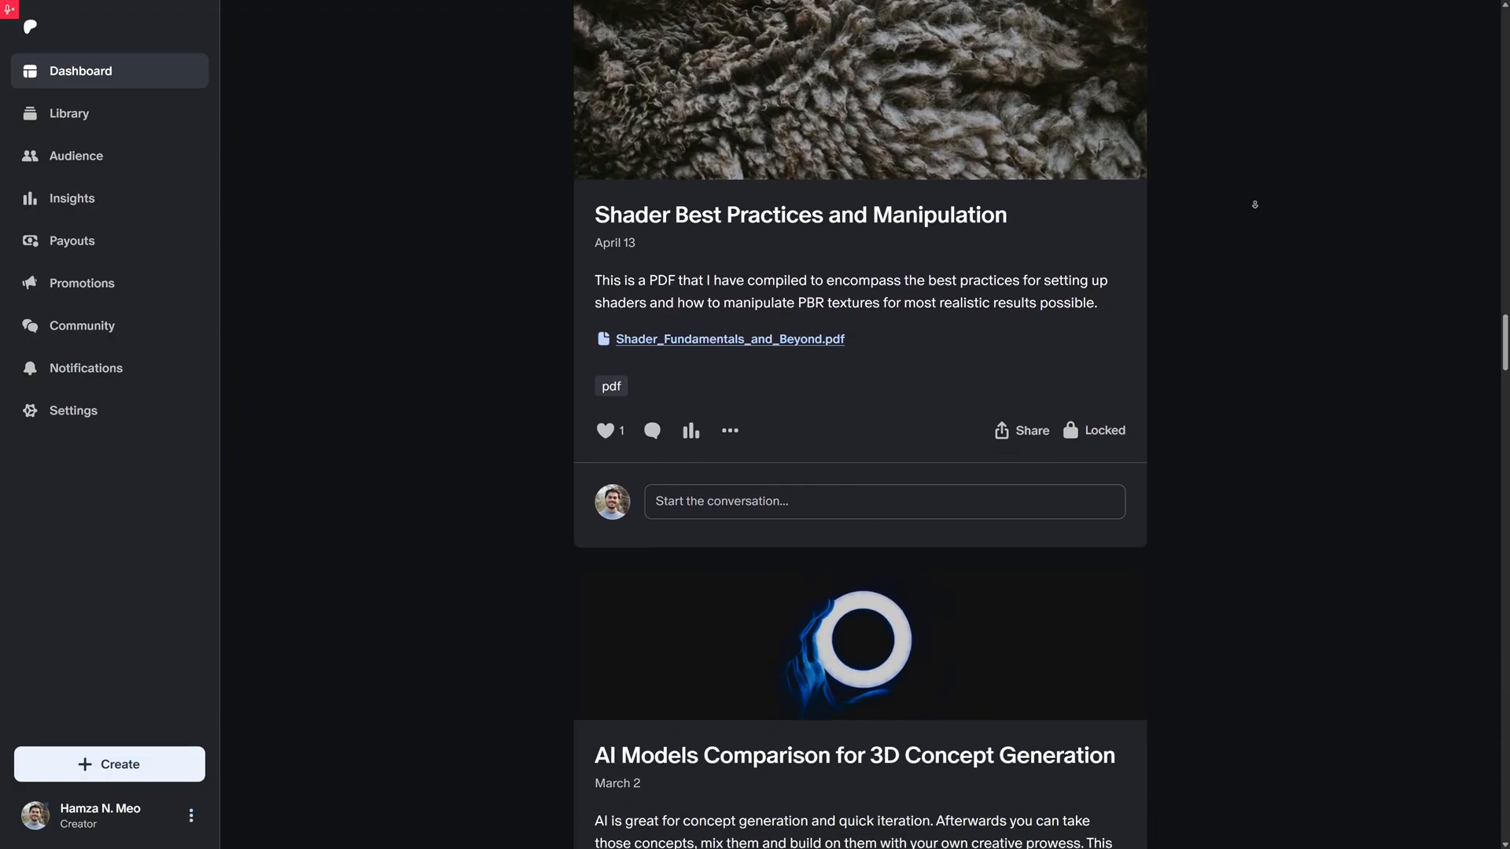
scroll("down", 3)
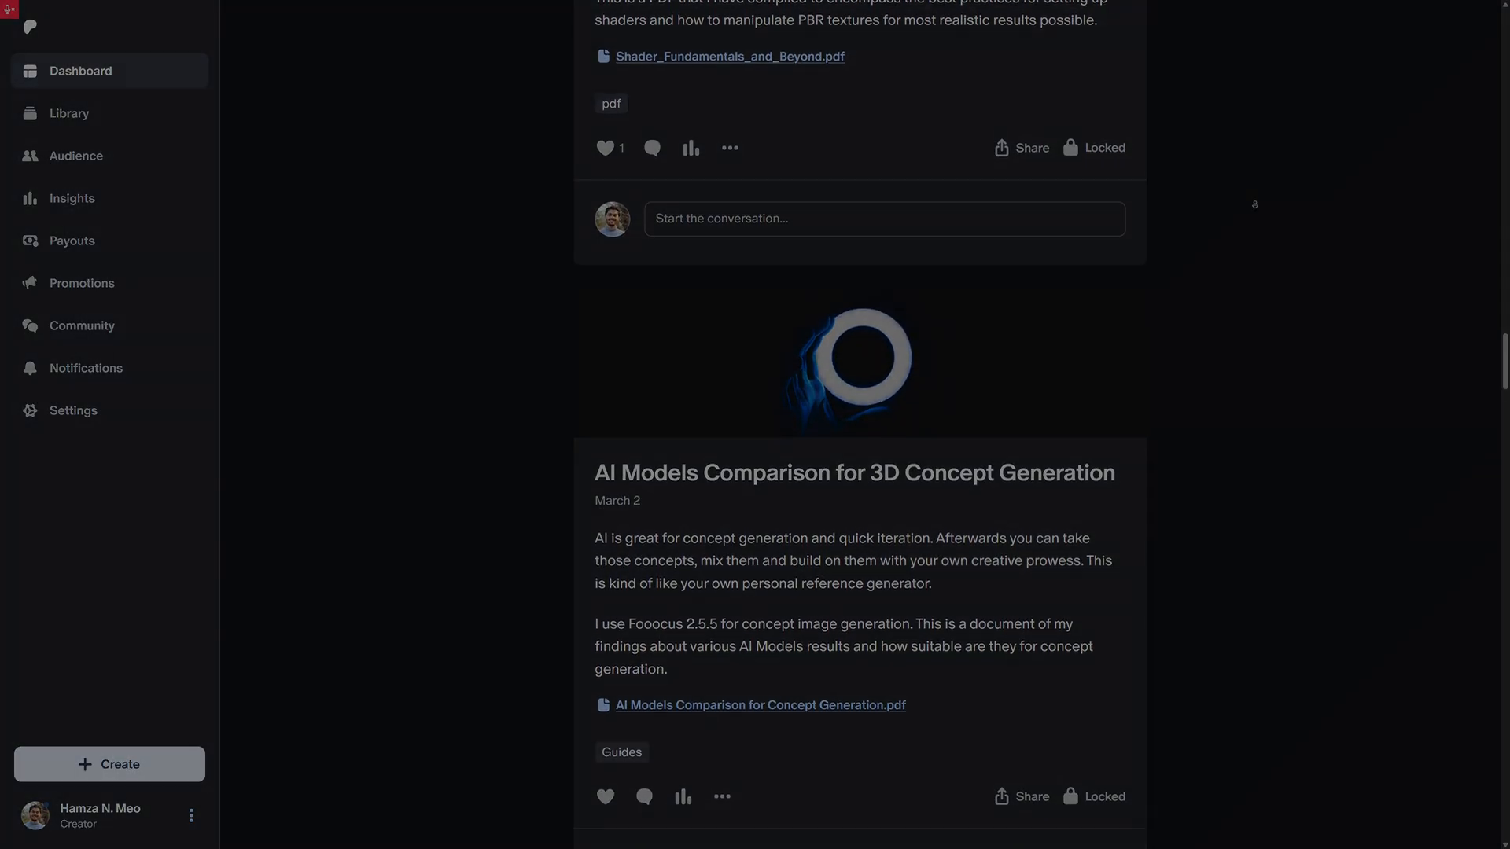